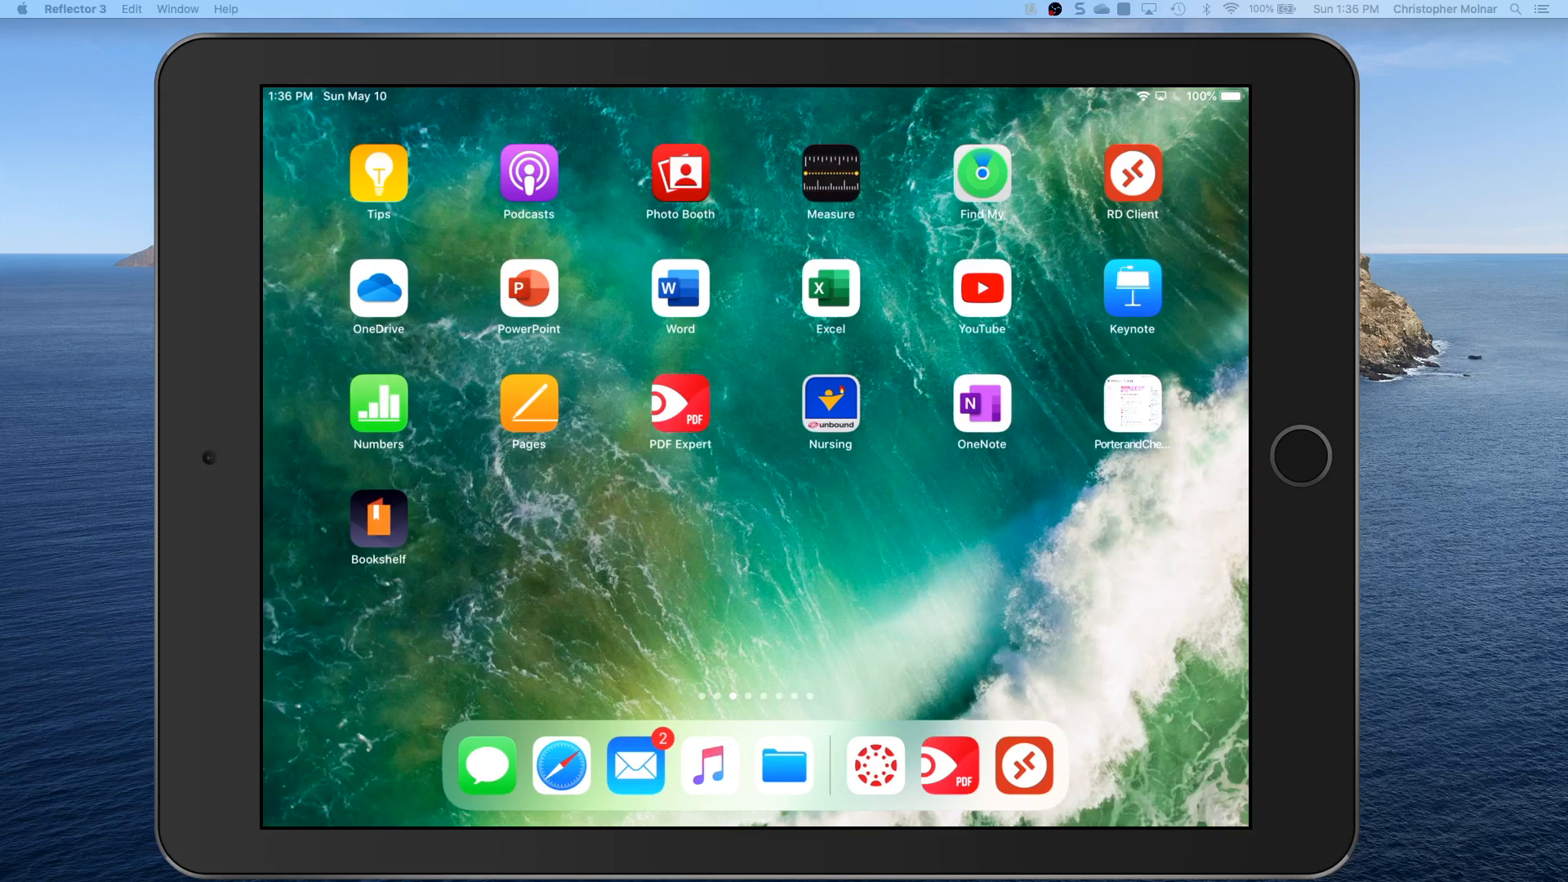
- Connect to the saved yksimutech PC and bring up its remote Windows Server desktop
left_click(1130, 175)
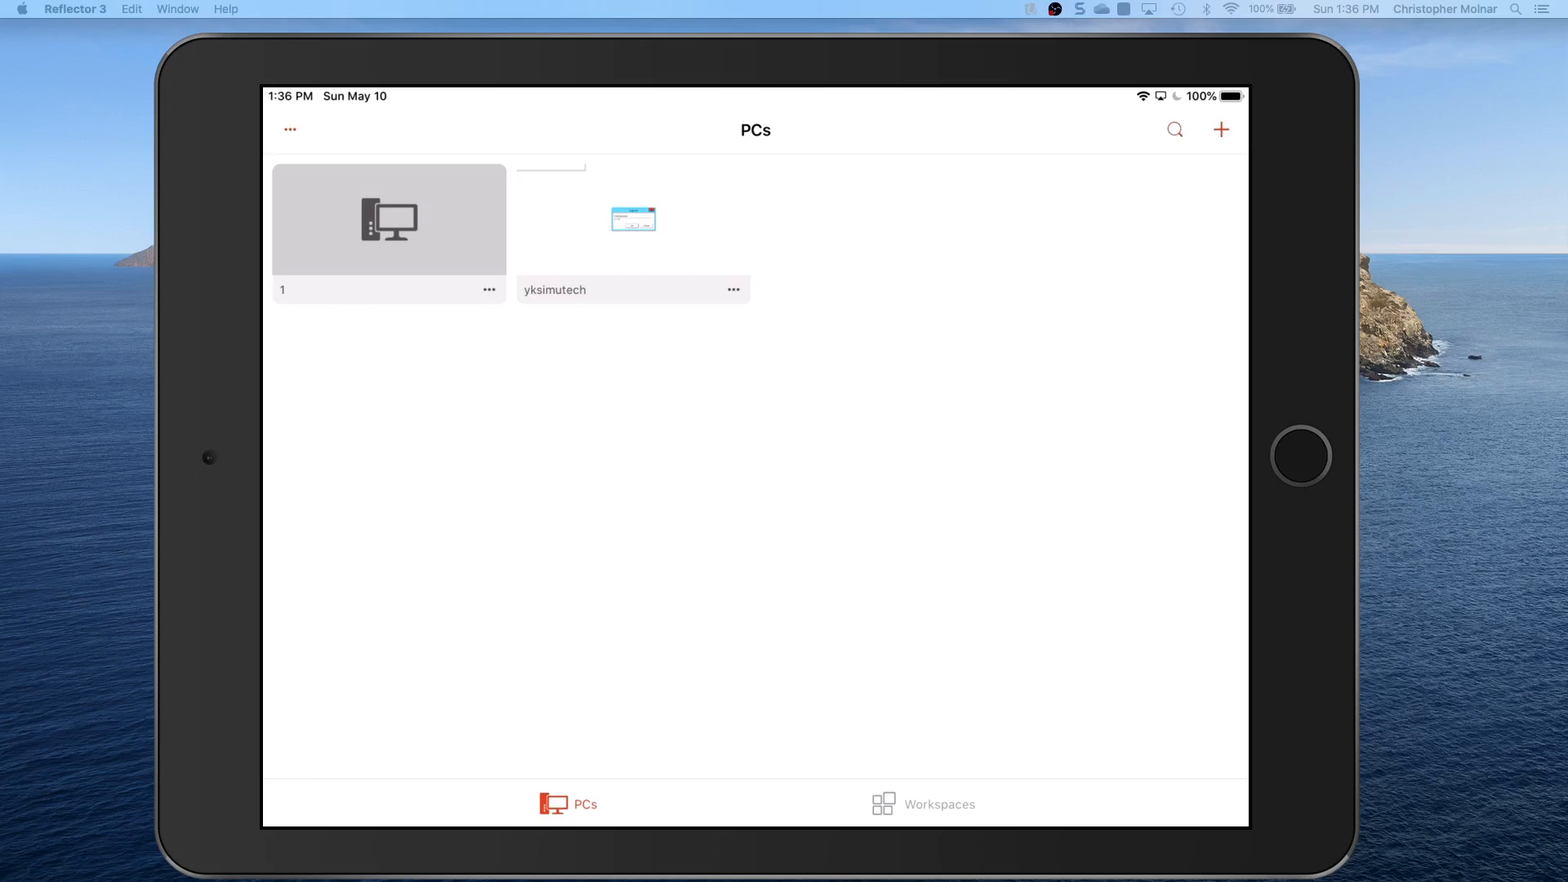
left_click(634, 219)
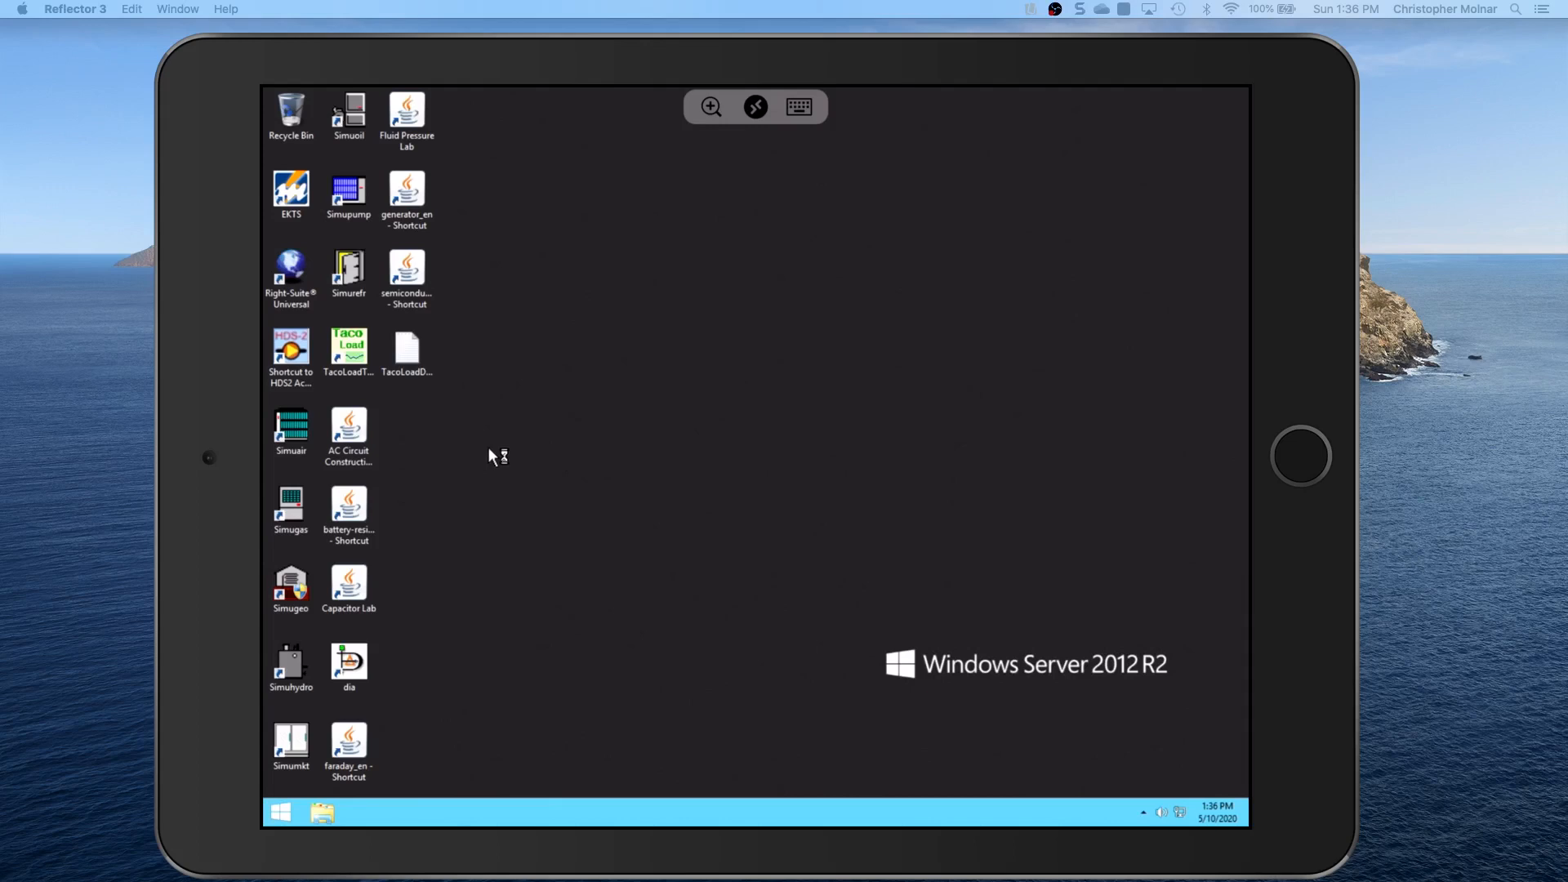
- Launch Simuair from its desktop shortcut so the empty main window opens
left_click(291, 425)
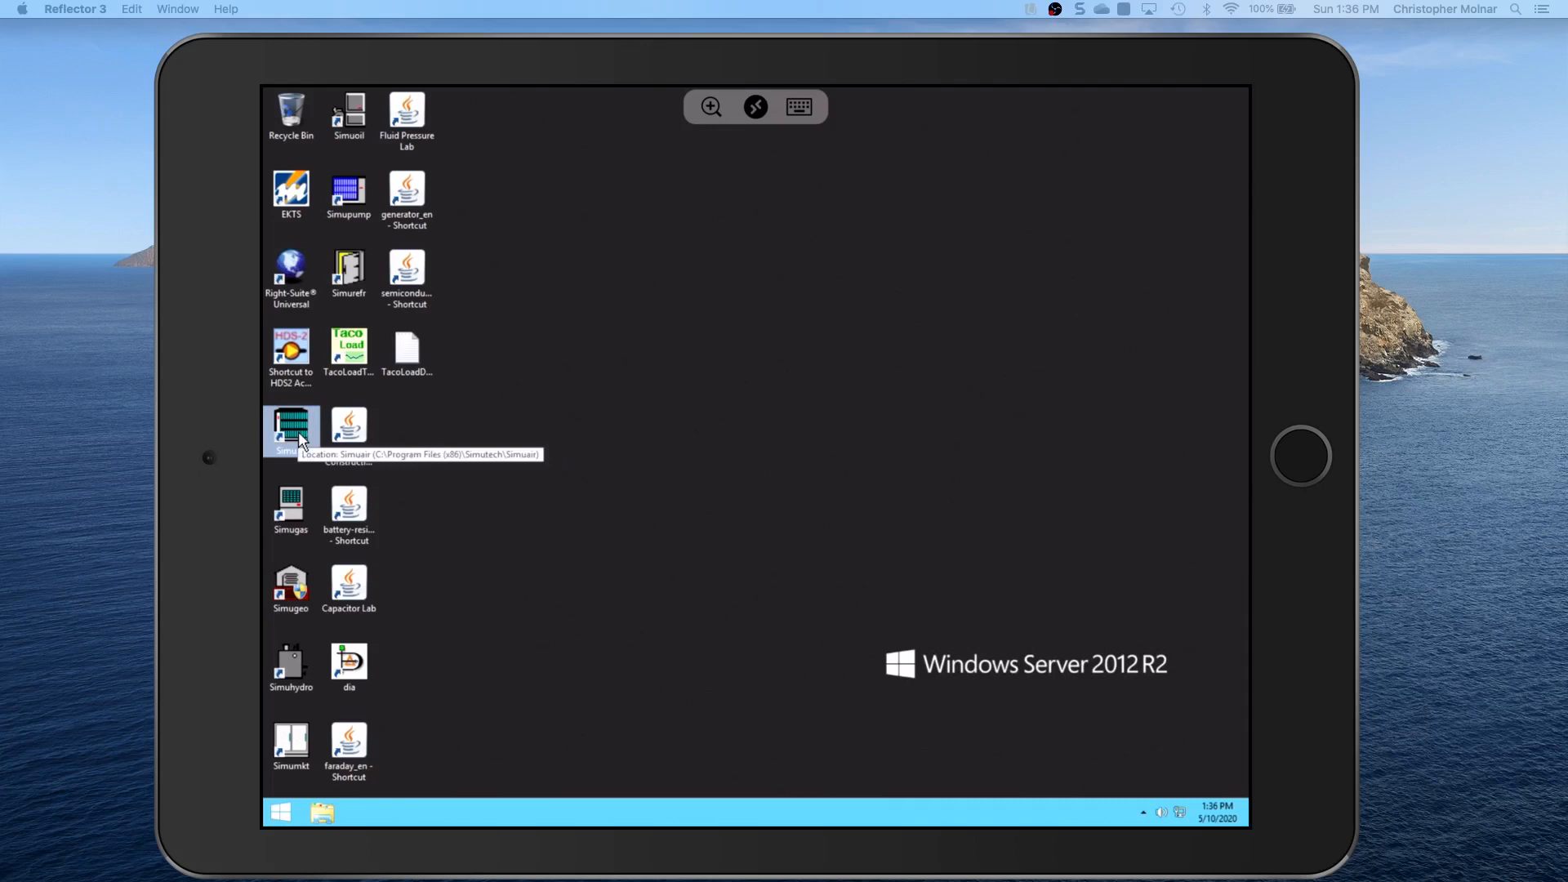
double_click(291, 425)
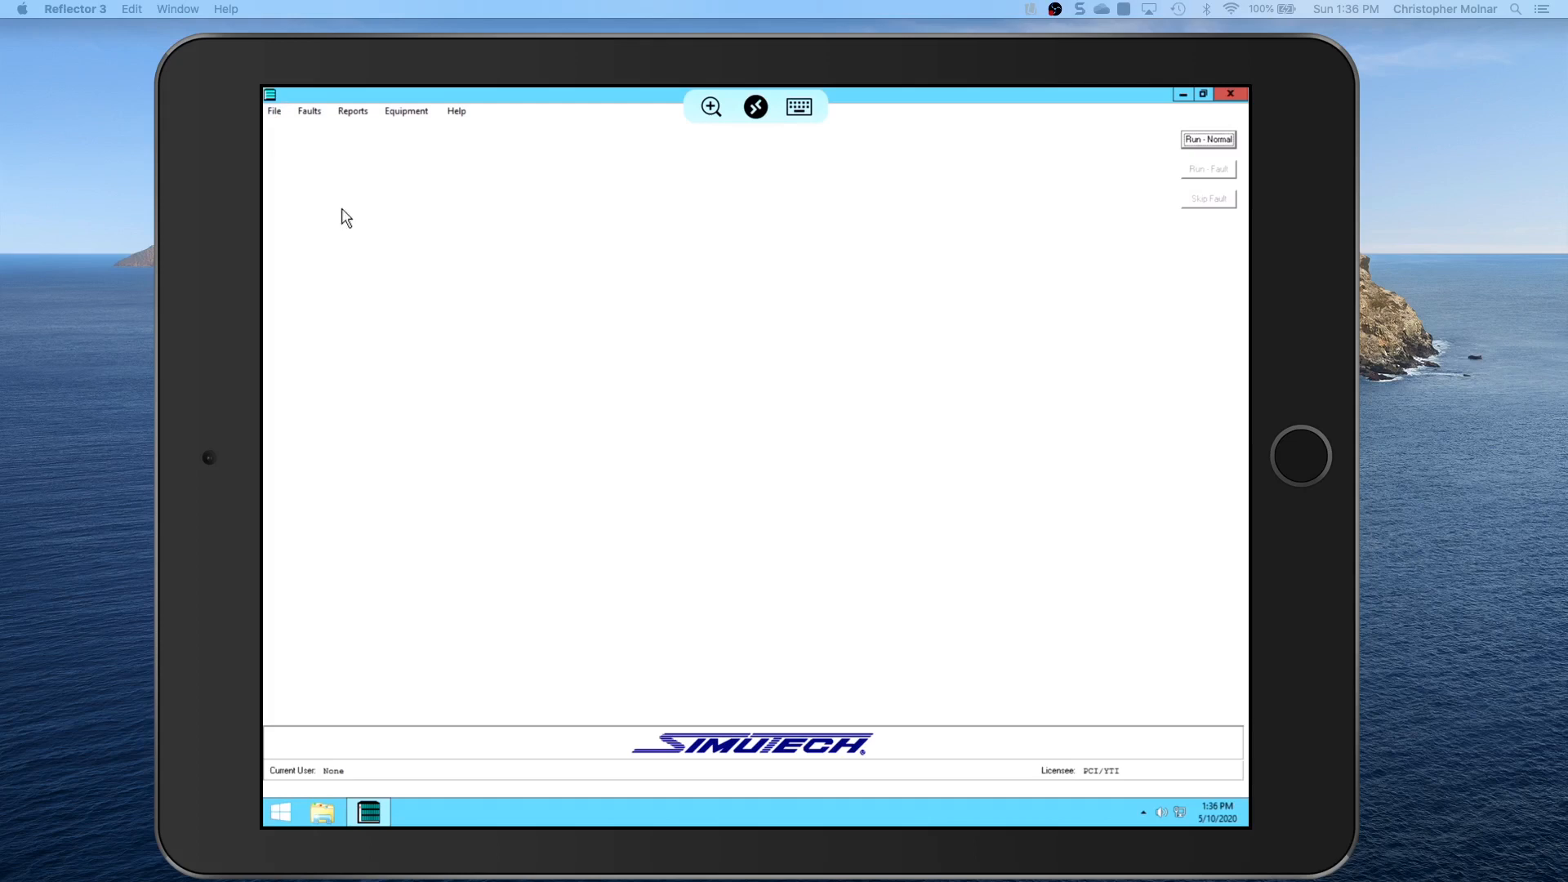
mouse_move(493, 296)
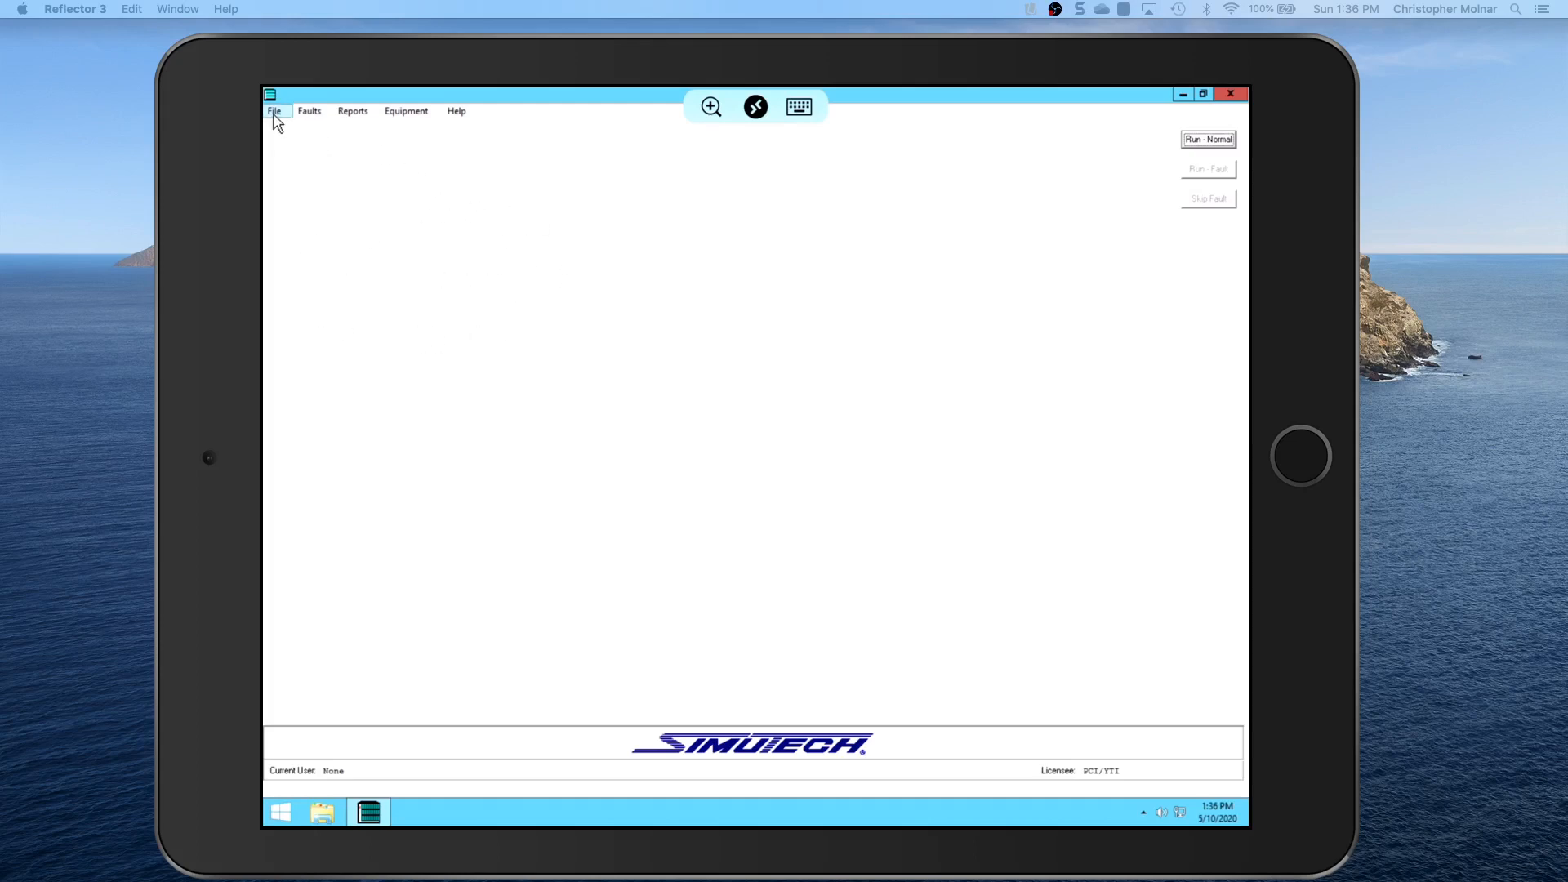
- Start User Log-ON from the File menu and choose USER, TEST from the user list
left_click(274, 111)
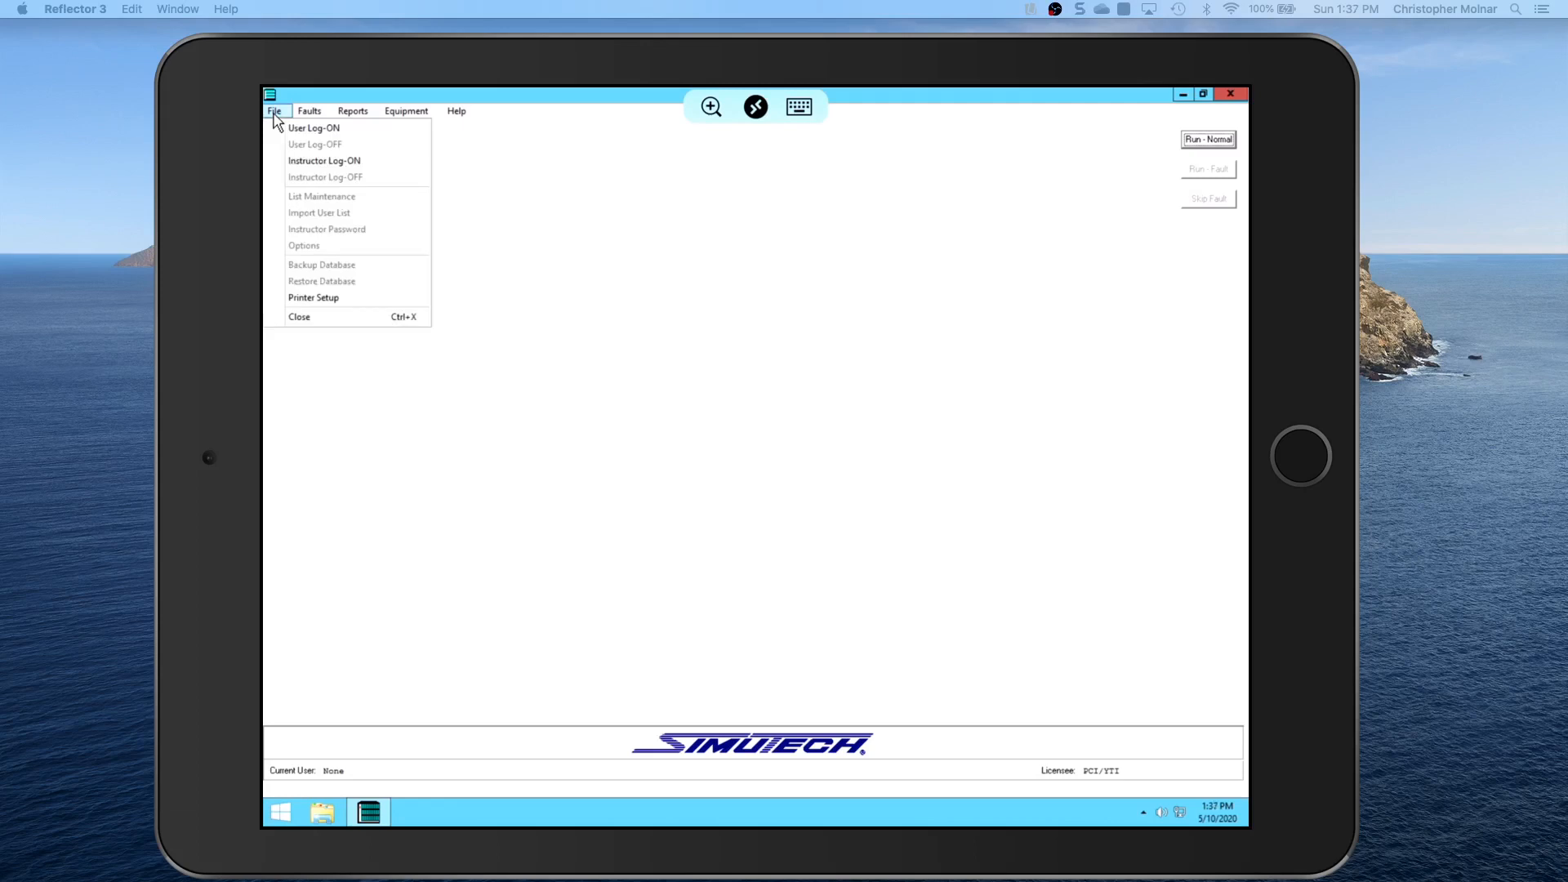
left_click(314, 127)
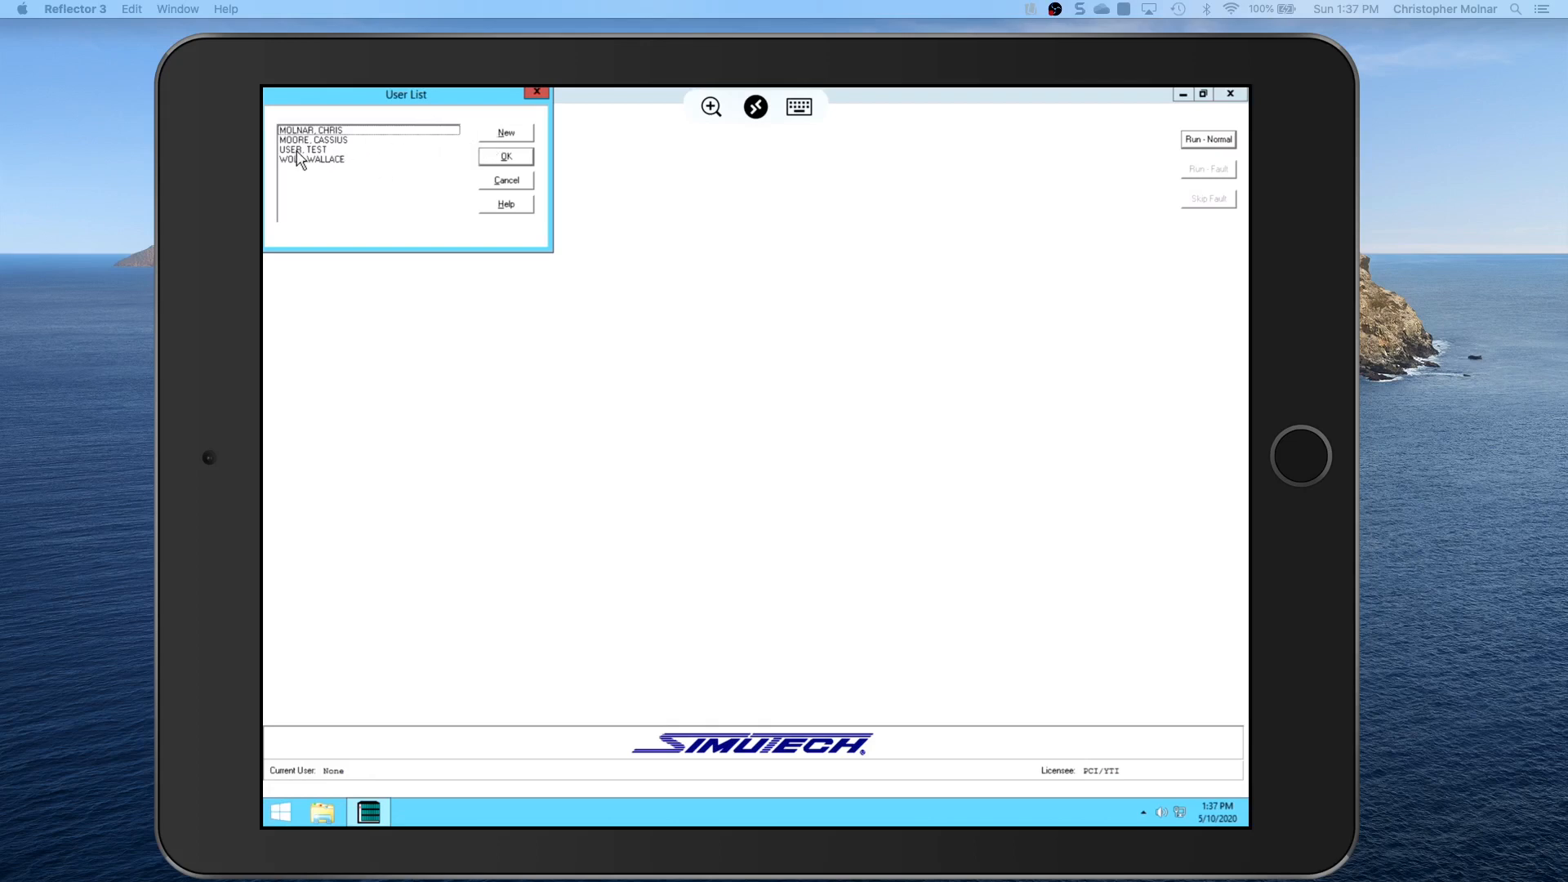
left_click(305, 148)
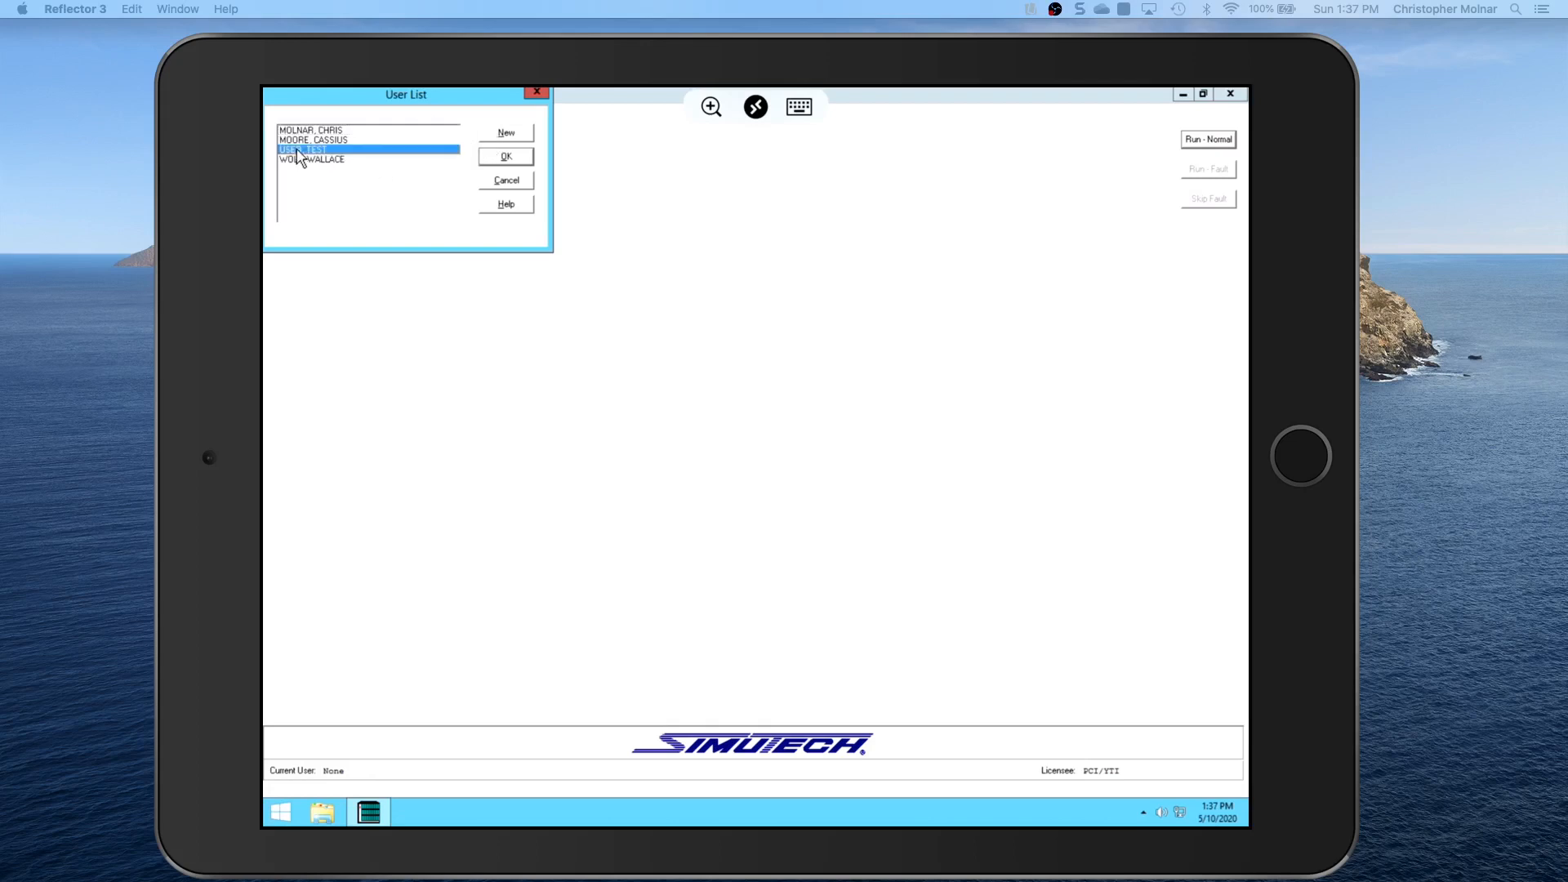
mouse_move(425, 149)
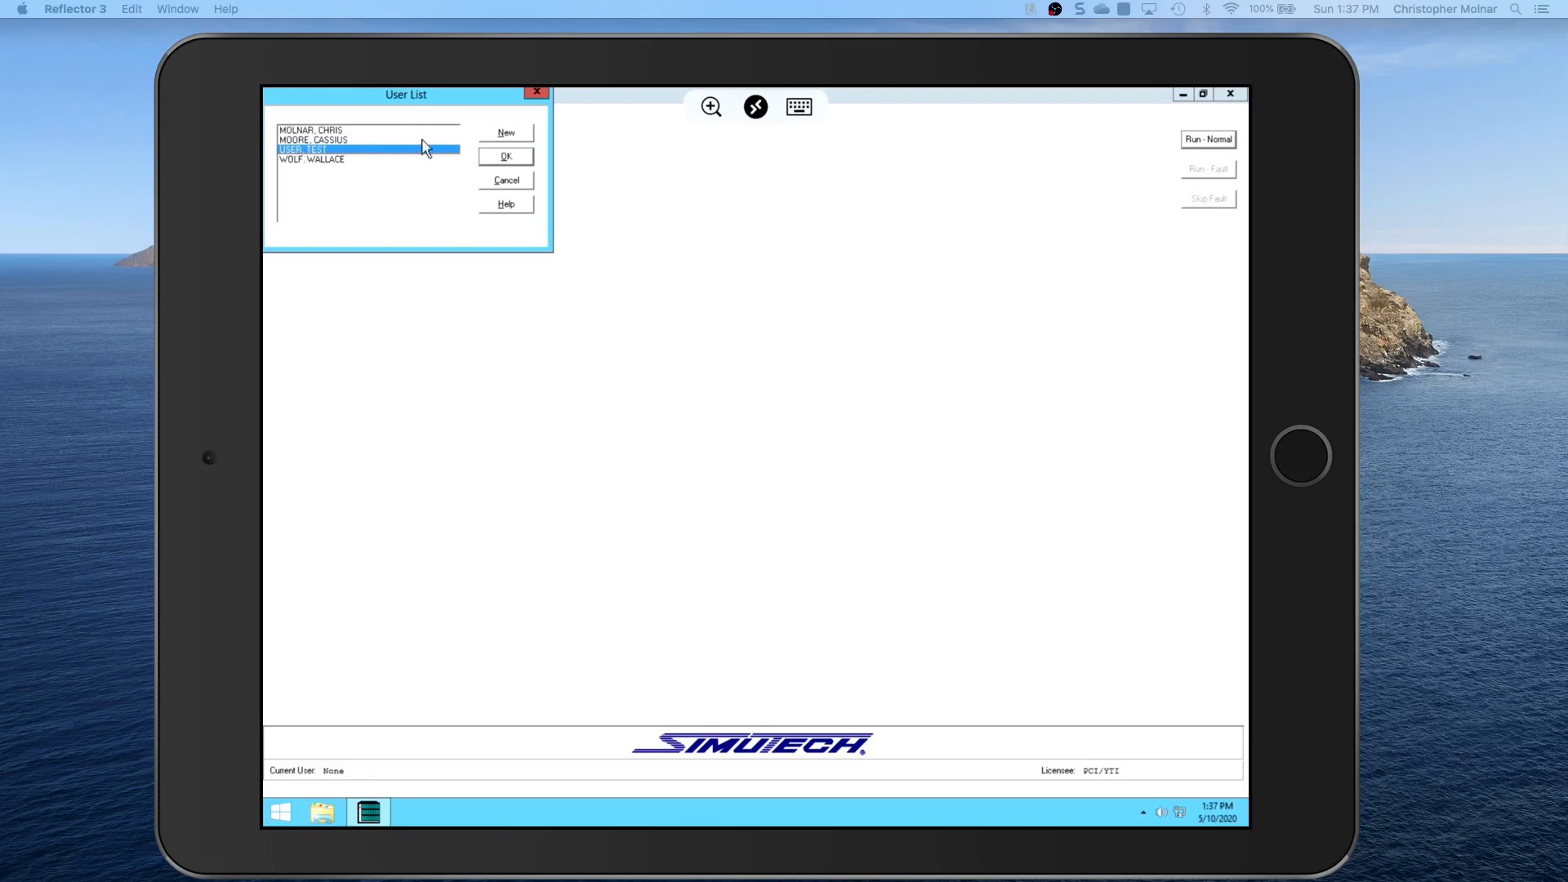
left_click(505, 157)
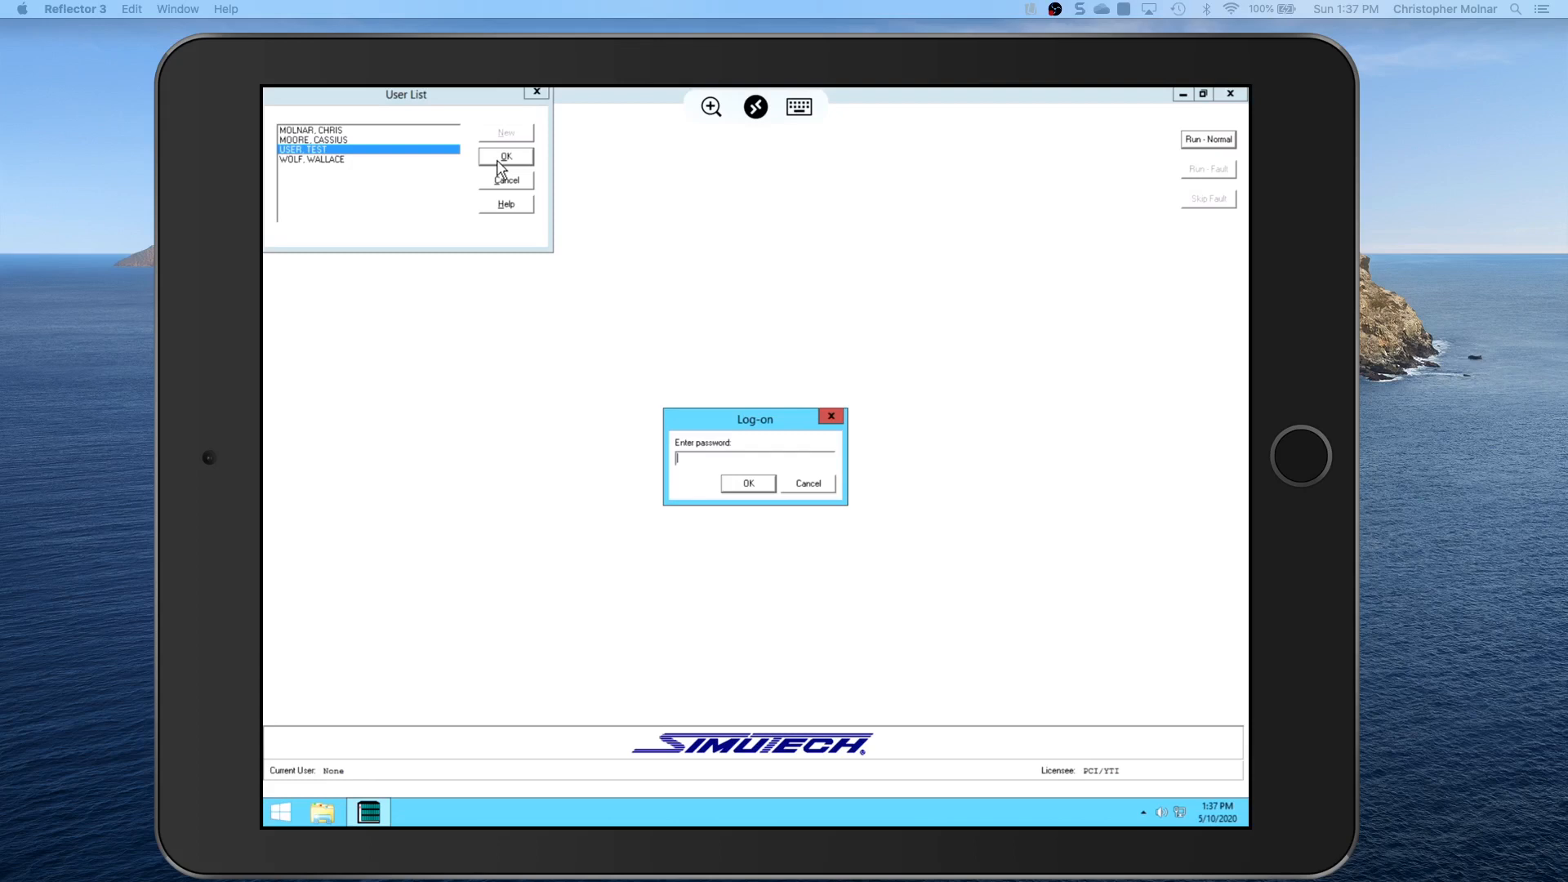
- Enter the test user's password with the iPad keyboard and complete the log-on
left_click(799, 108)
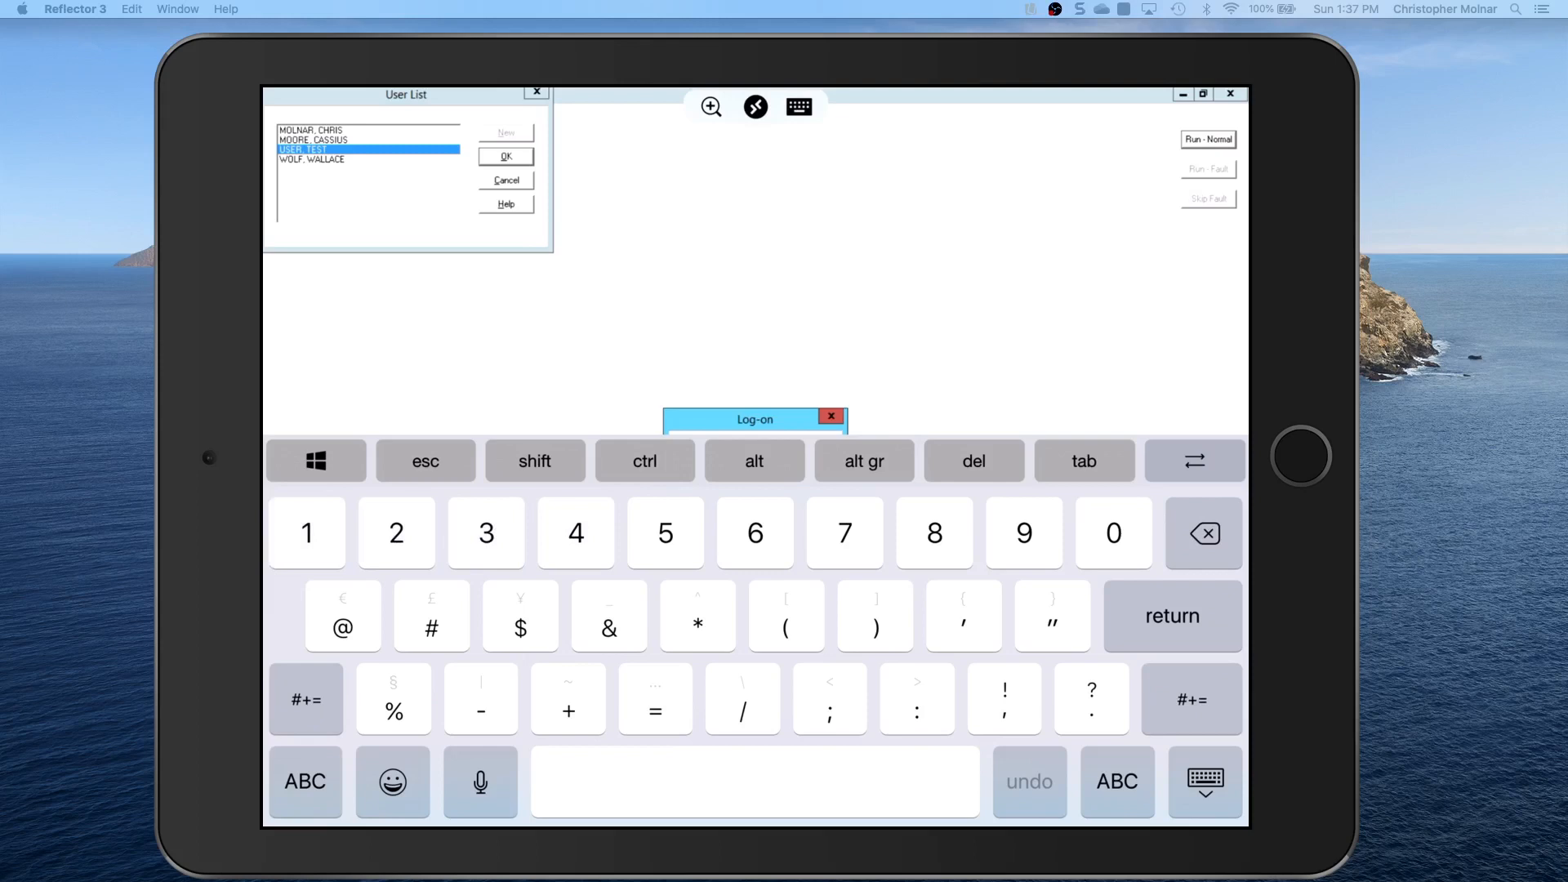
left_click(504, 157)
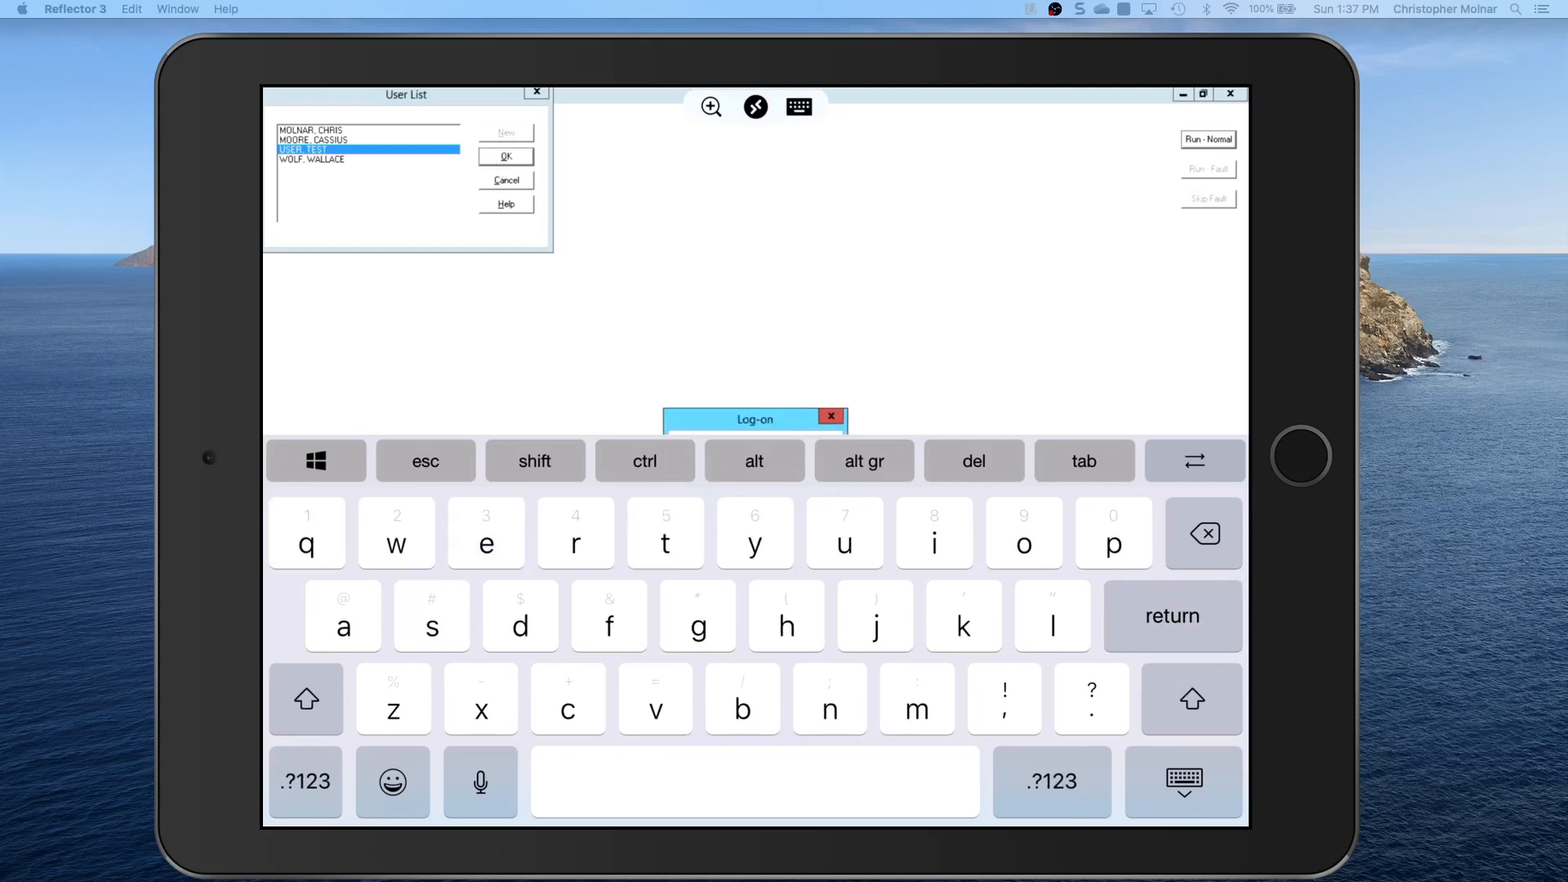
left_click(305, 782)
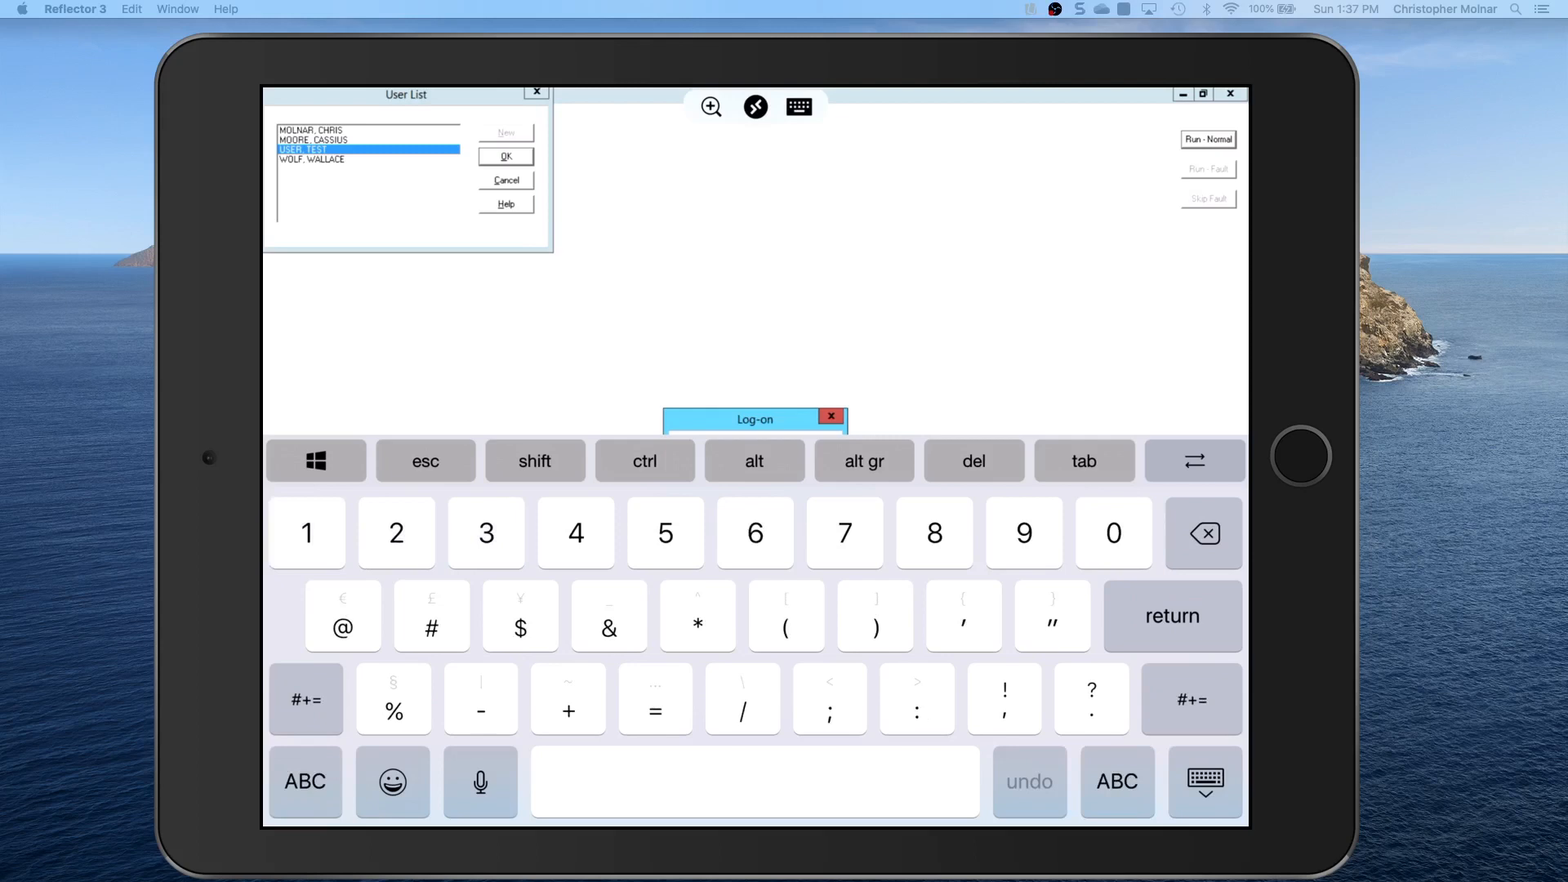
left_click(505, 157)
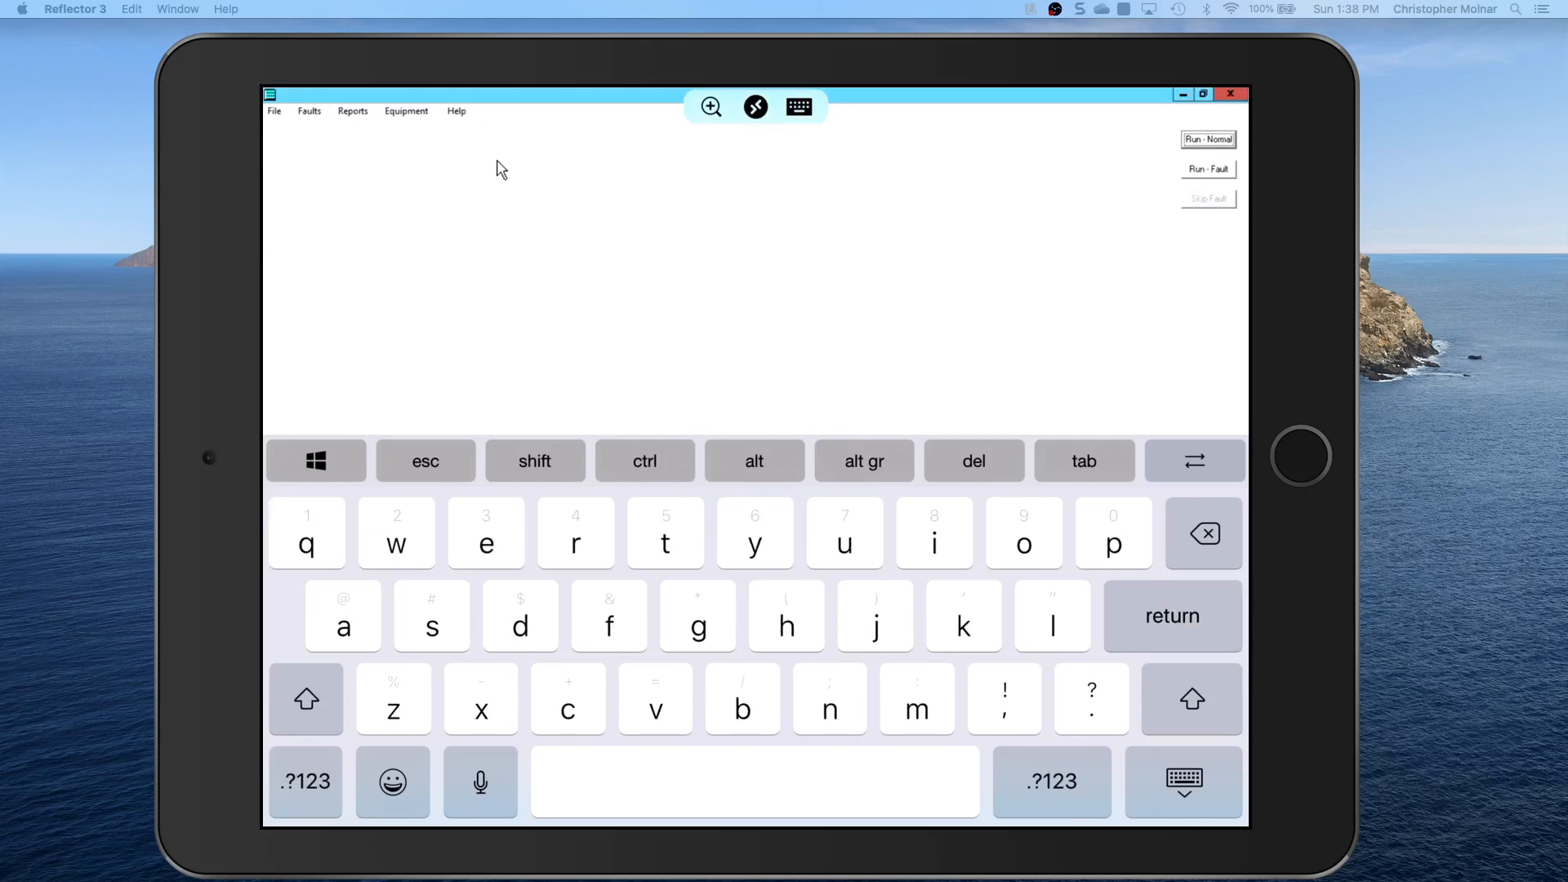
- Hide the keyboard and start Run - Normal to show the refrigeration system diagram
left_click(799, 108)
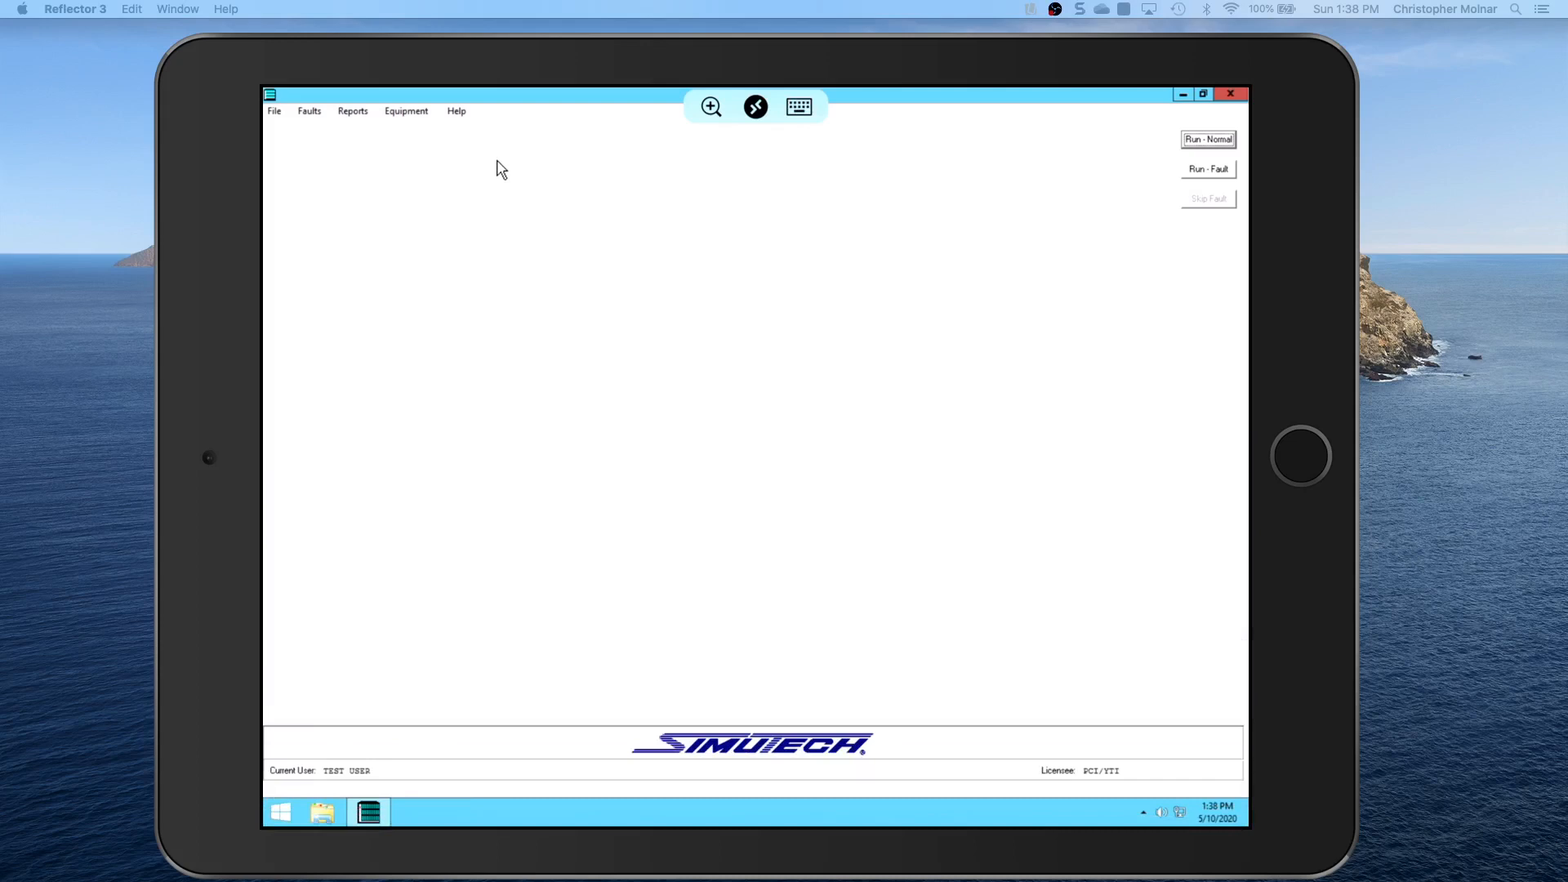
mouse_move(1010, 160)
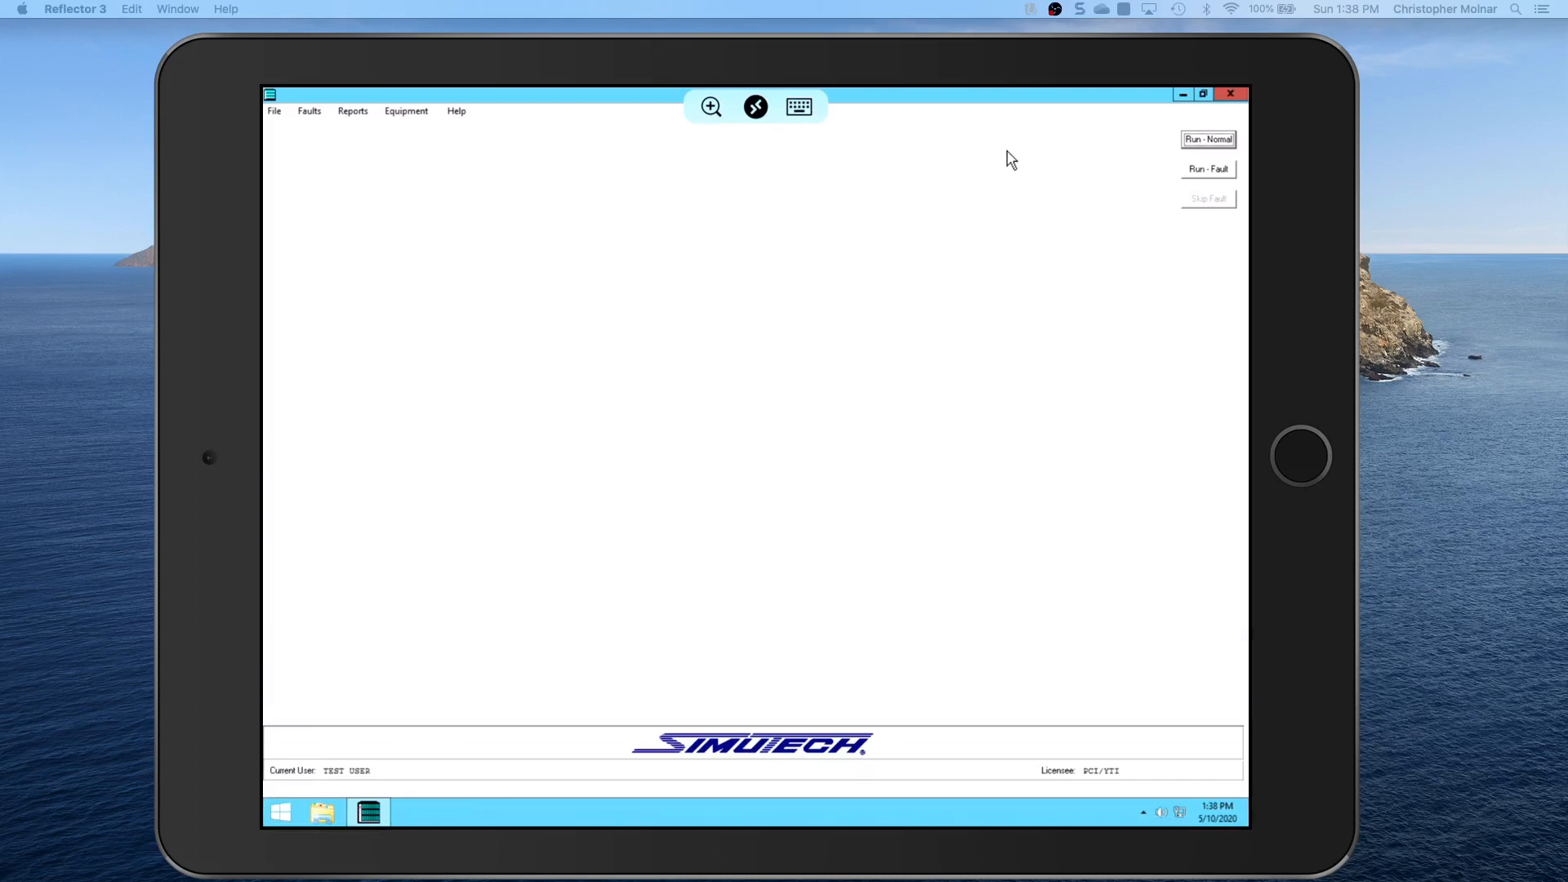
left_click(1207, 139)
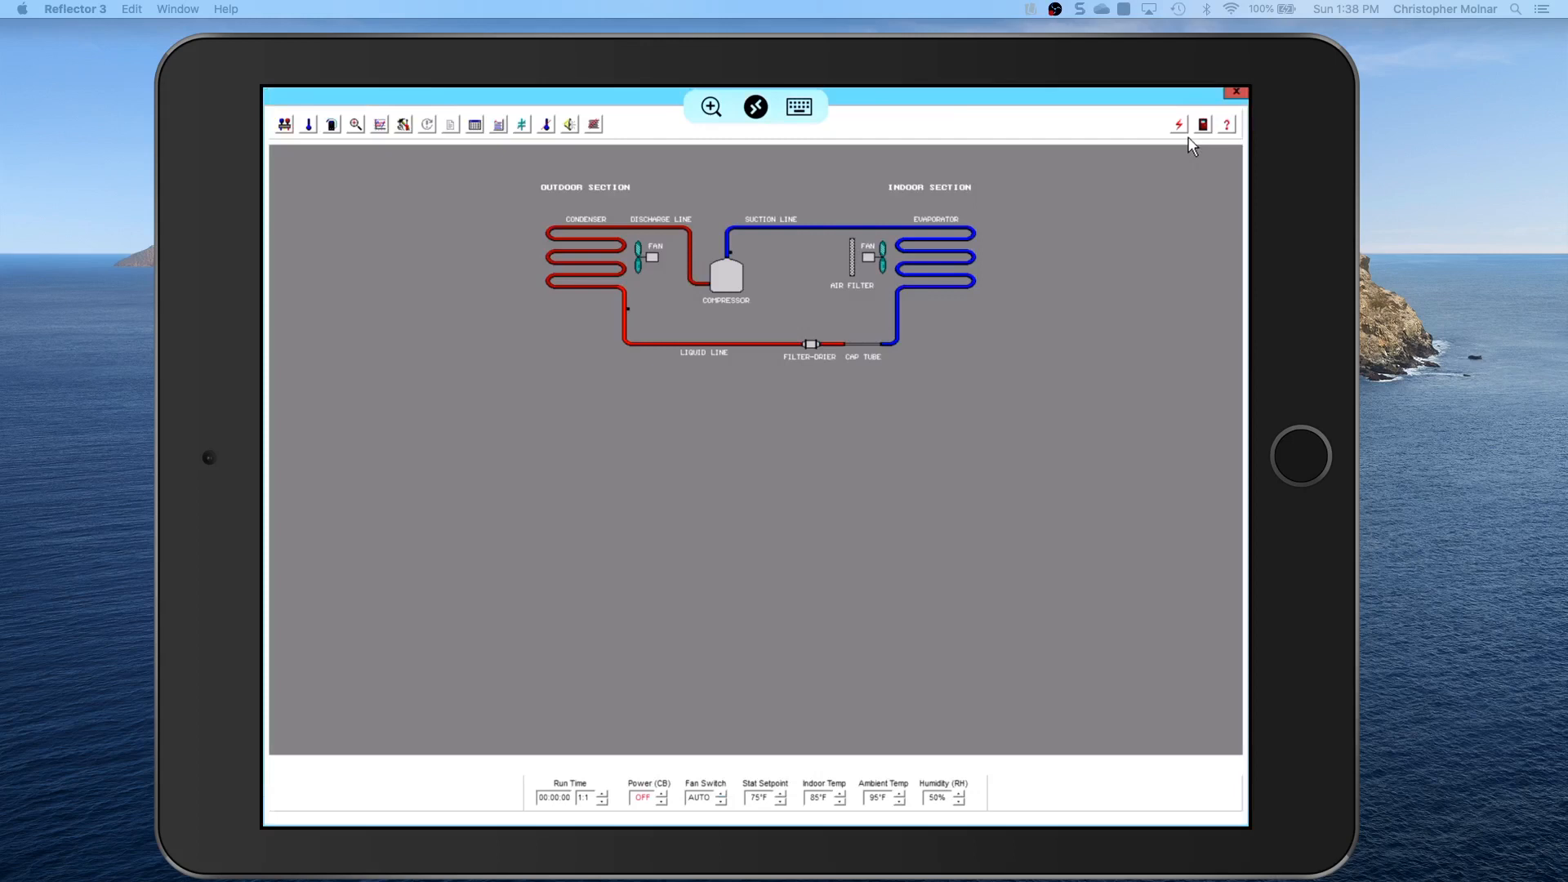
mouse_move(1049, 384)
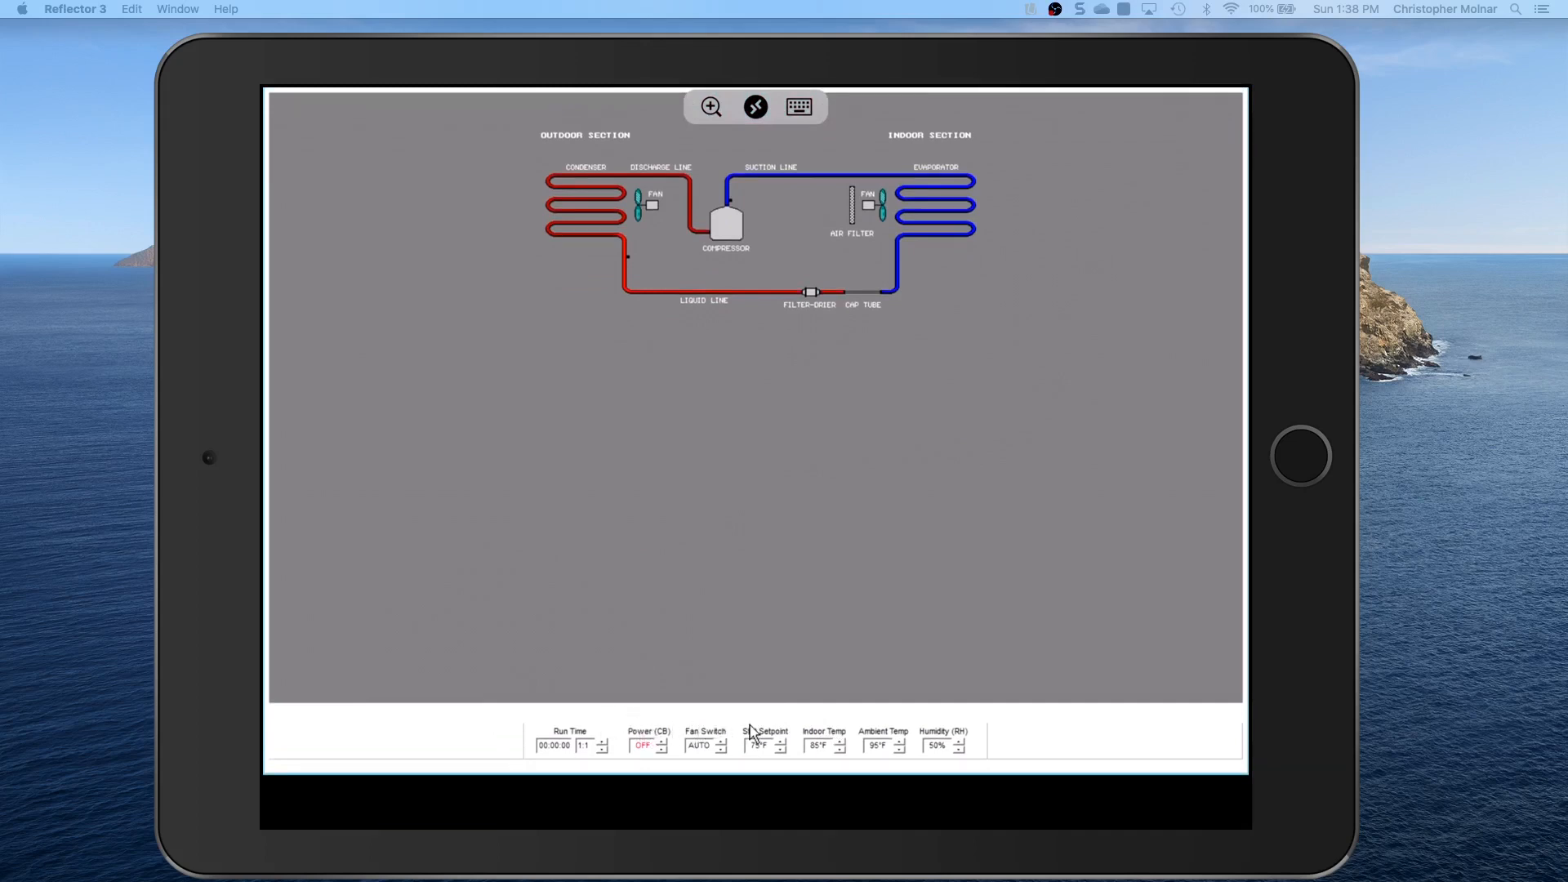
mouse_move(835, 739)
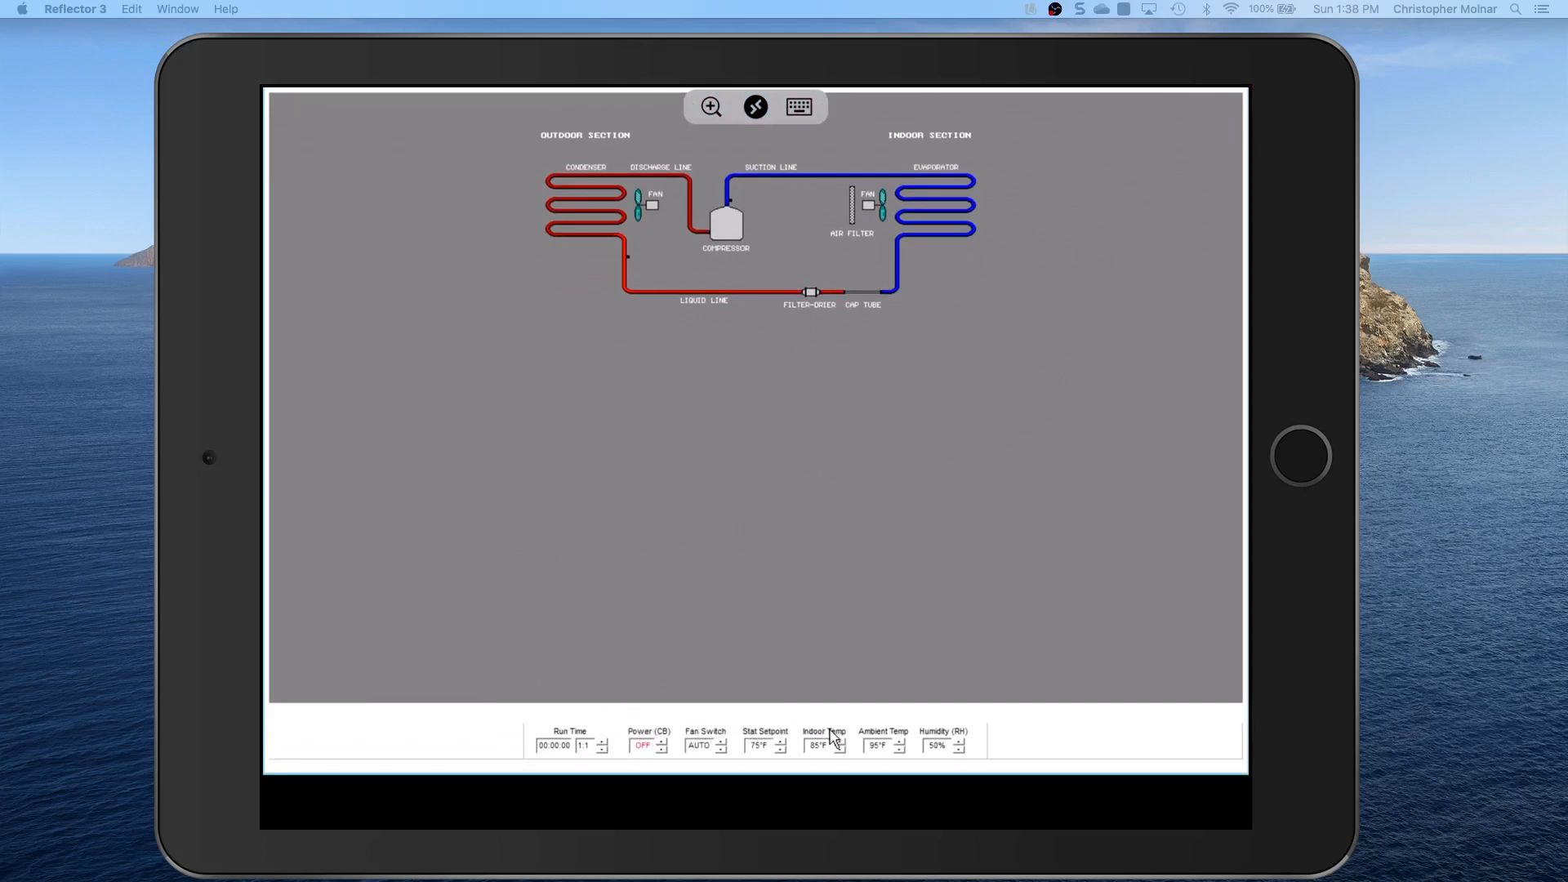
mouse_move(855, 722)
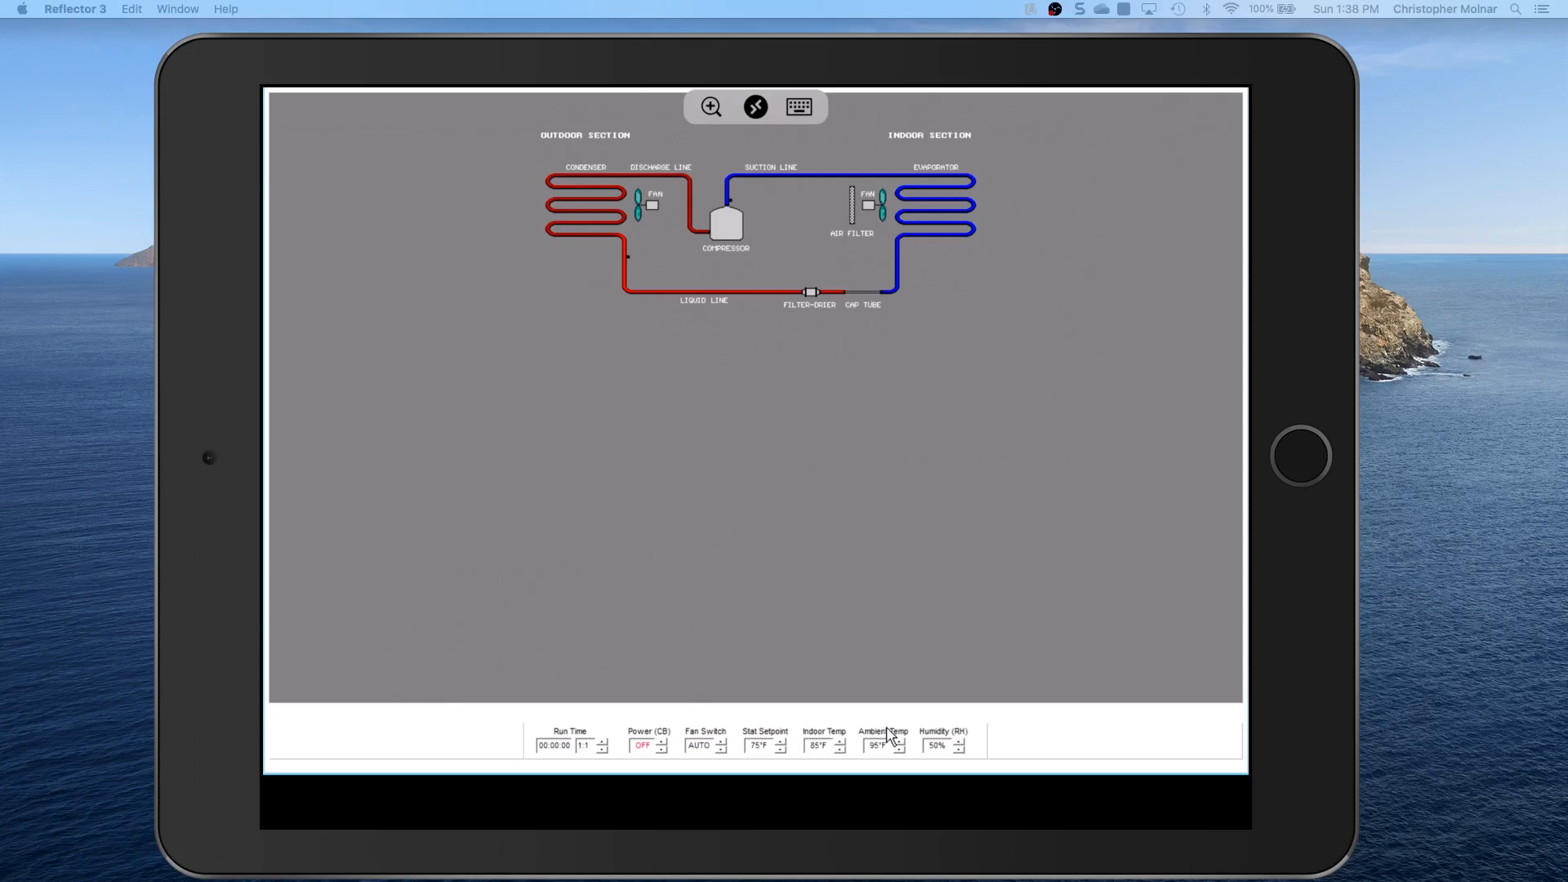
mouse_move(951, 702)
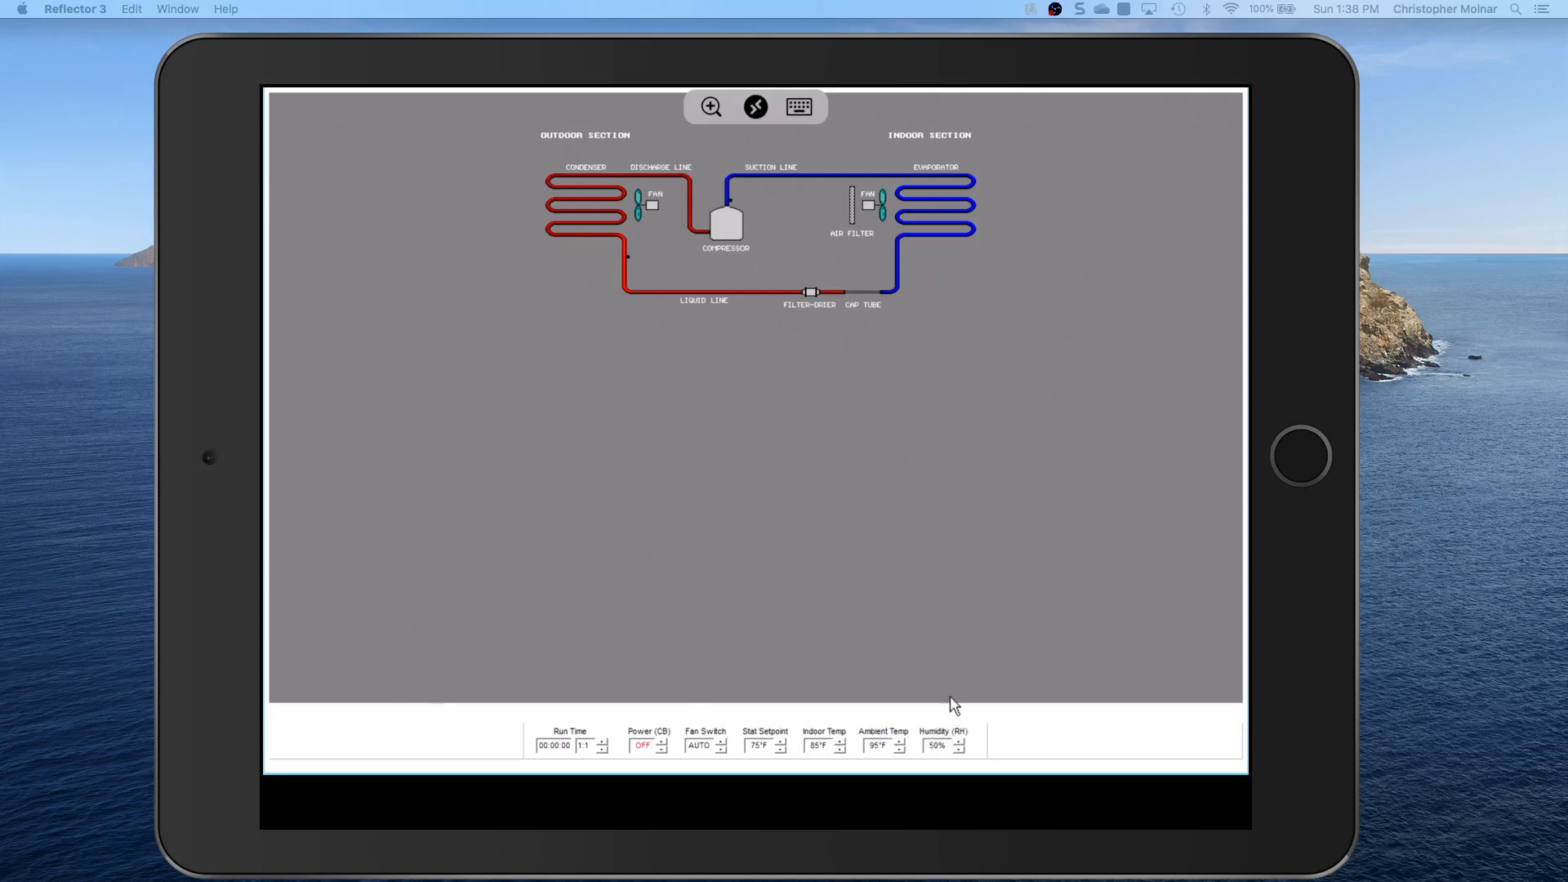
mouse_move(951, 654)
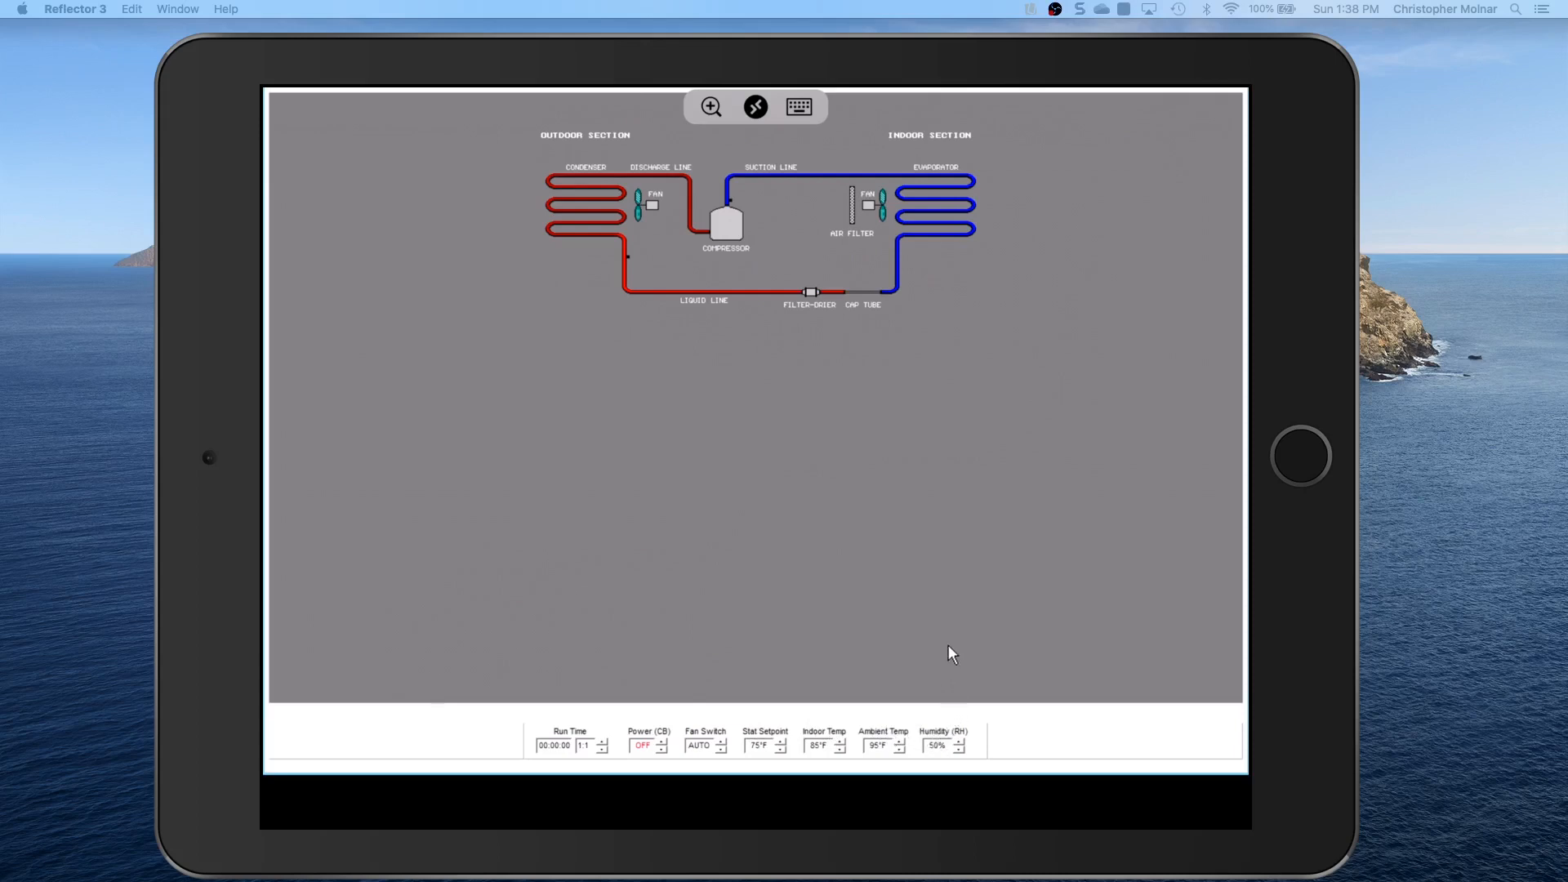
mouse_move(1008, 153)
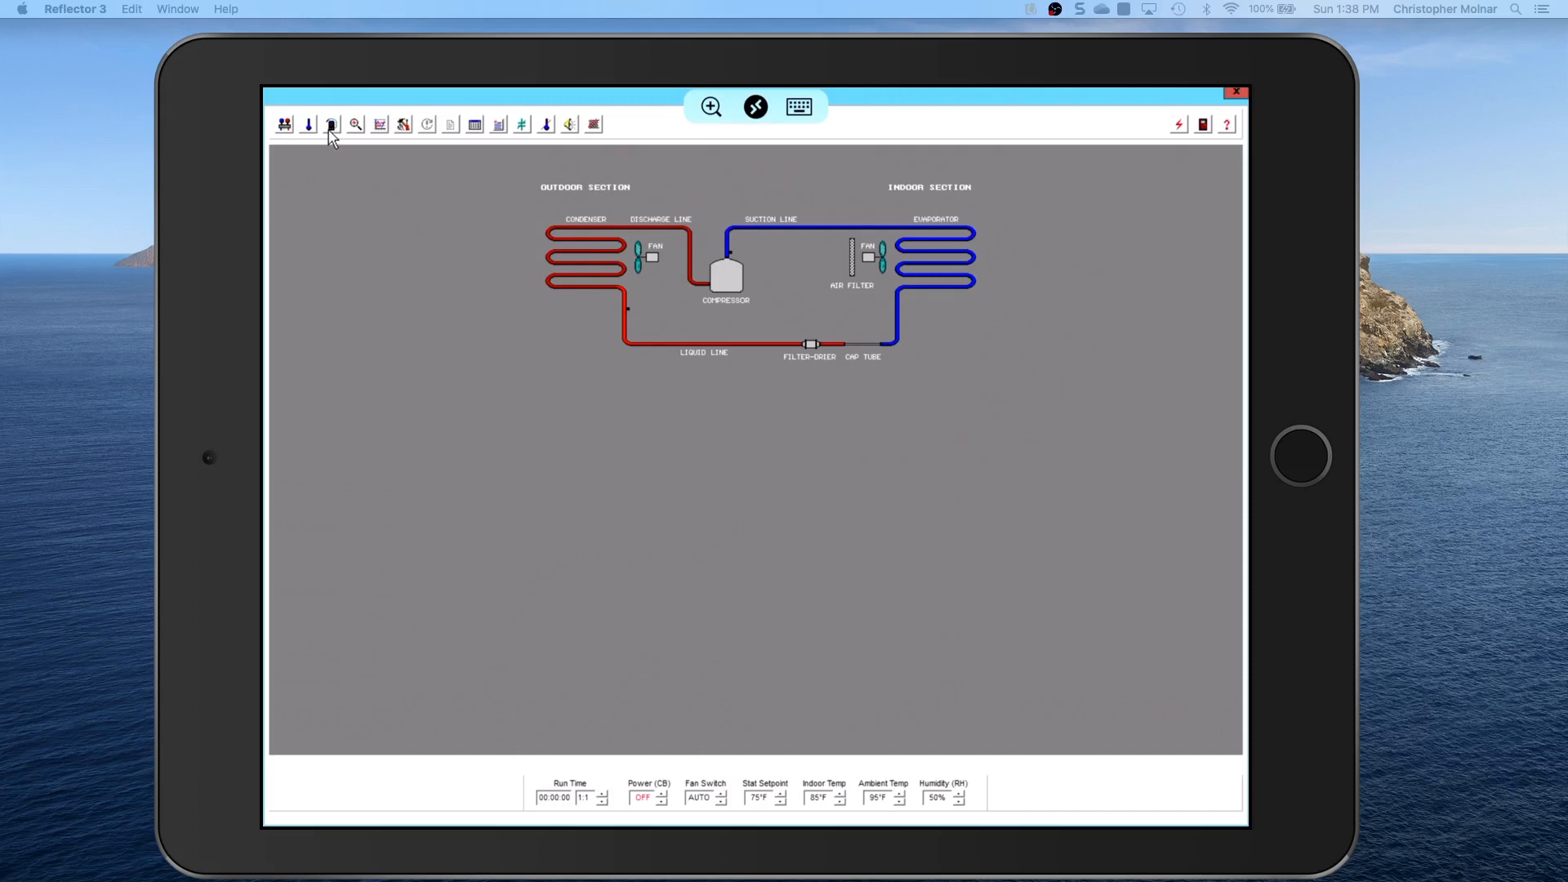
mouse_move(358, 137)
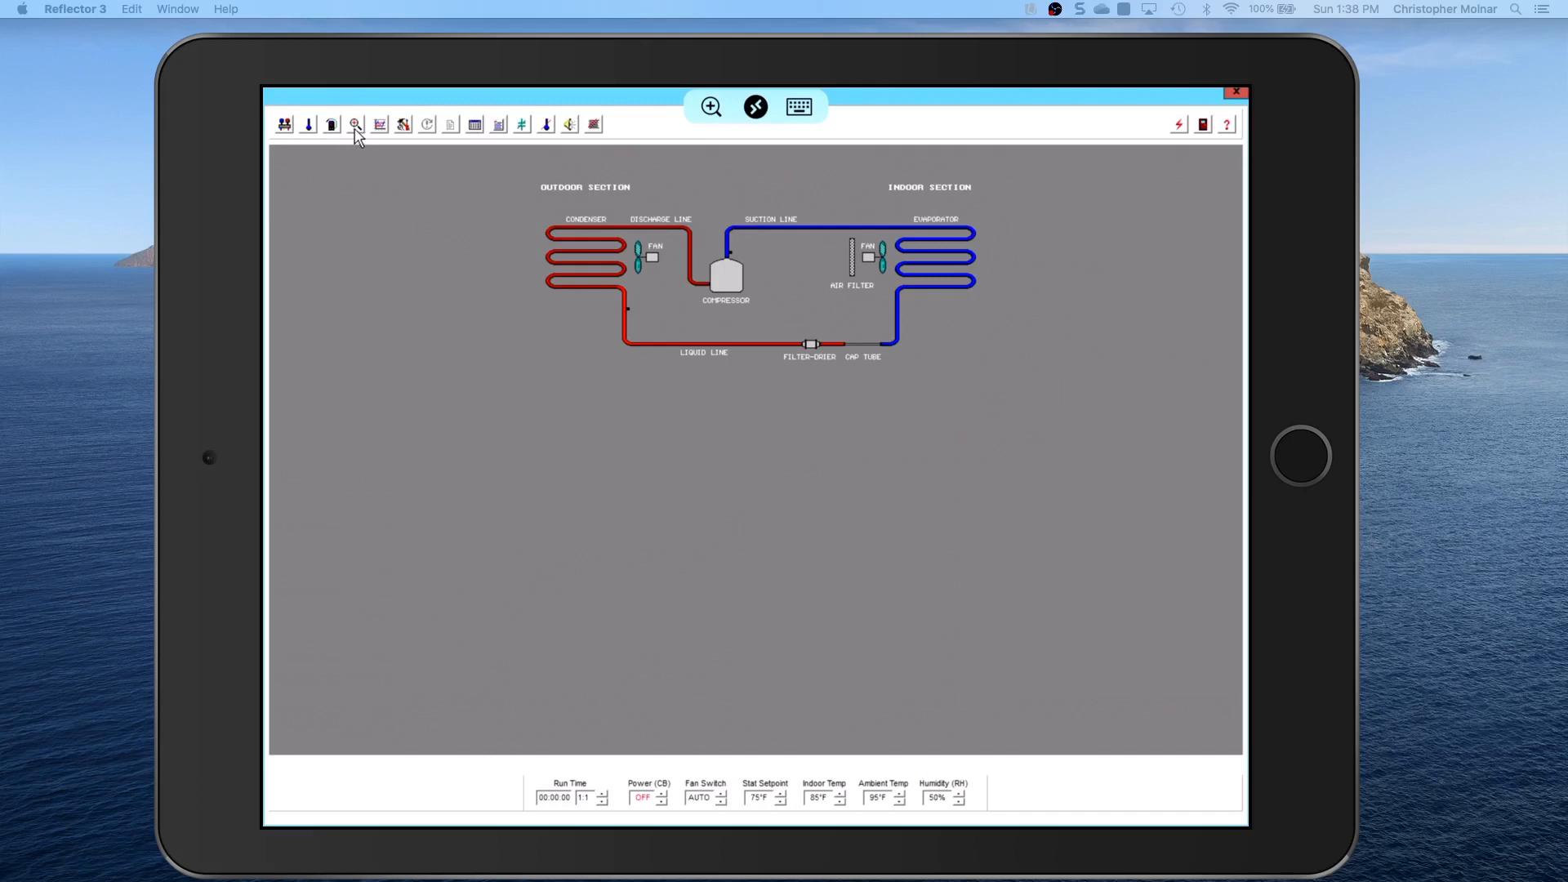
mouse_move(355, 124)
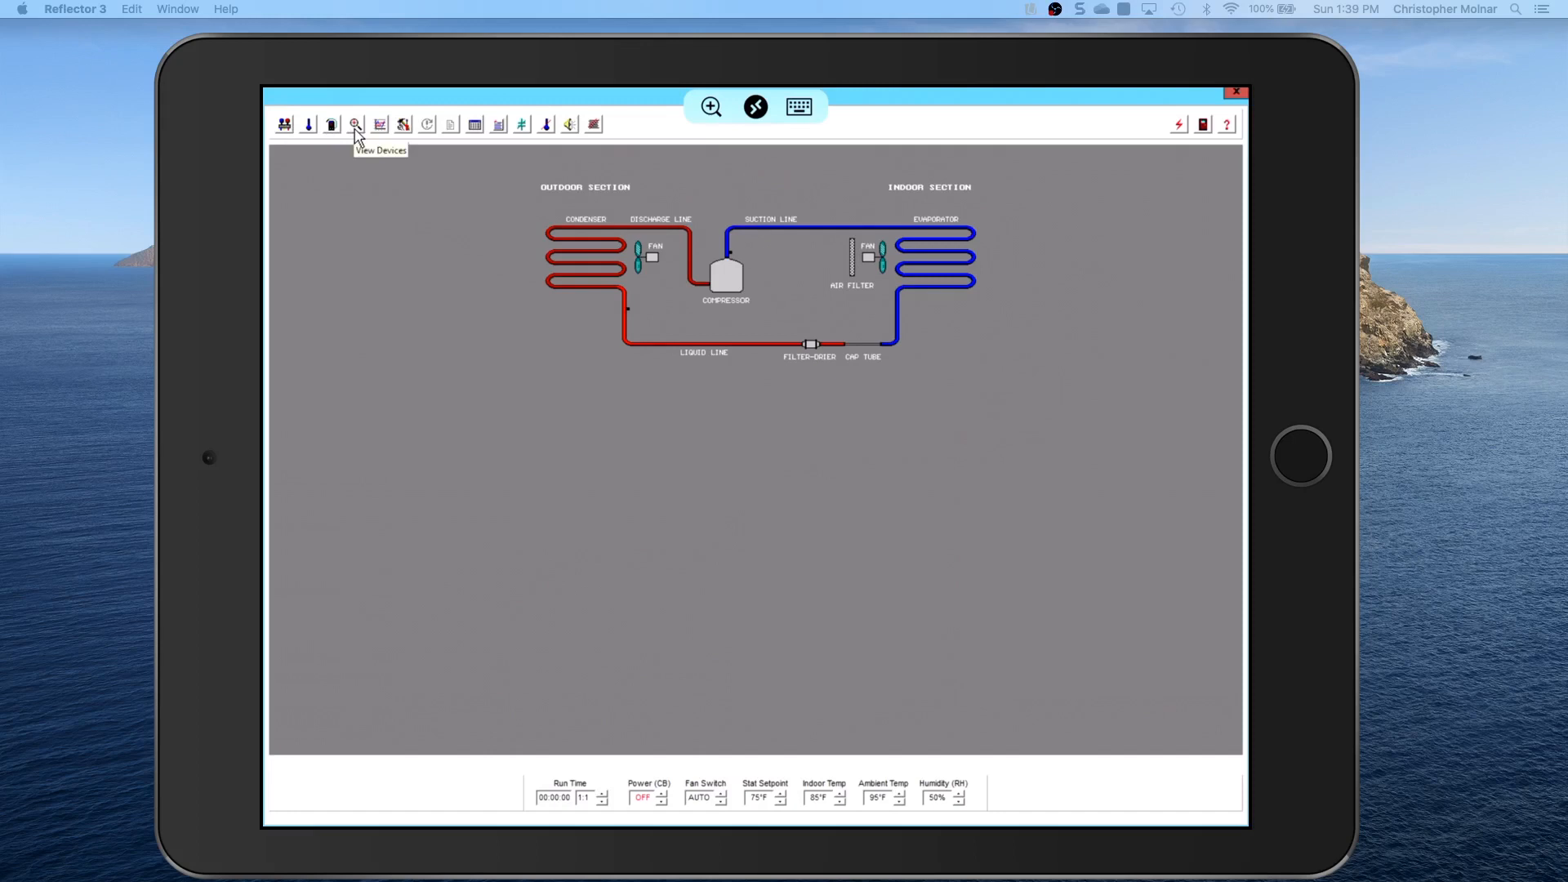
mouse_move(377, 141)
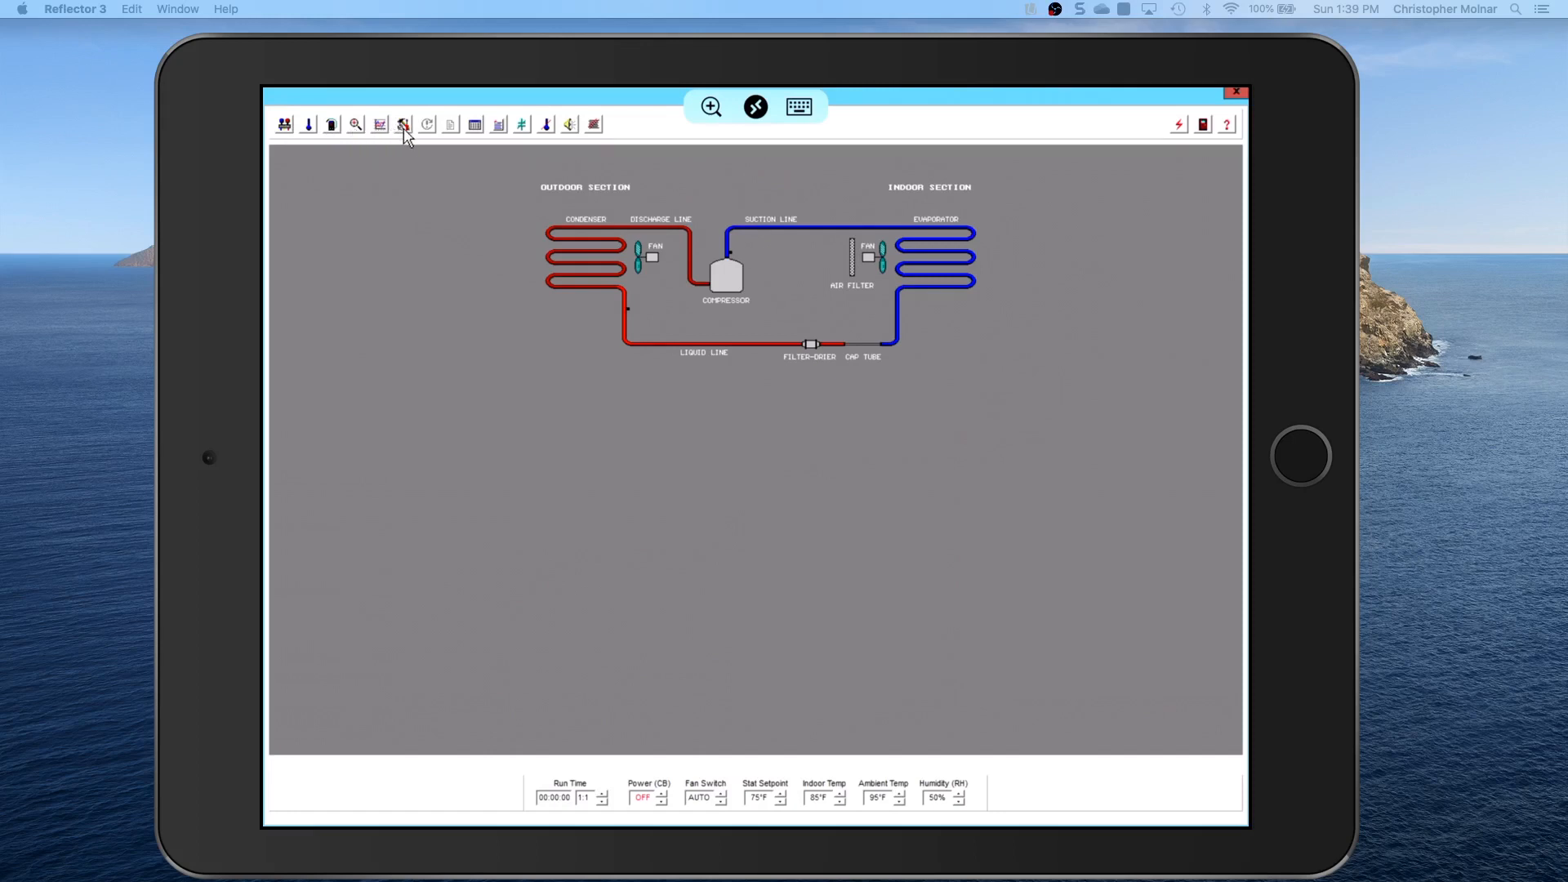
mouse_move(402, 124)
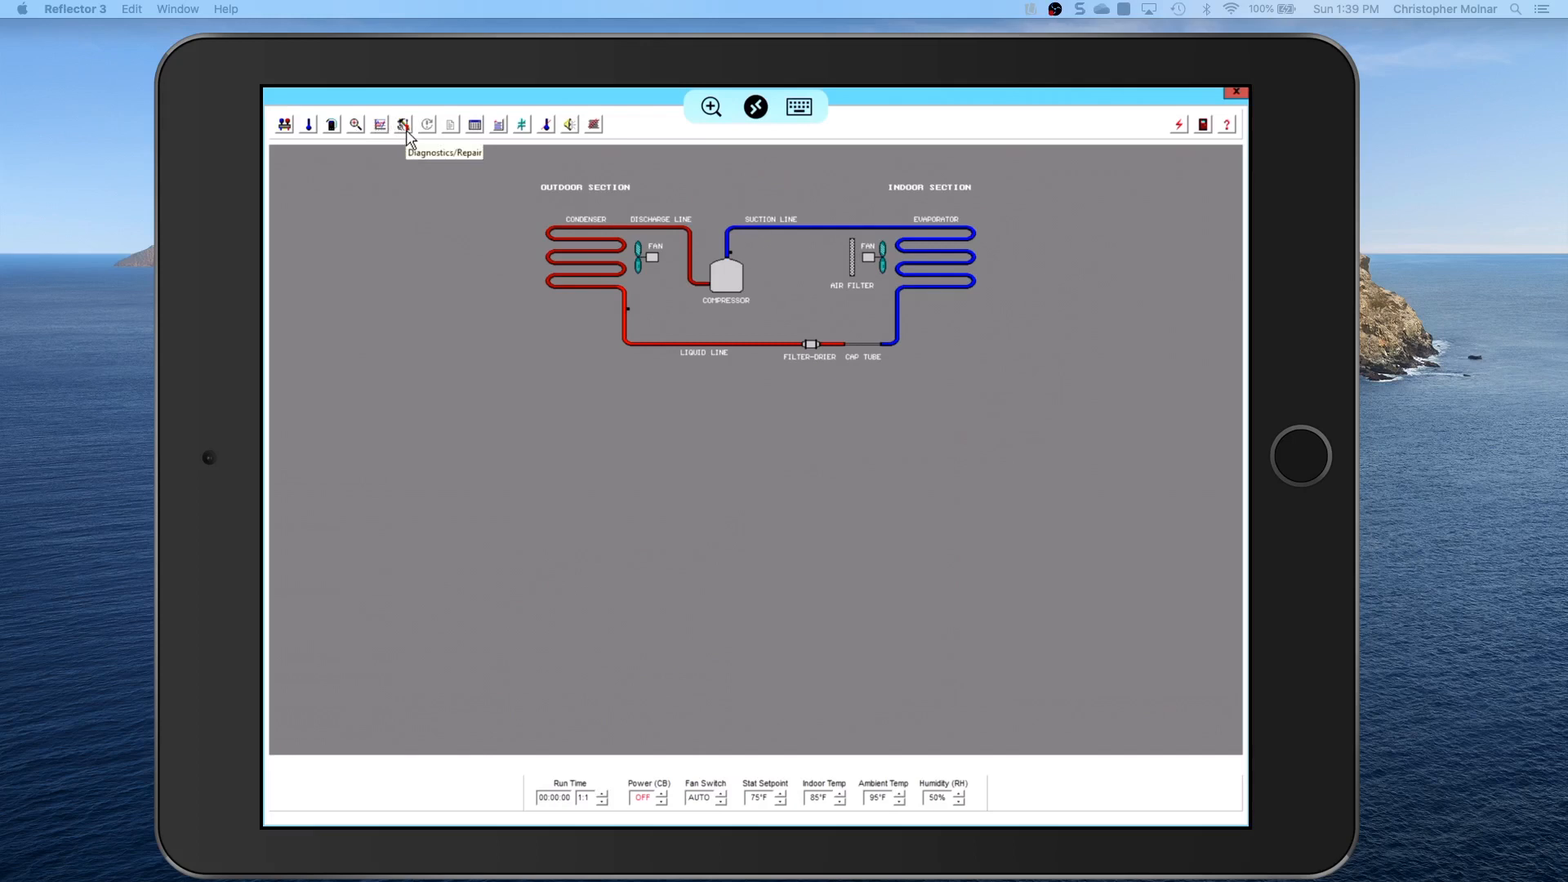
mouse_move(475, 132)
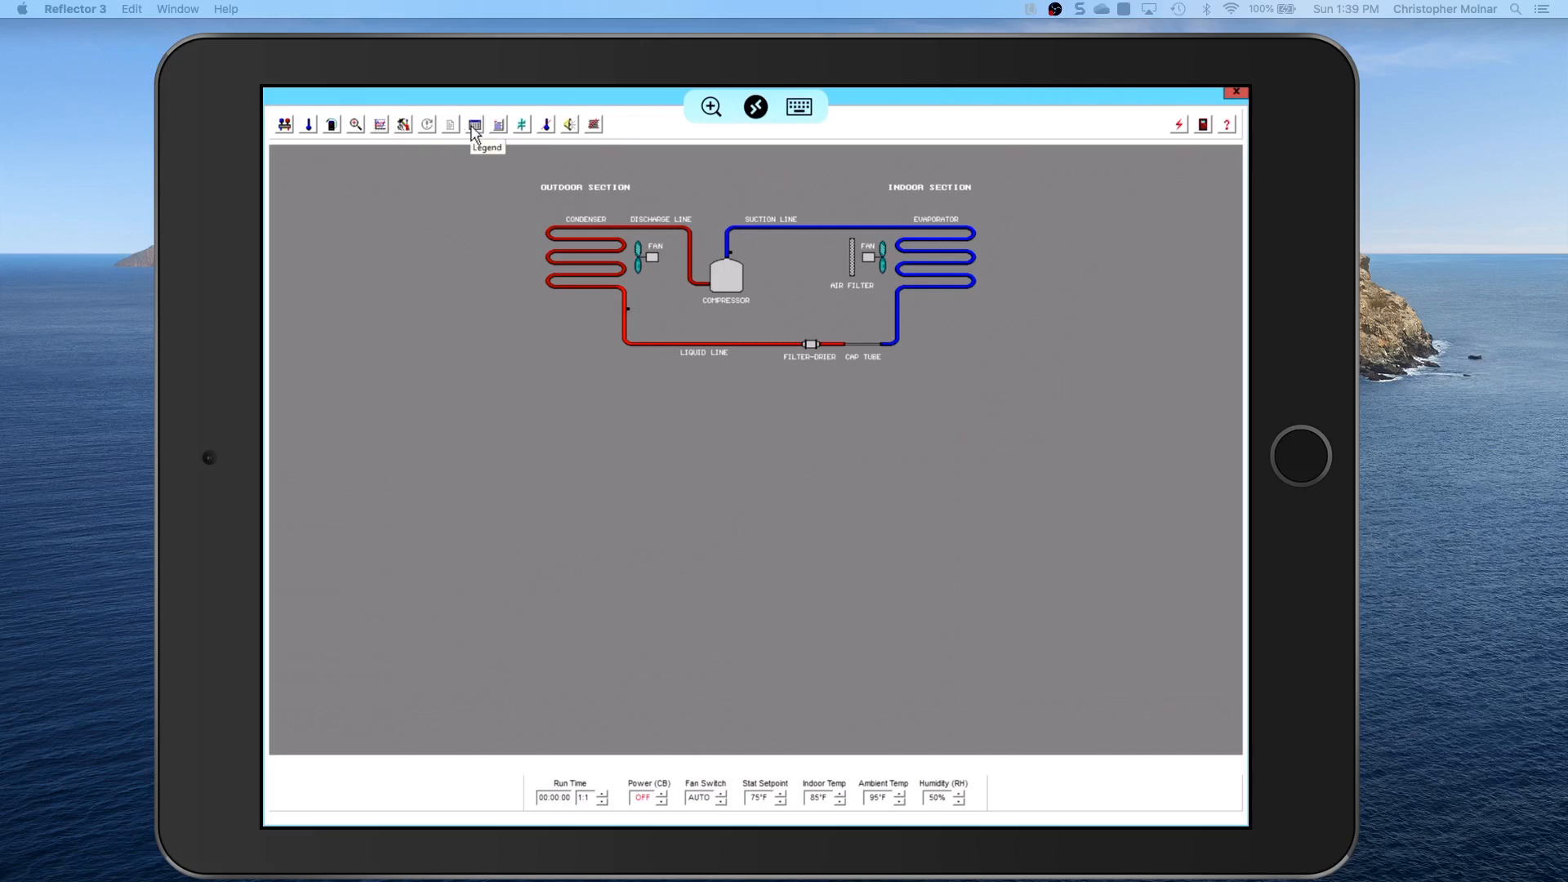
mouse_move(497, 131)
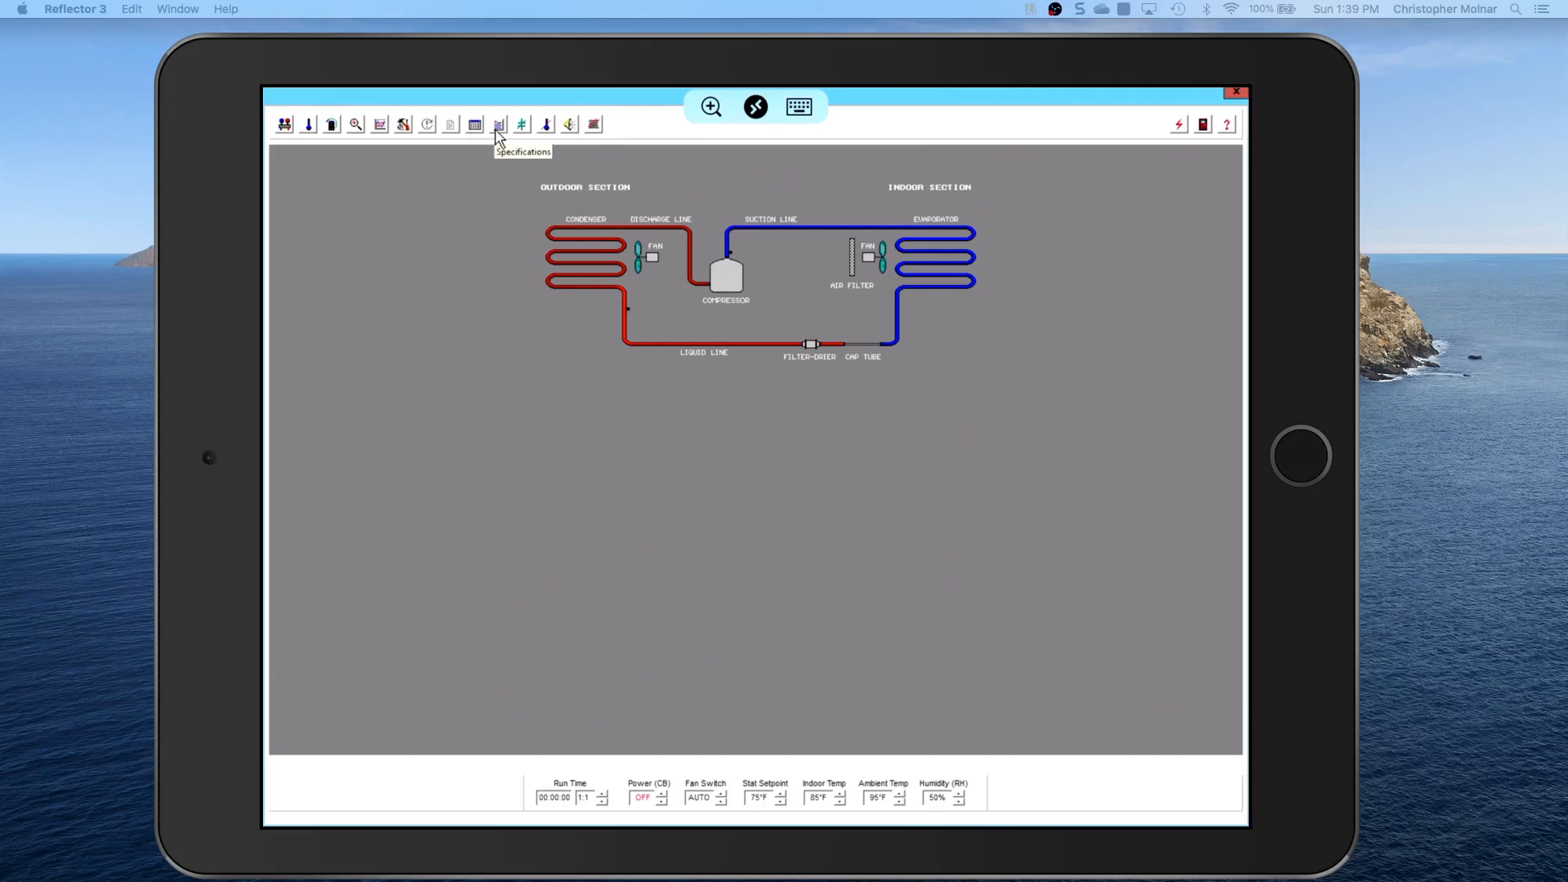
mouse_move(524, 139)
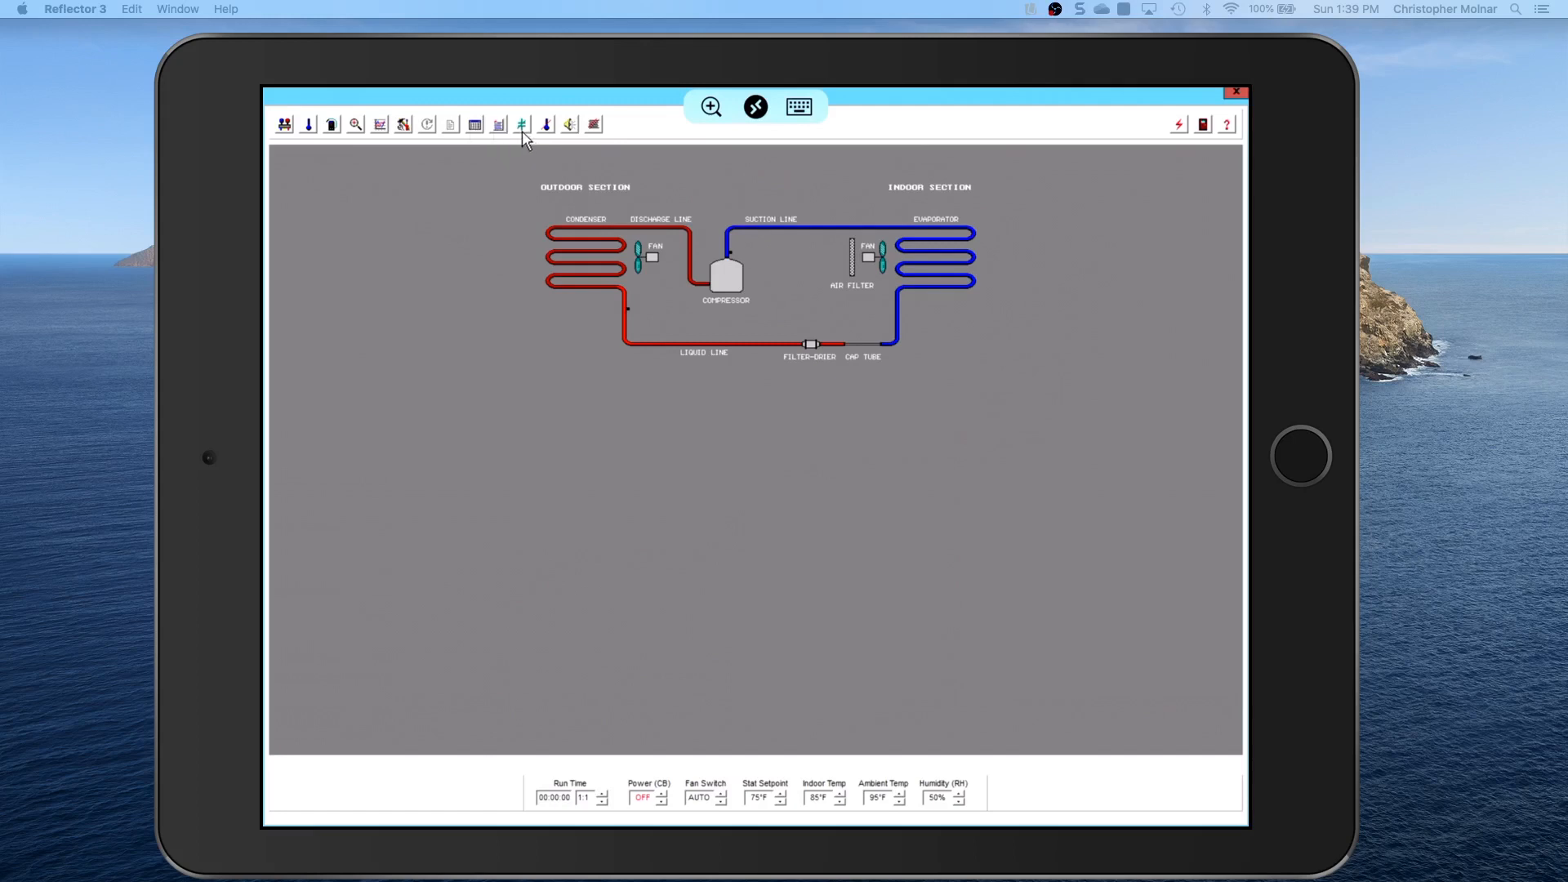
mouse_move(521, 124)
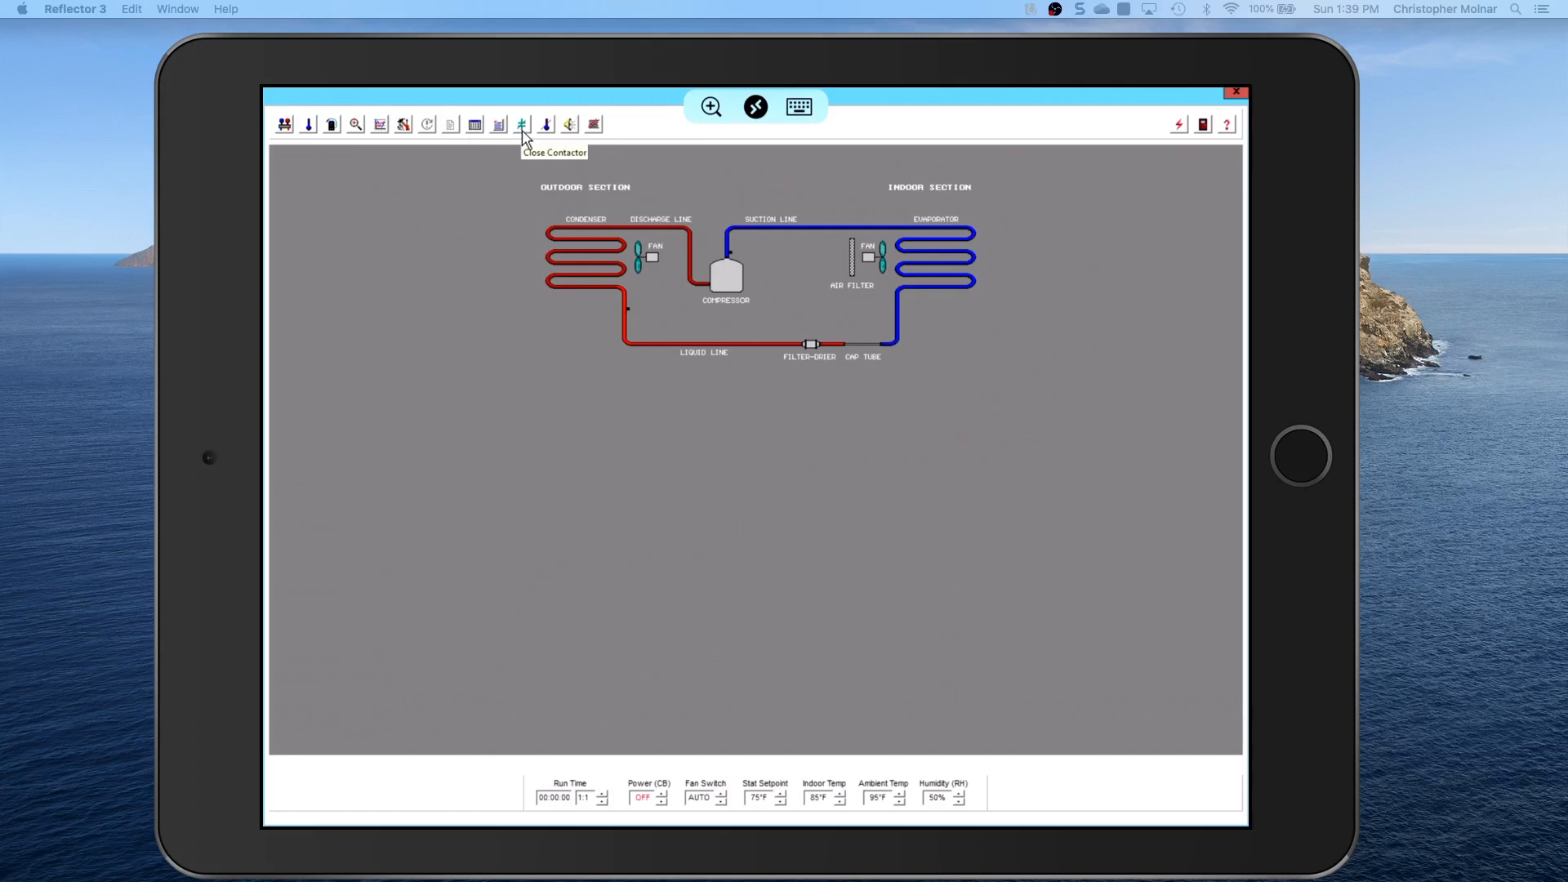
mouse_move(545, 124)
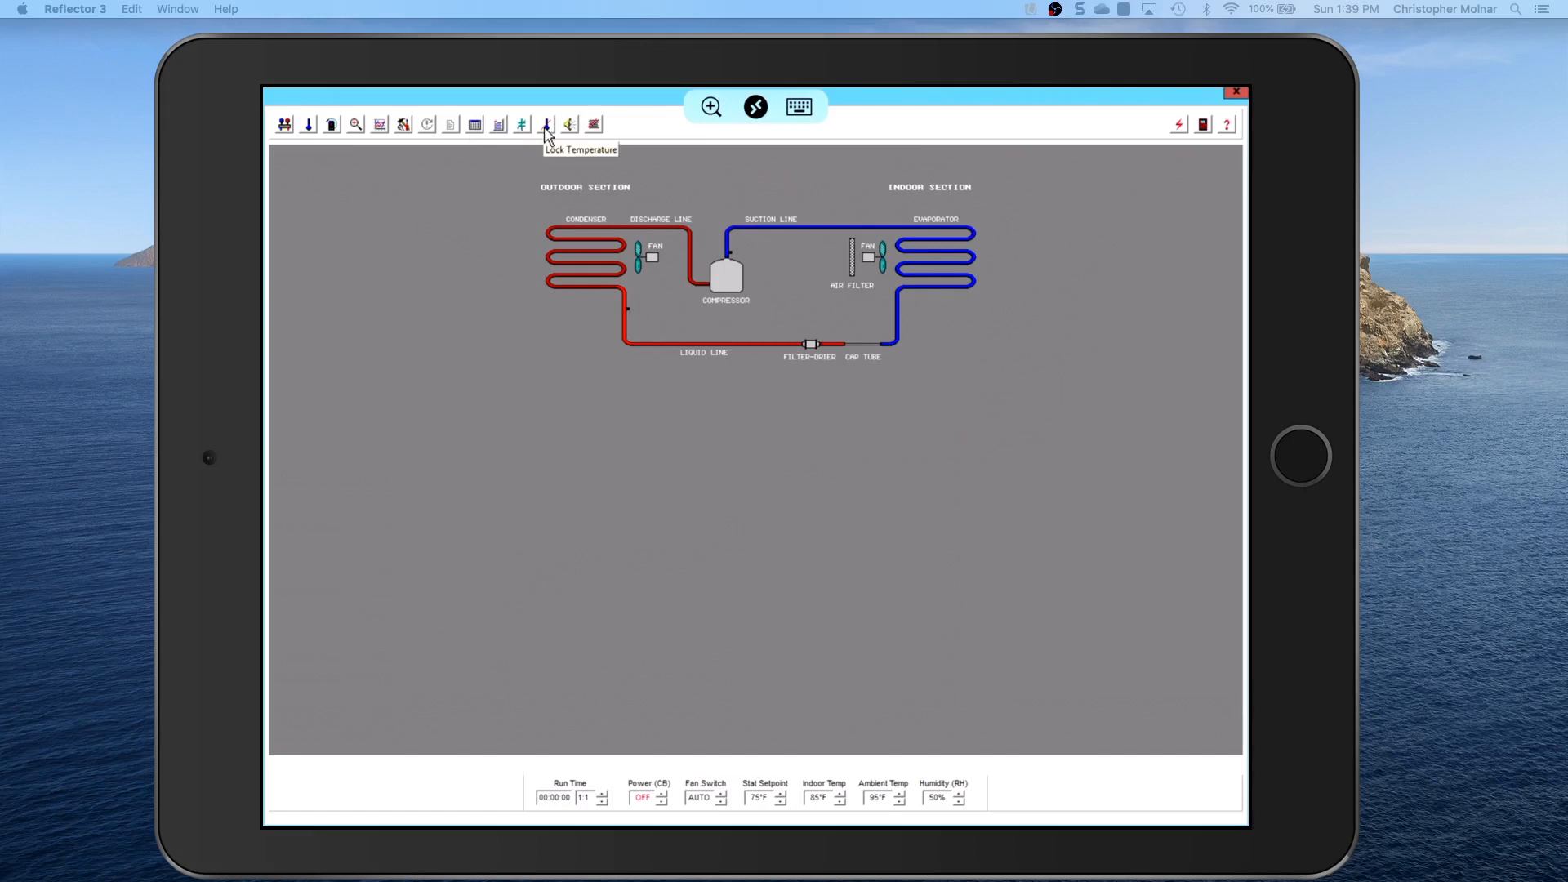
mouse_move(567, 137)
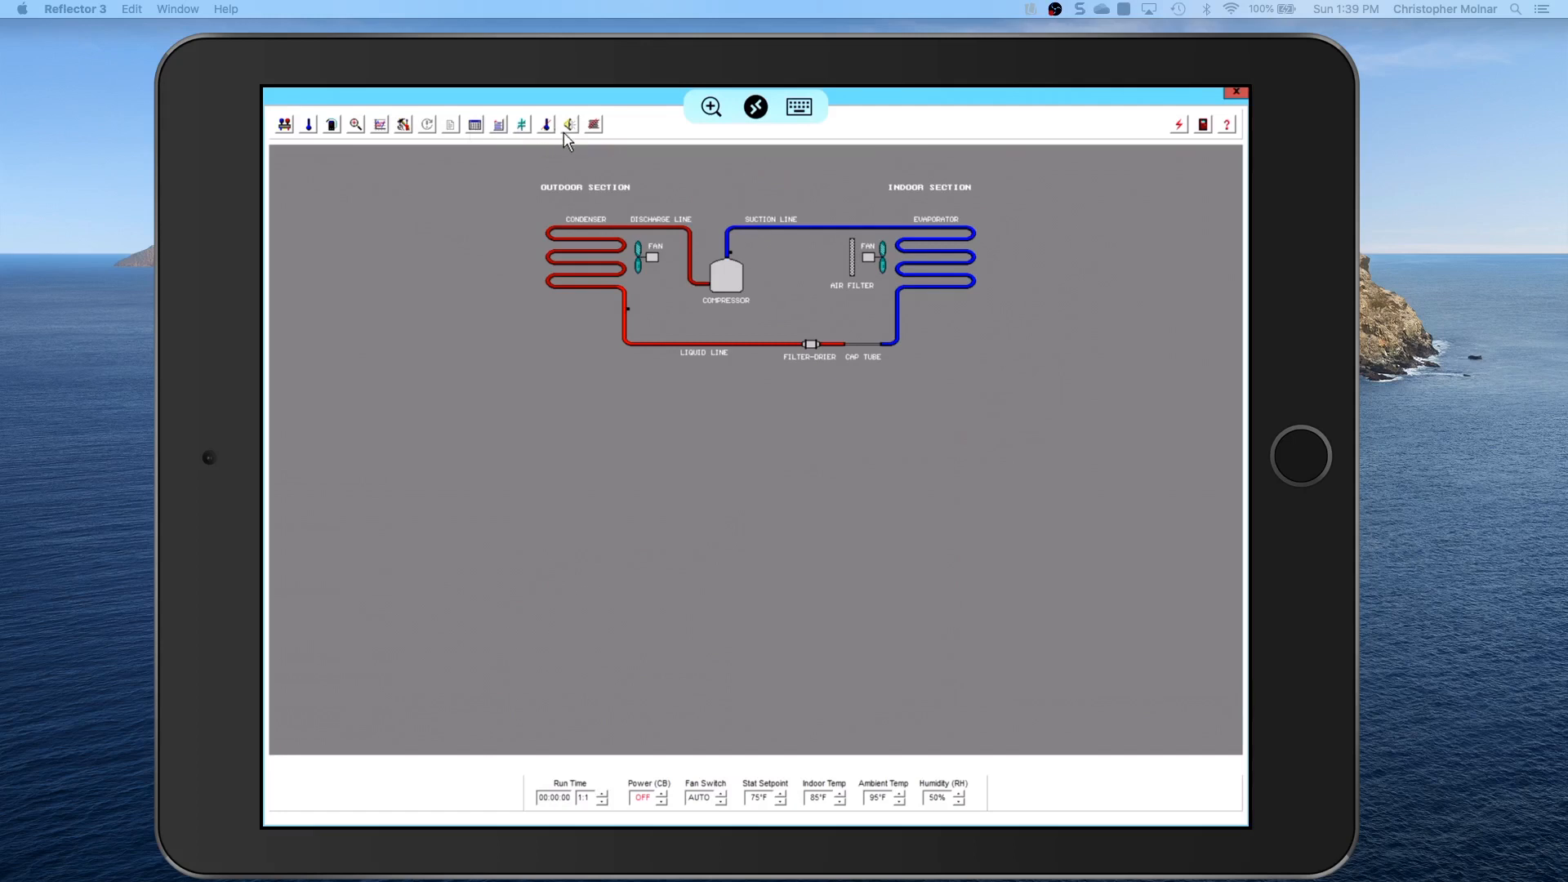
mouse_move(569, 124)
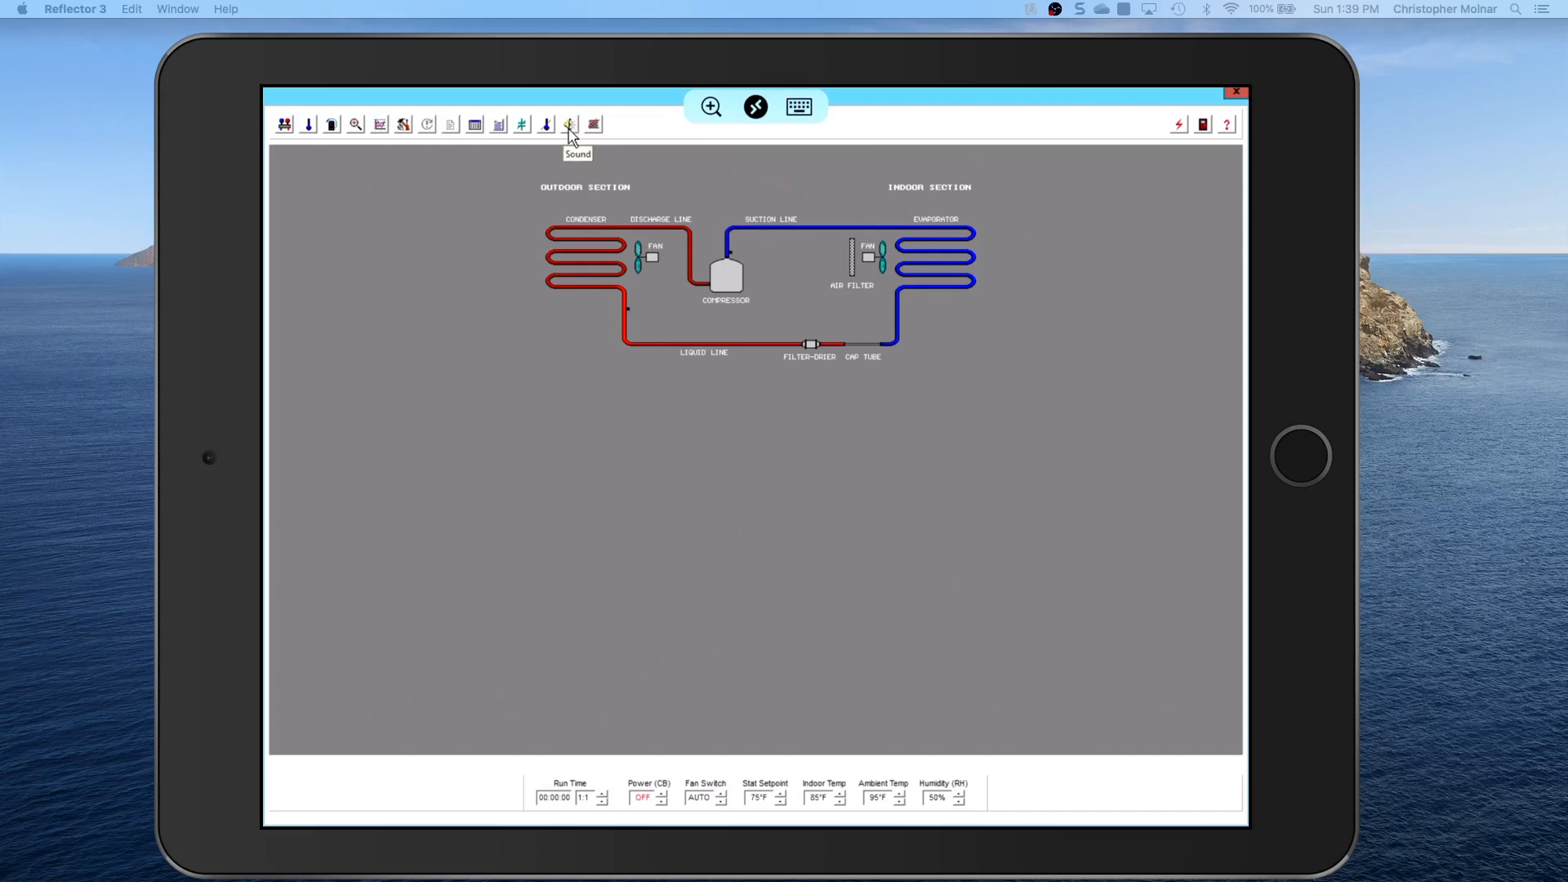
mouse_move(591, 128)
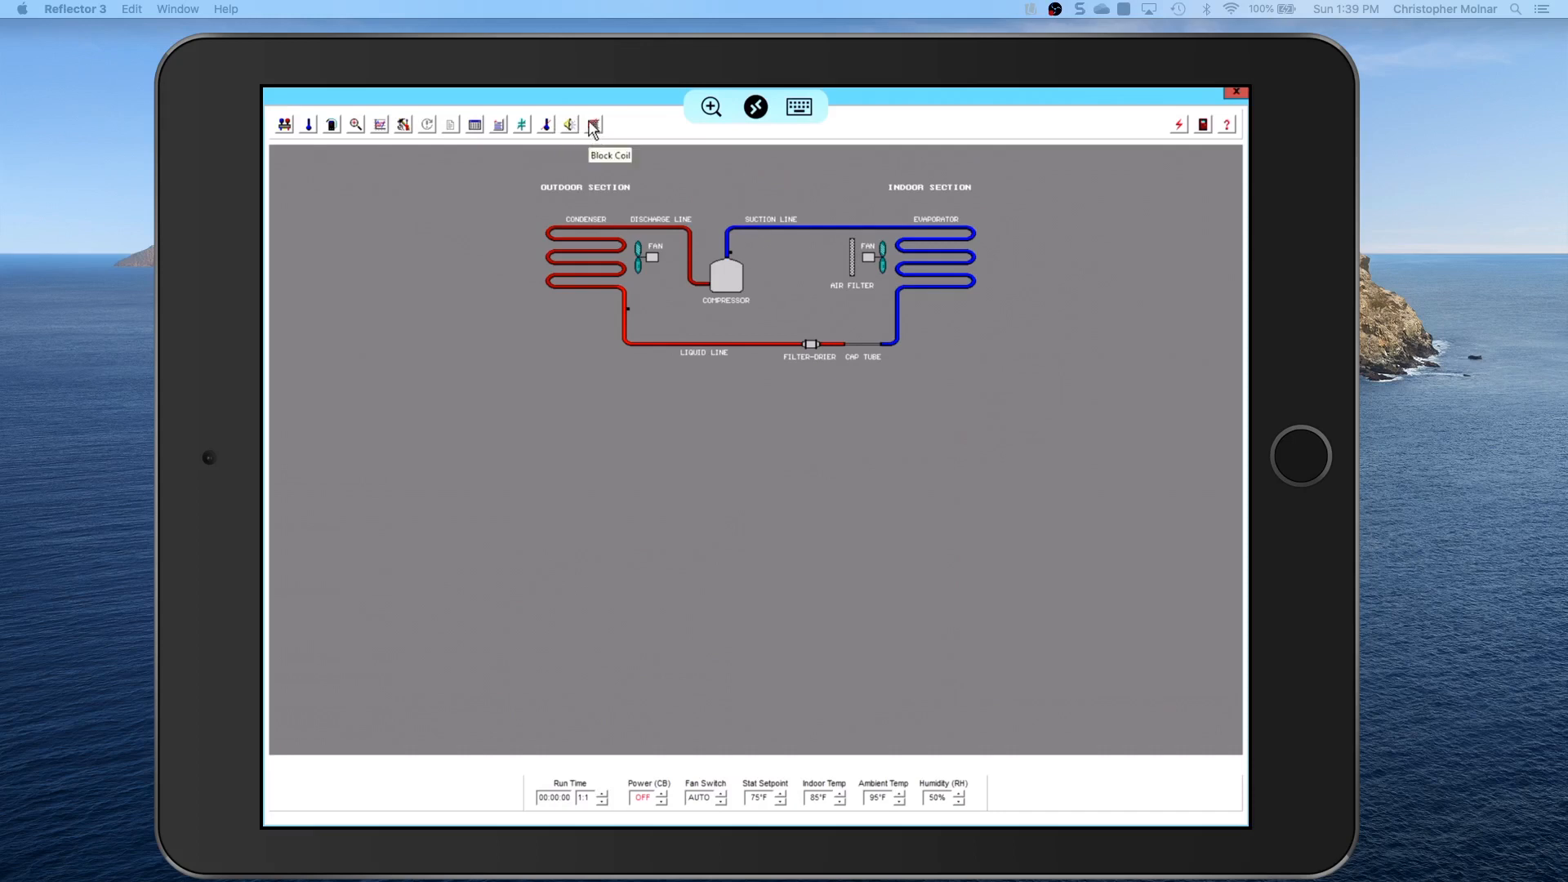
mouse_move(1009, 168)
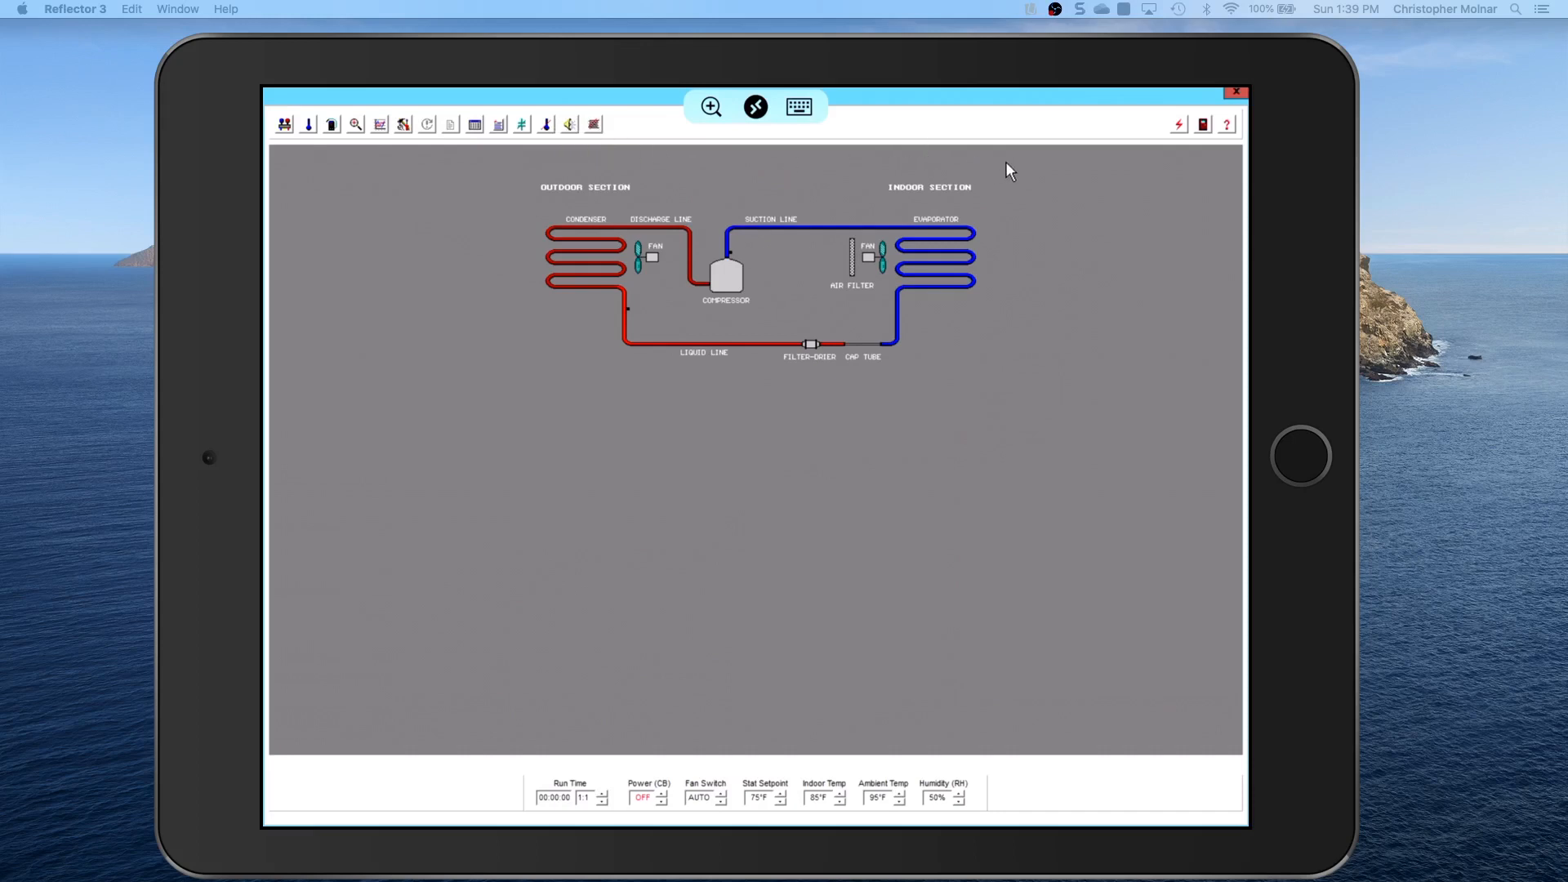
mouse_move(1157, 144)
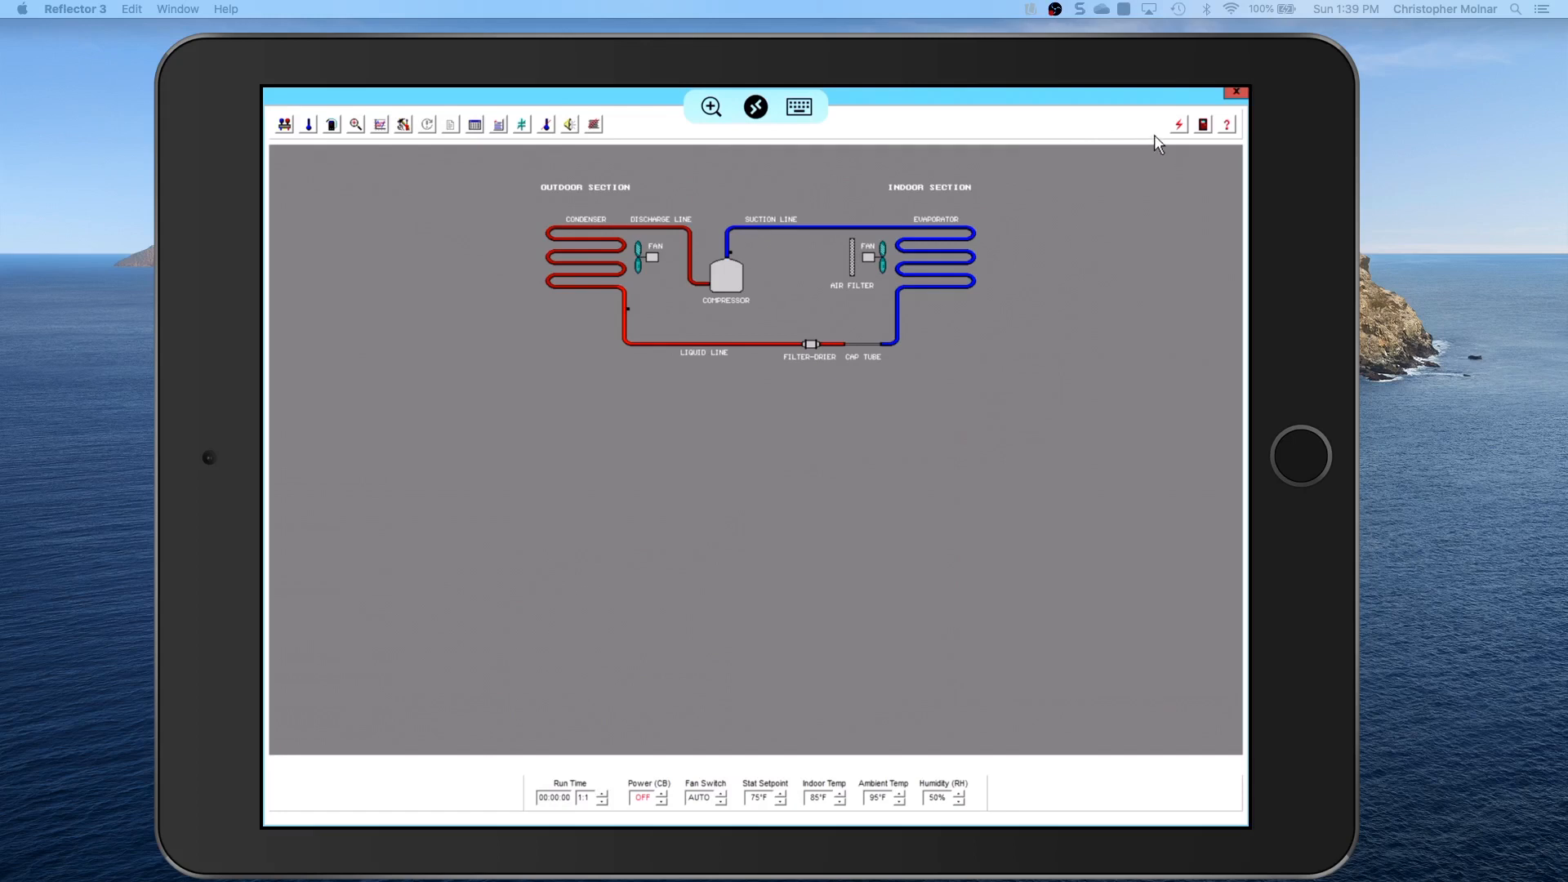
left_click(1178, 124)
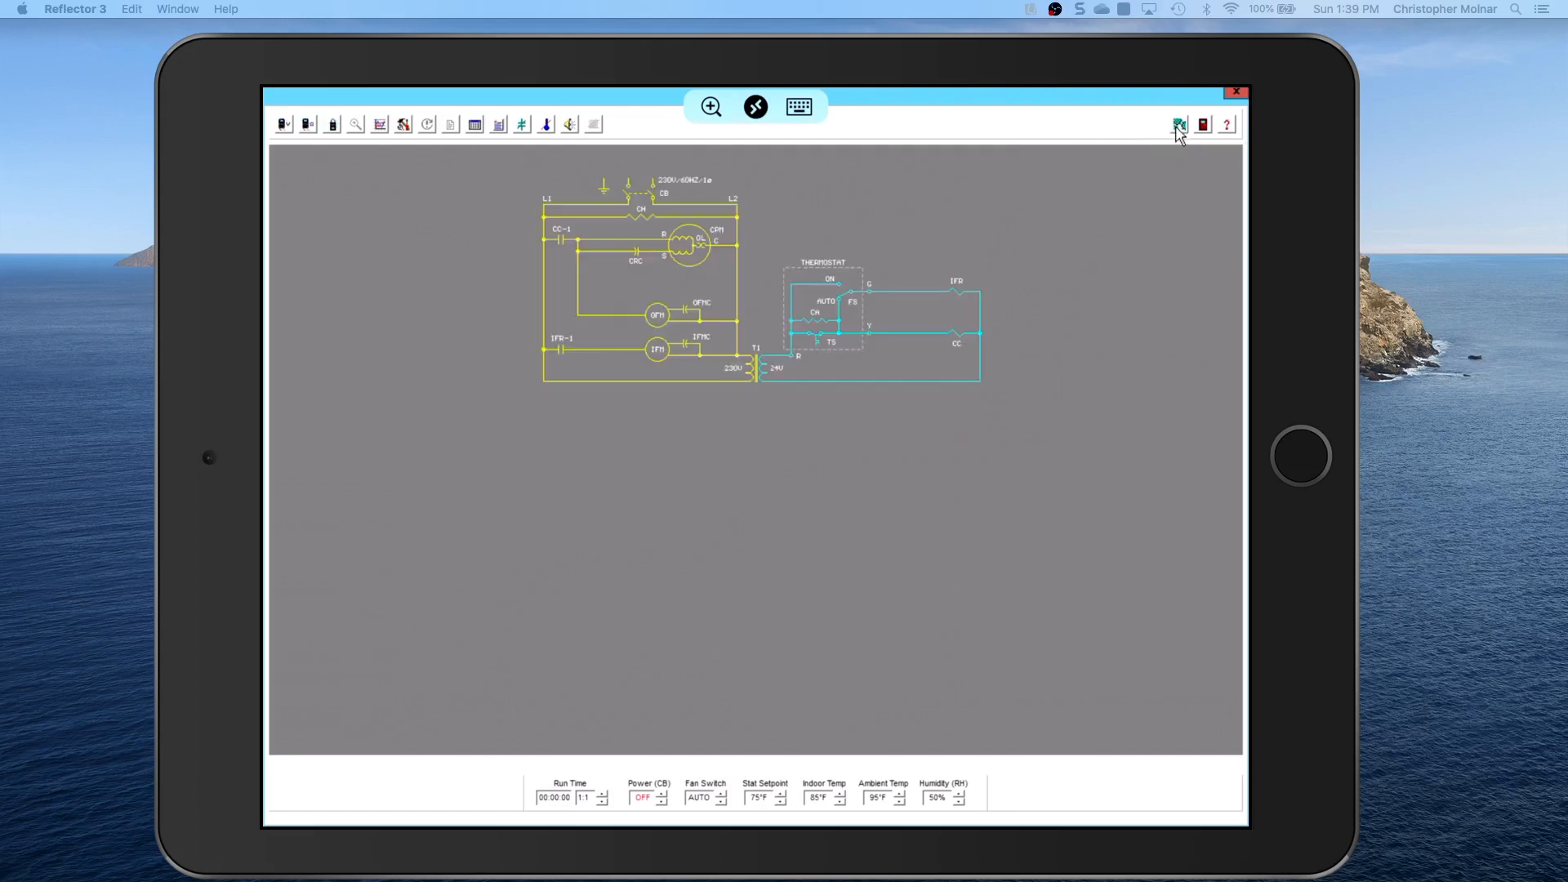
mouse_move(1178, 124)
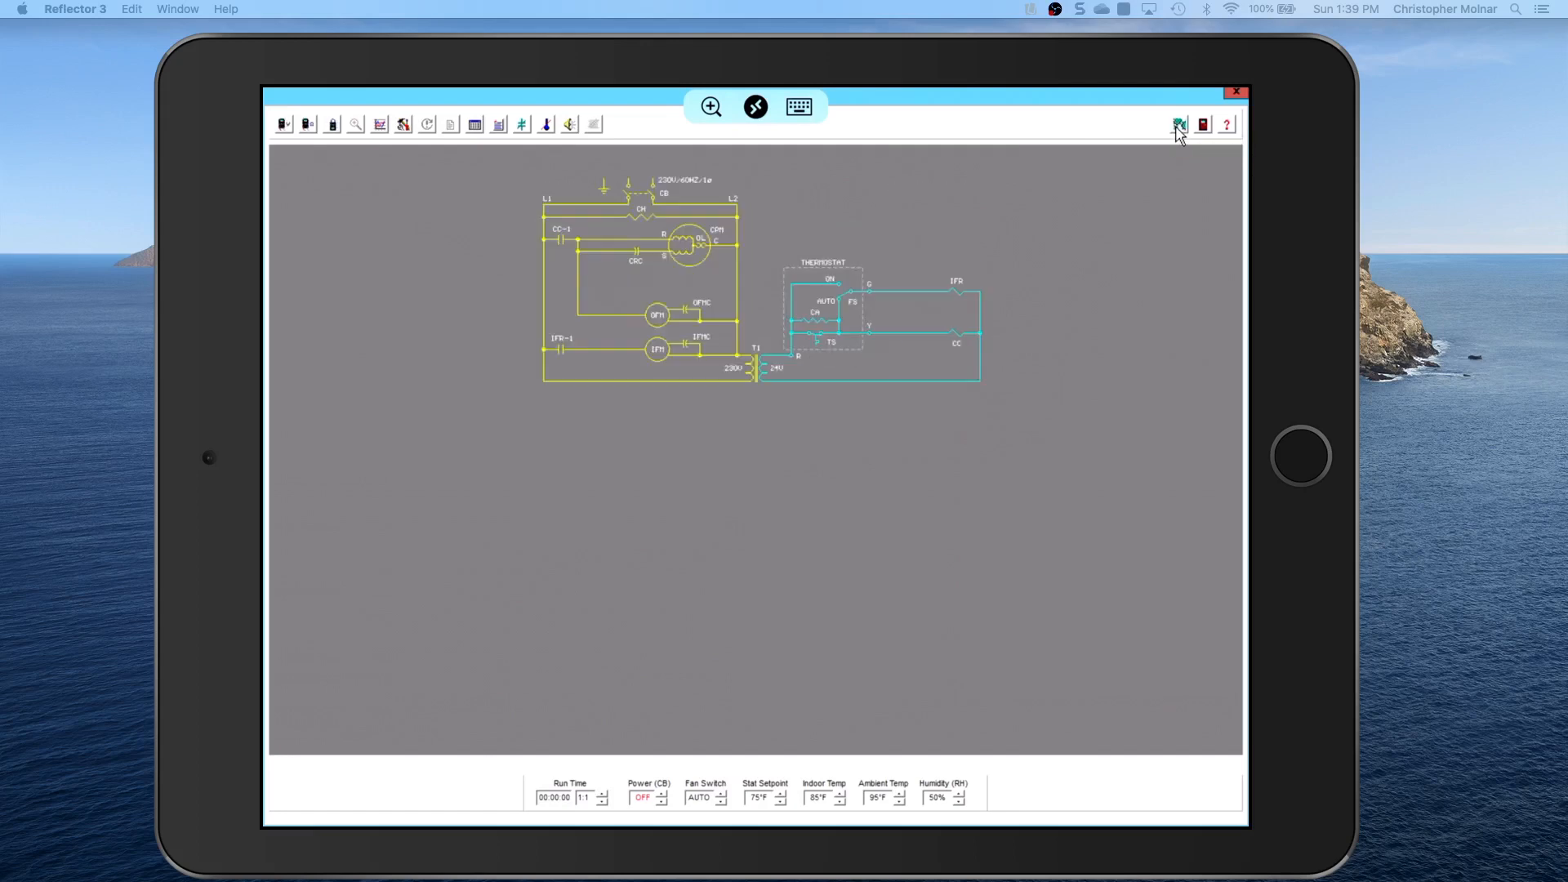
left_click(1178, 124)
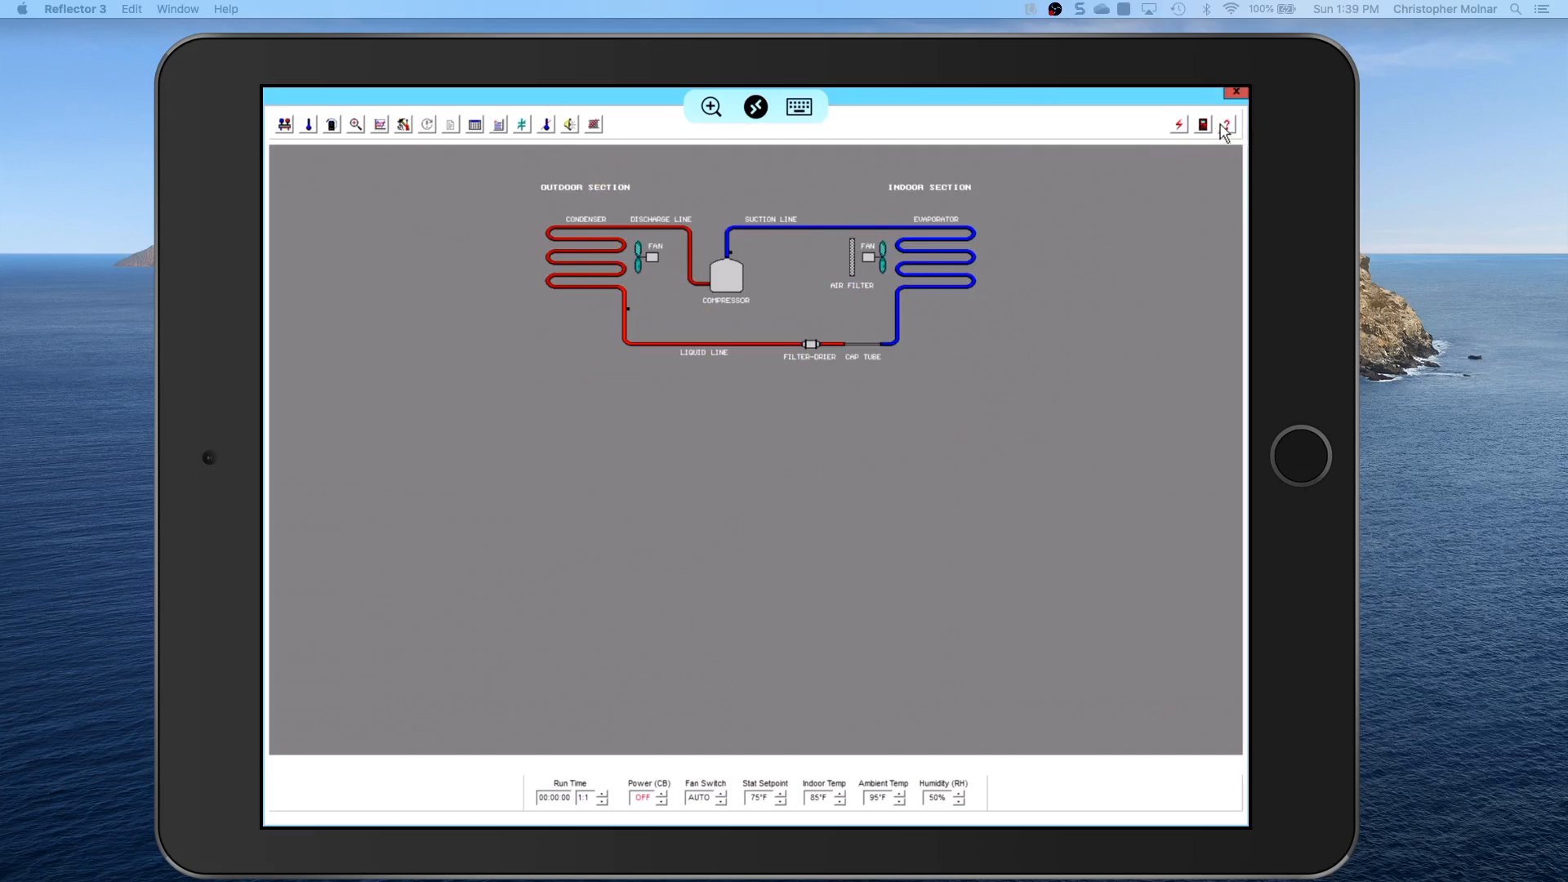
mouse_move(1227, 126)
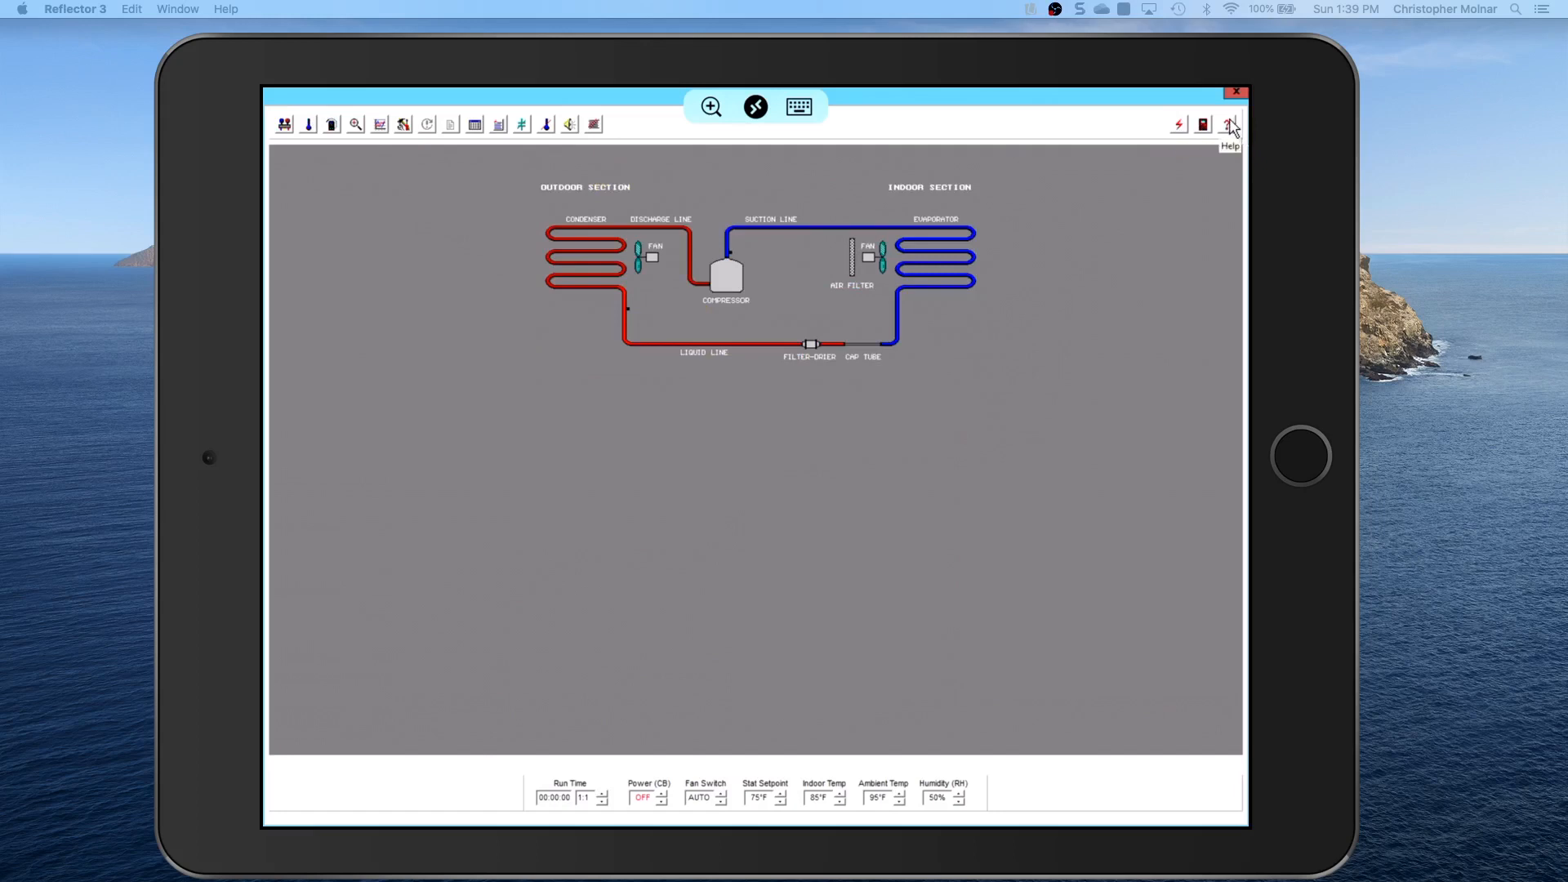
mouse_move(657, 224)
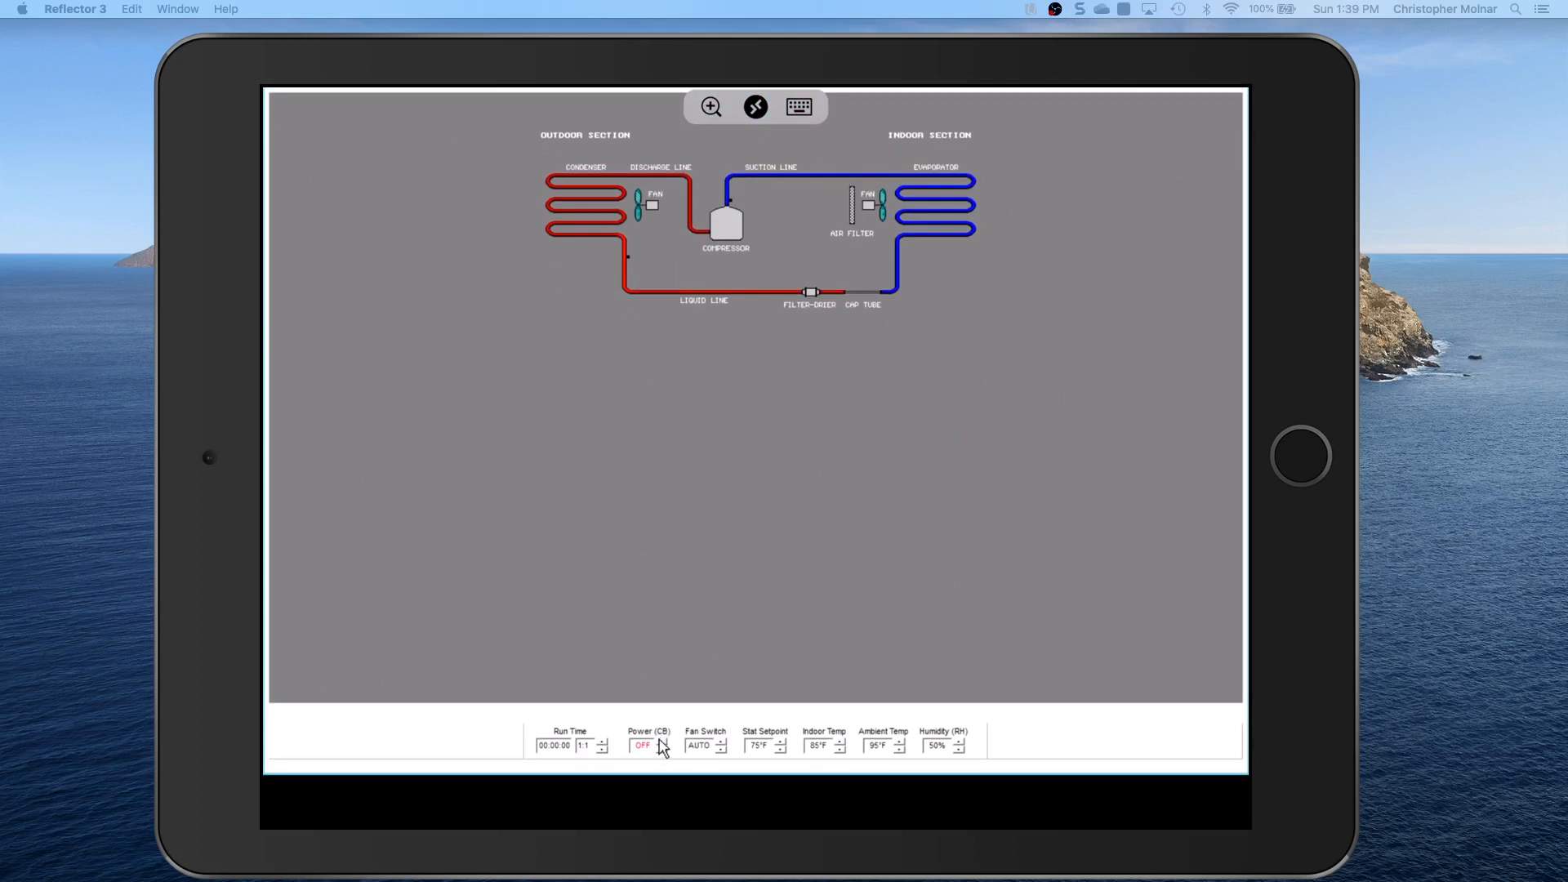
left_click(644, 745)
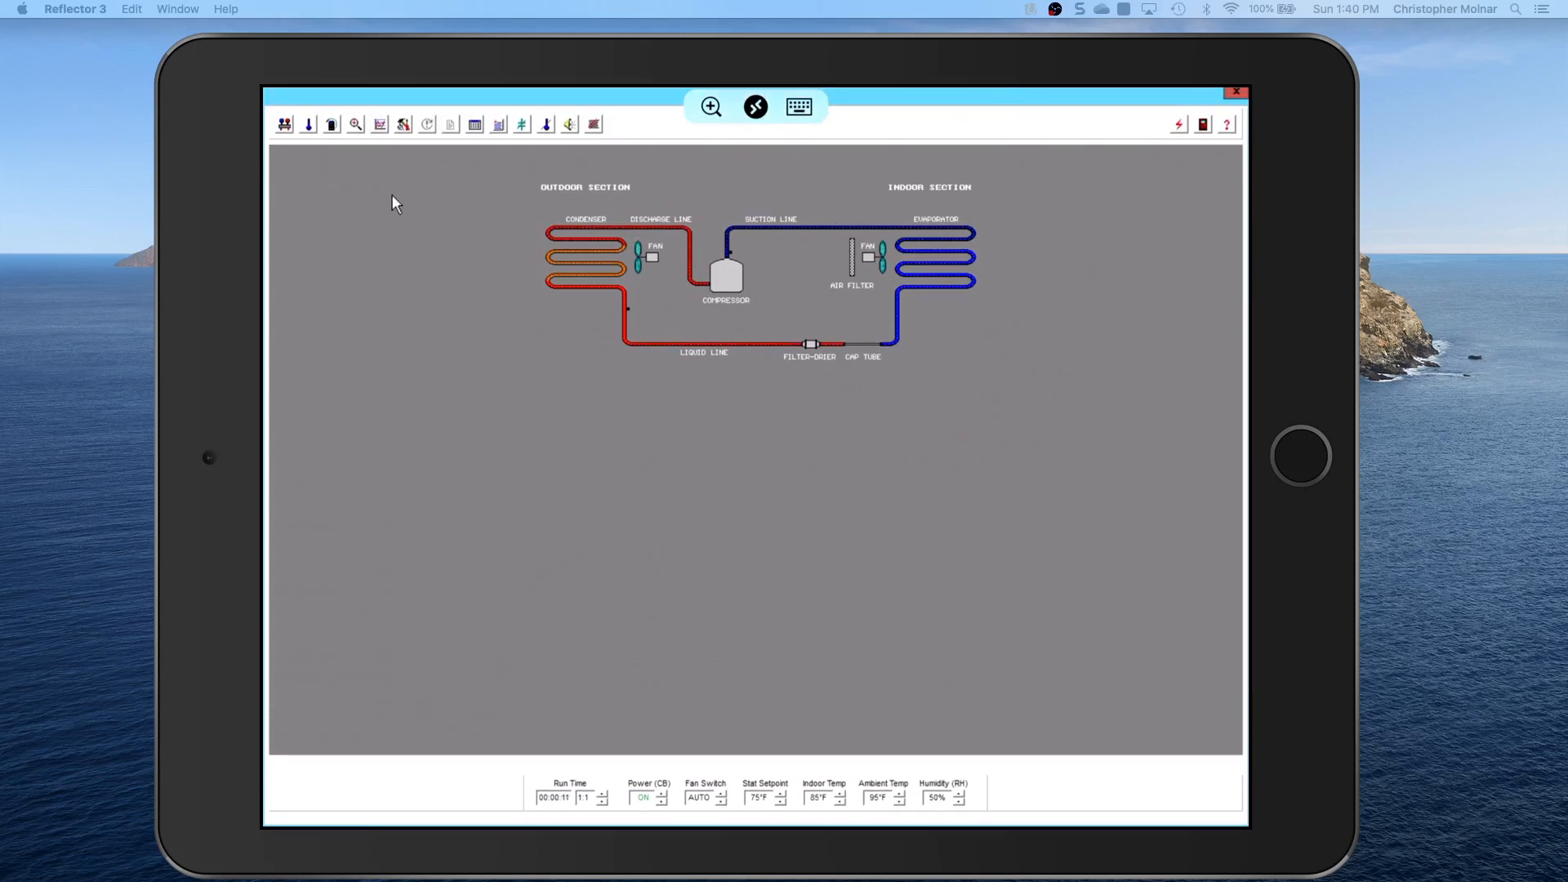
- Attach the gauge set and bring up the thermometer probe placement settings
left_click(285, 124)
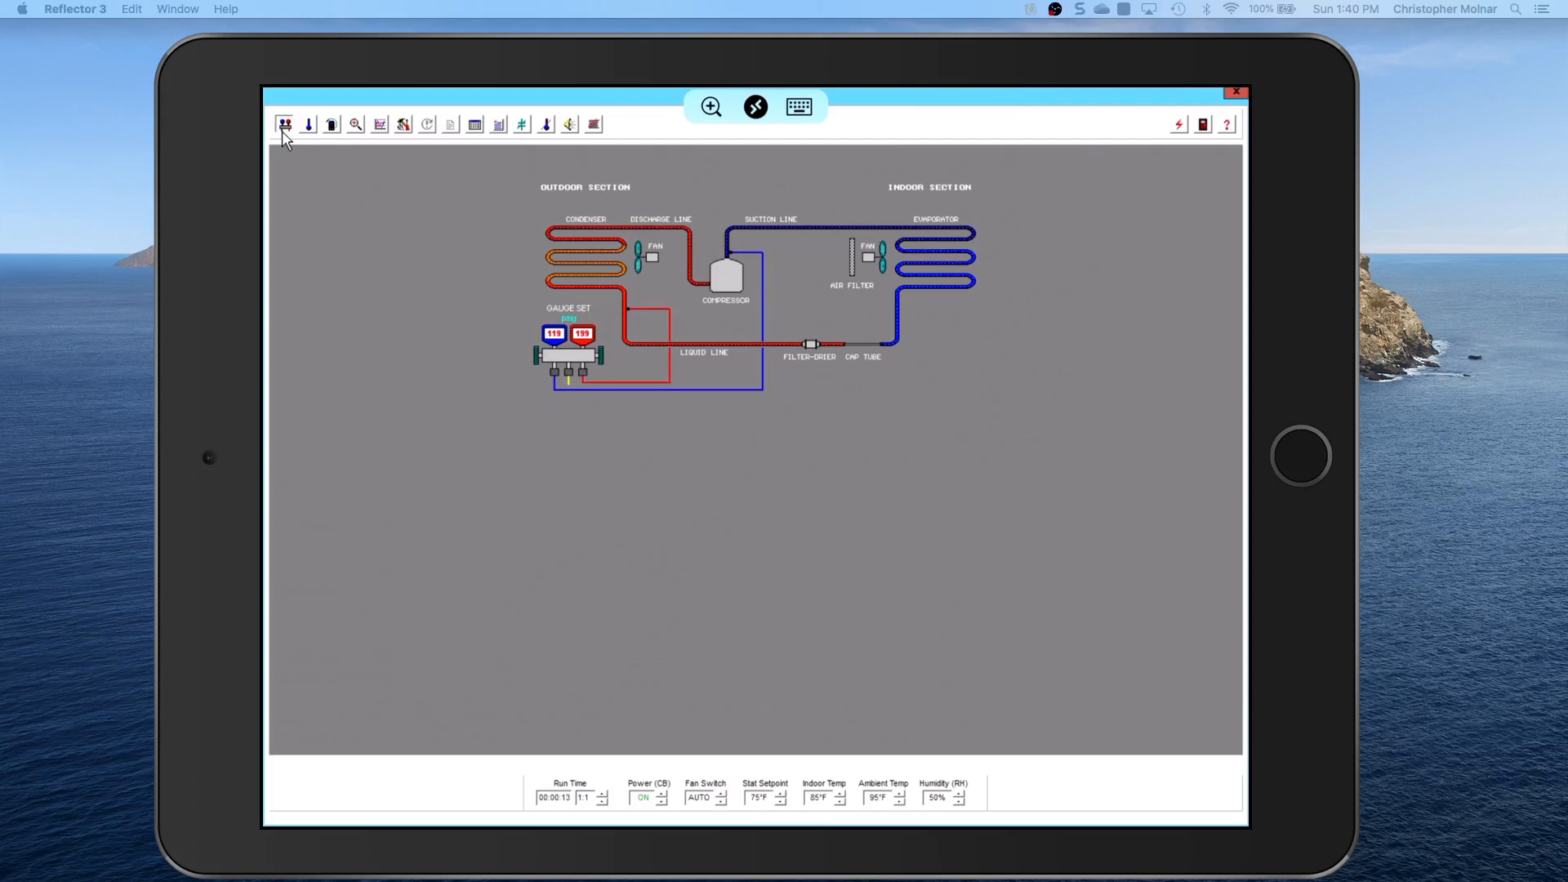
mouse_move(284, 124)
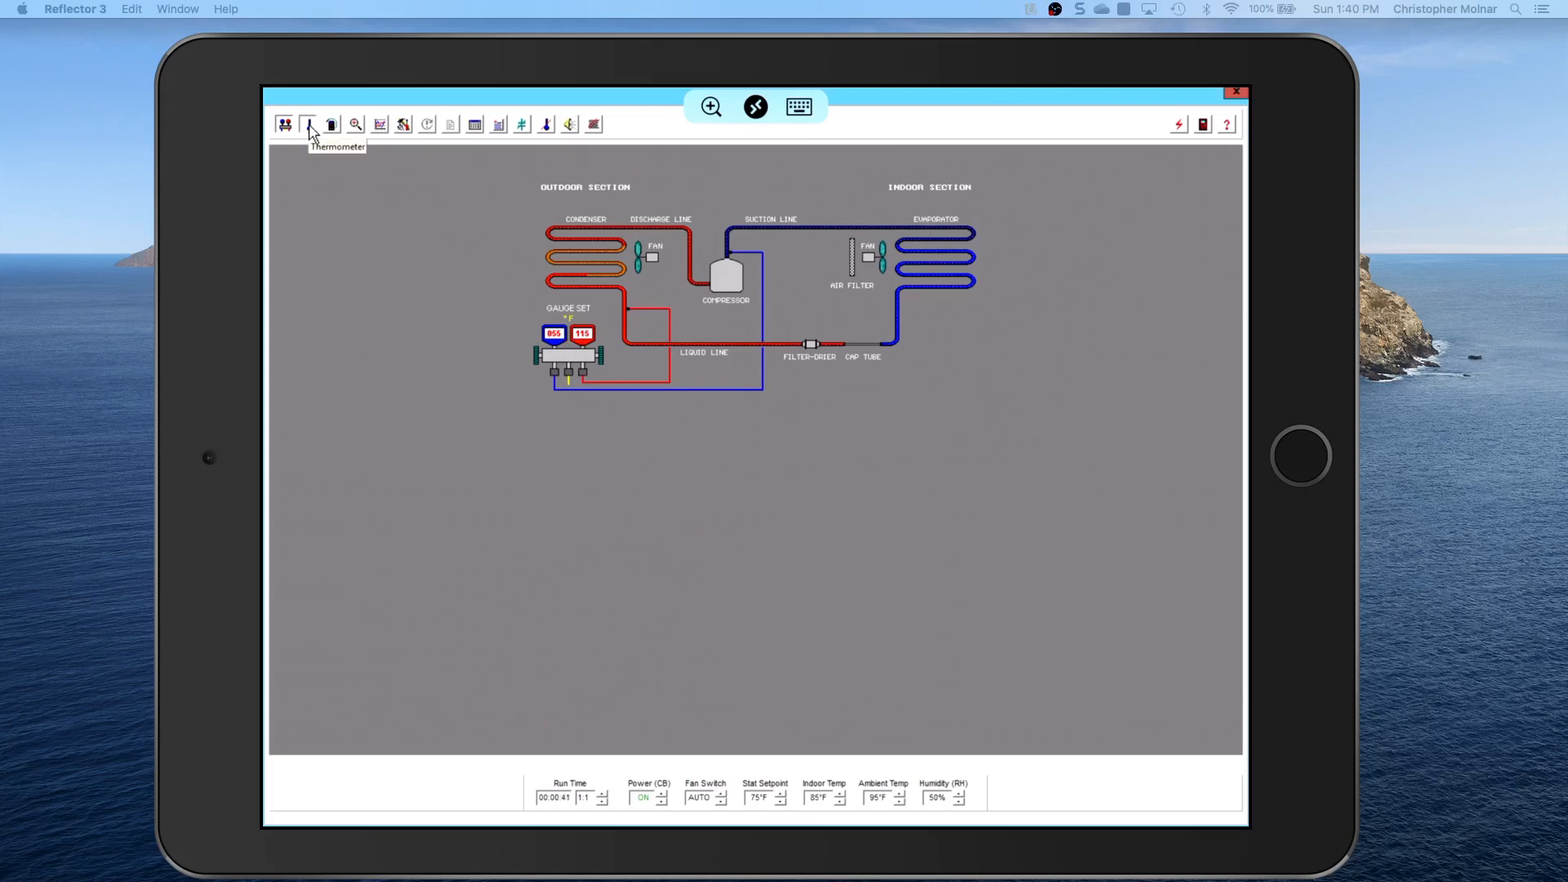
mouse_move(459, 197)
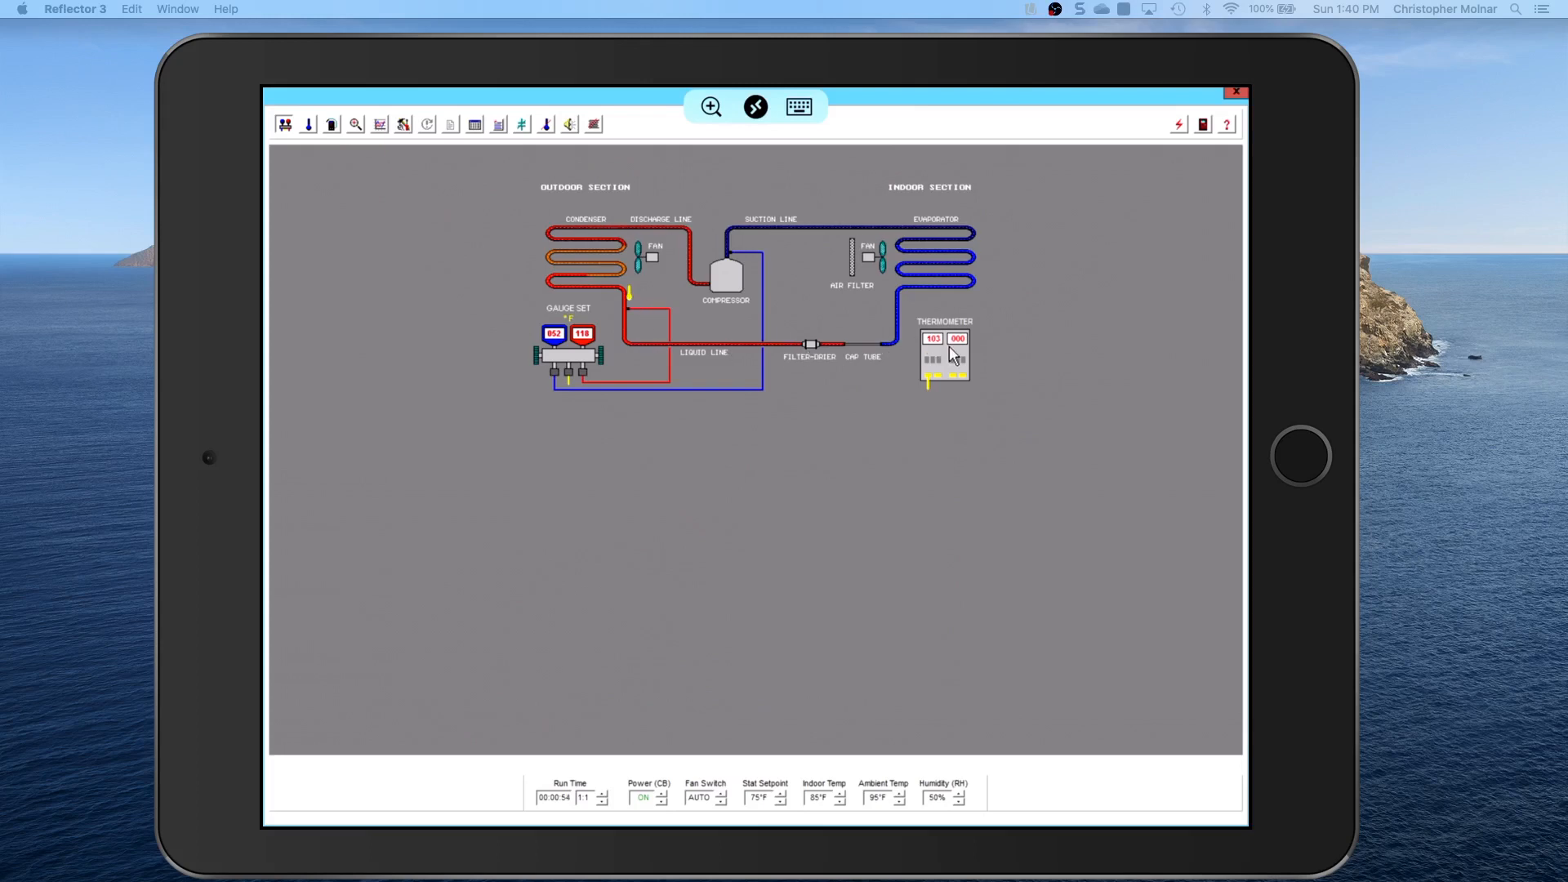
left_click(943, 358)
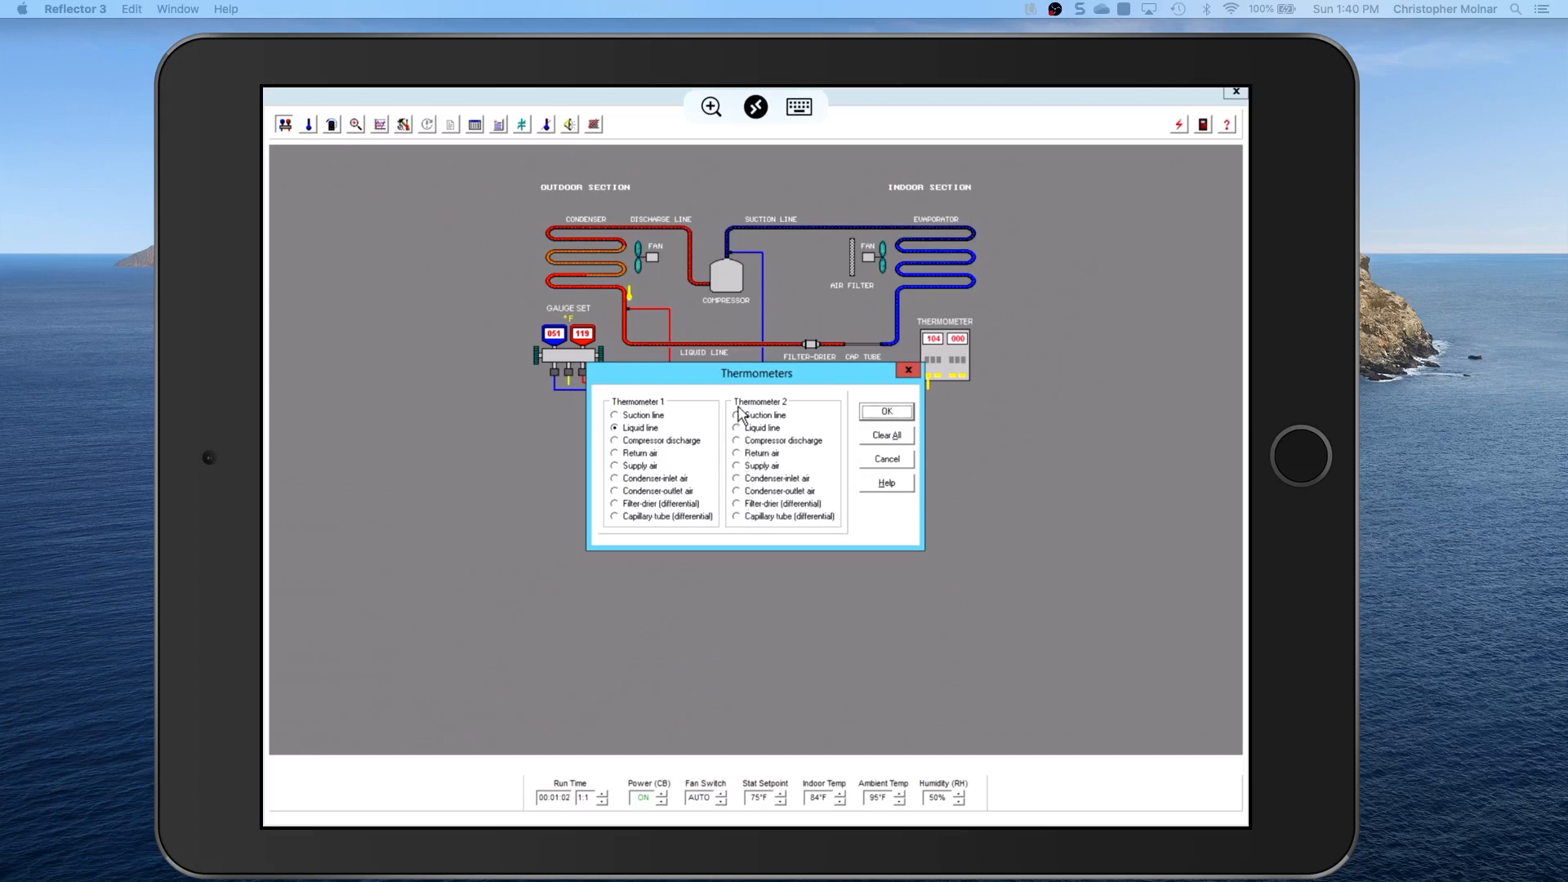
- Place Thermometer 2 on the suction line alongside the liquid-line probe
left_click(739, 415)
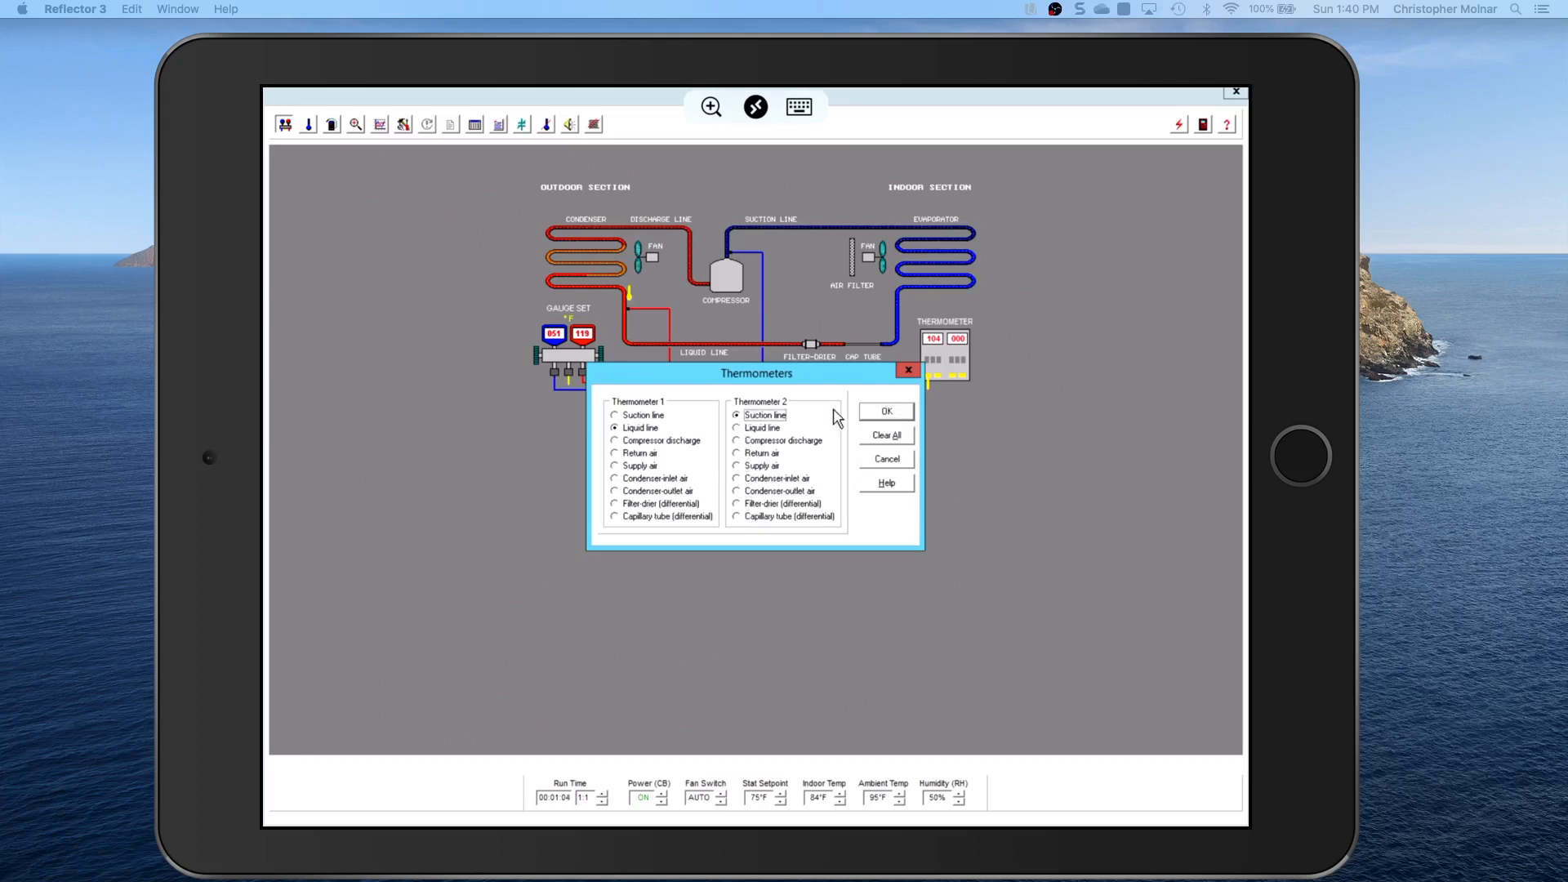
left_click(884, 412)
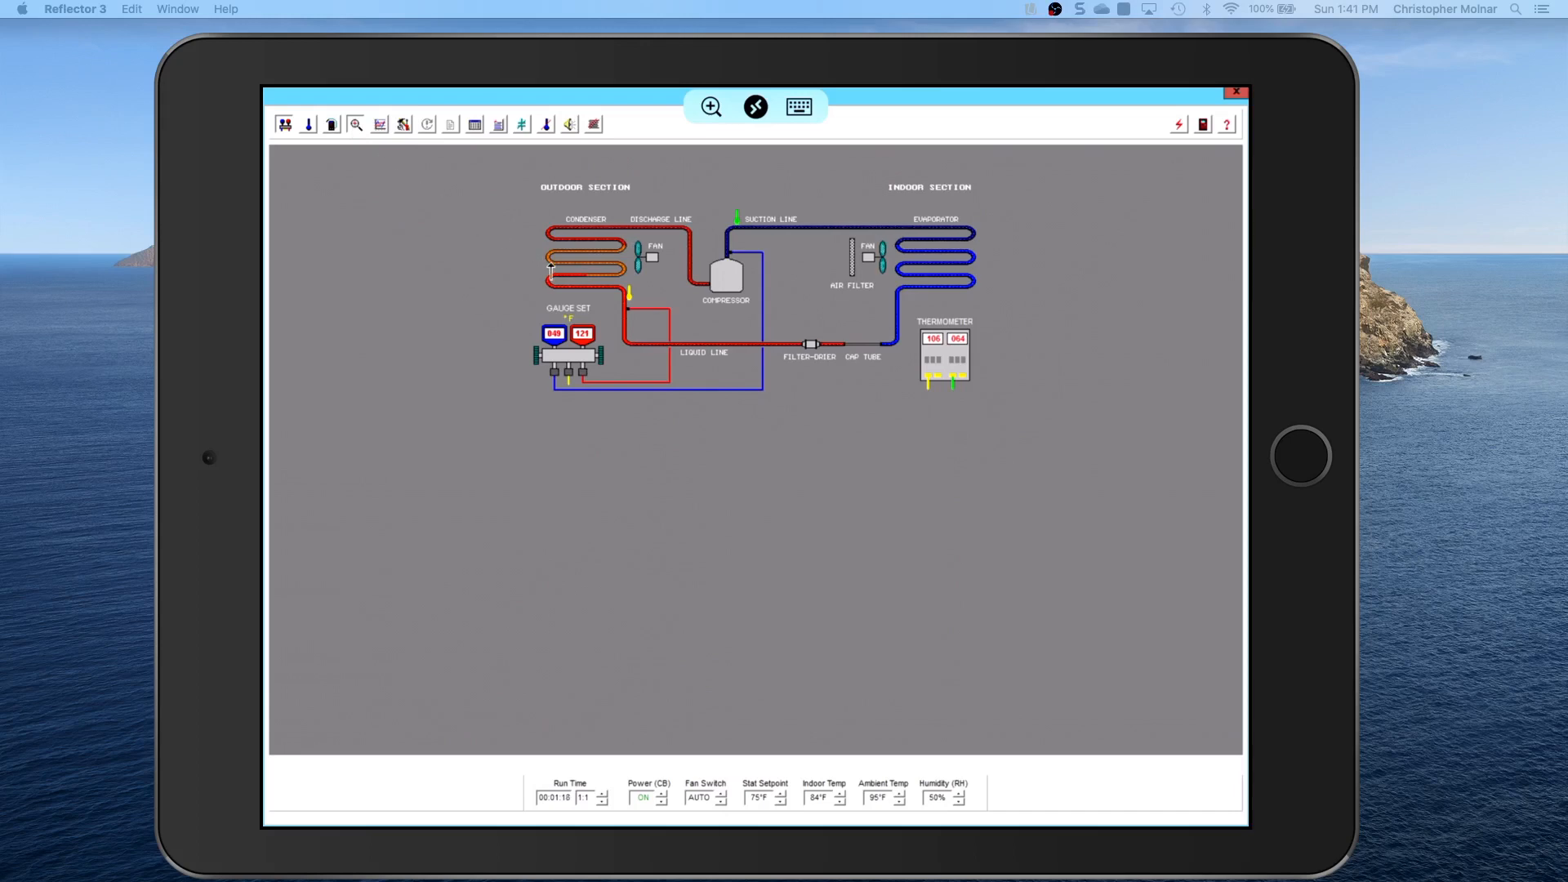
left_click(565, 245)
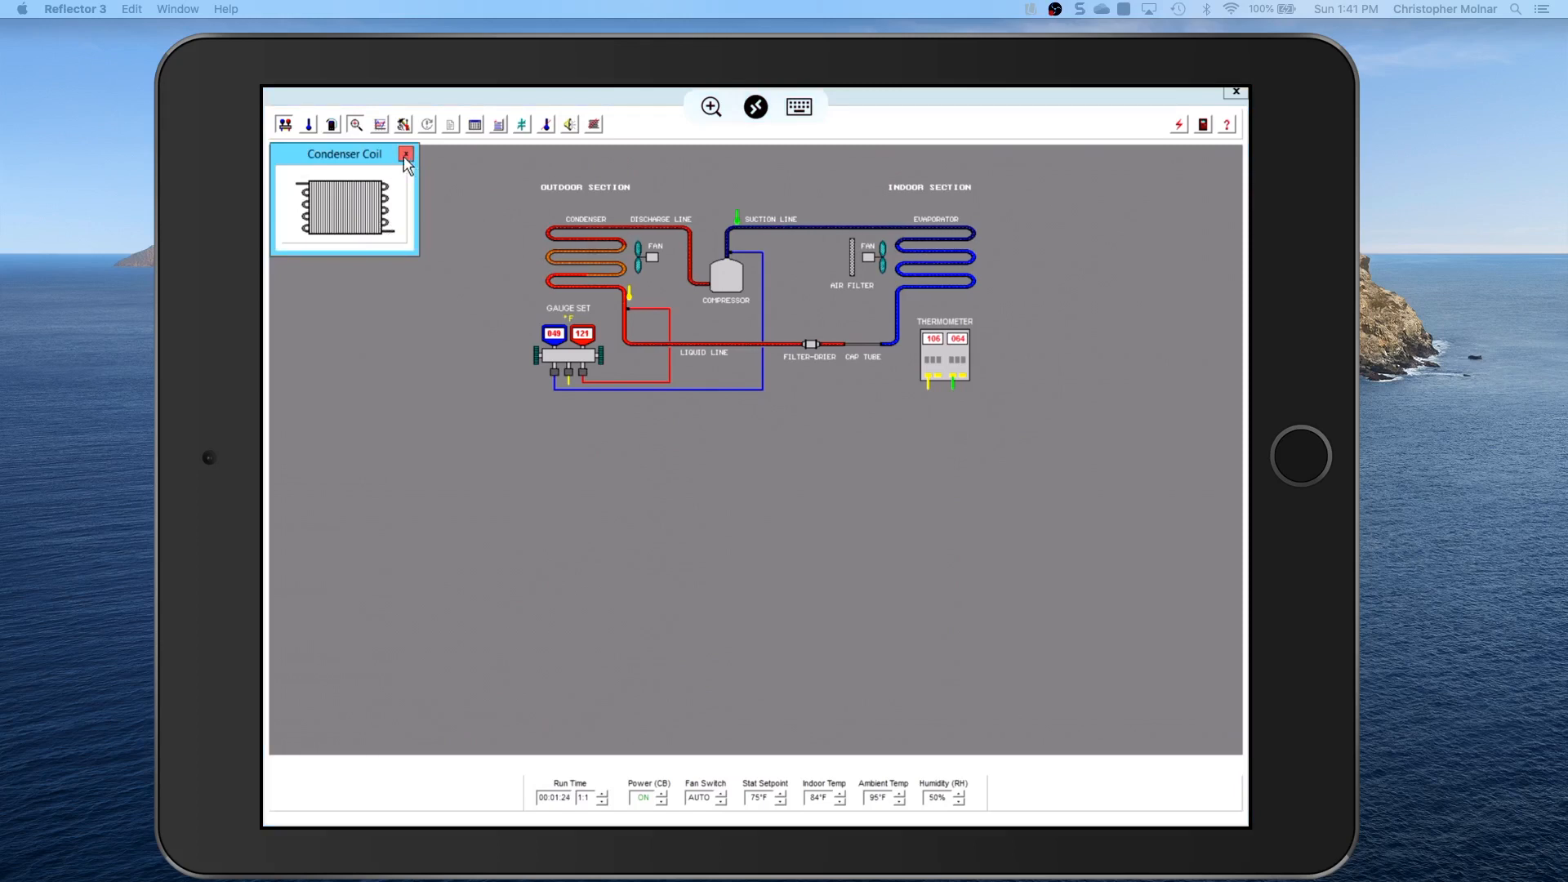
left_click(407, 154)
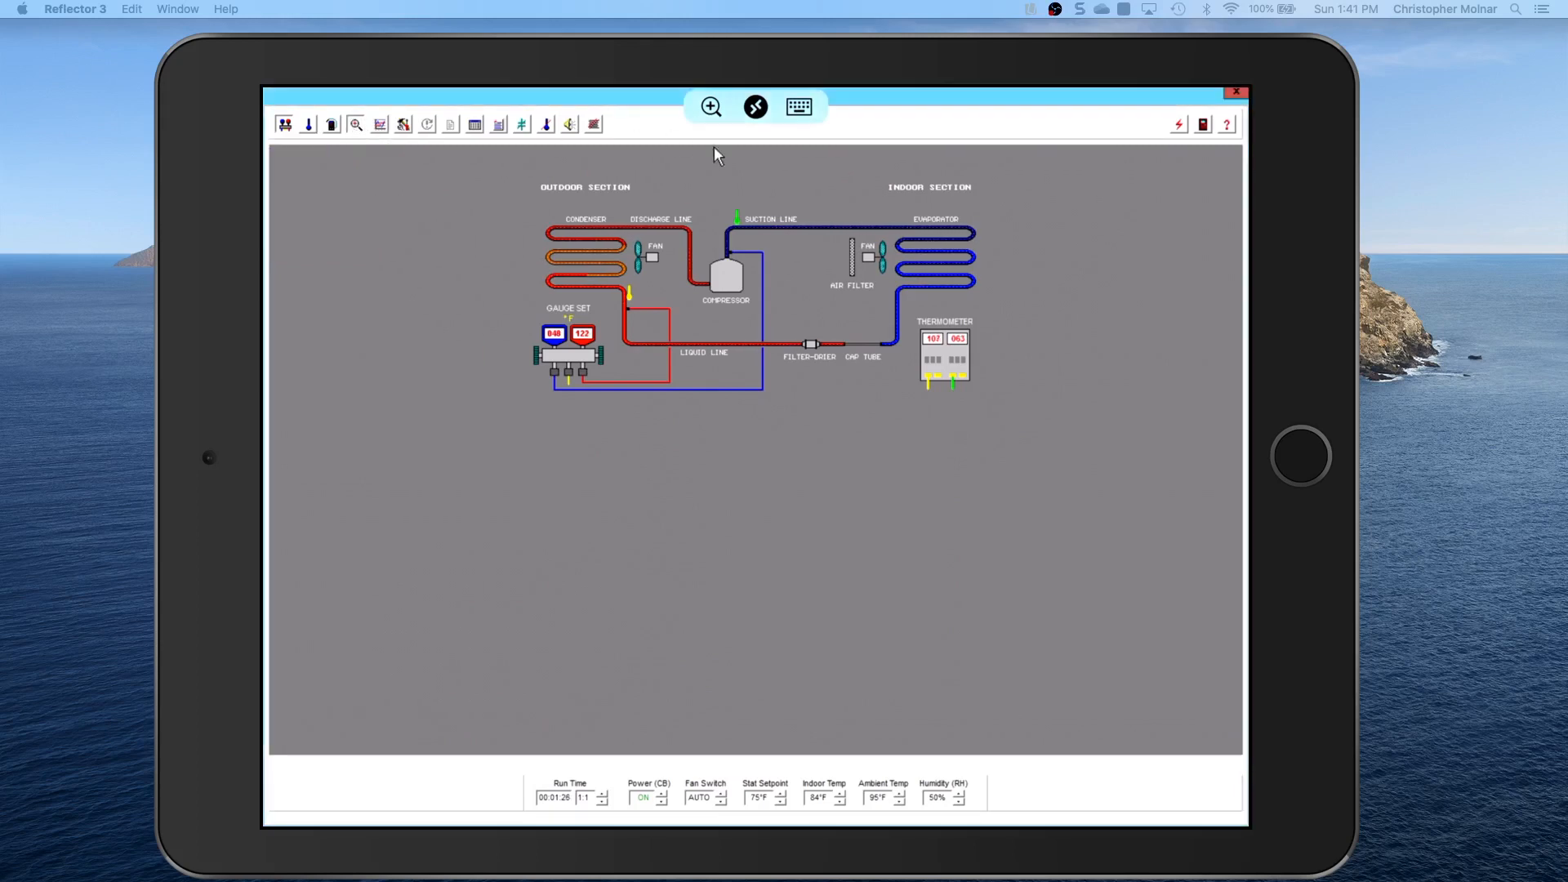
left_click(933, 236)
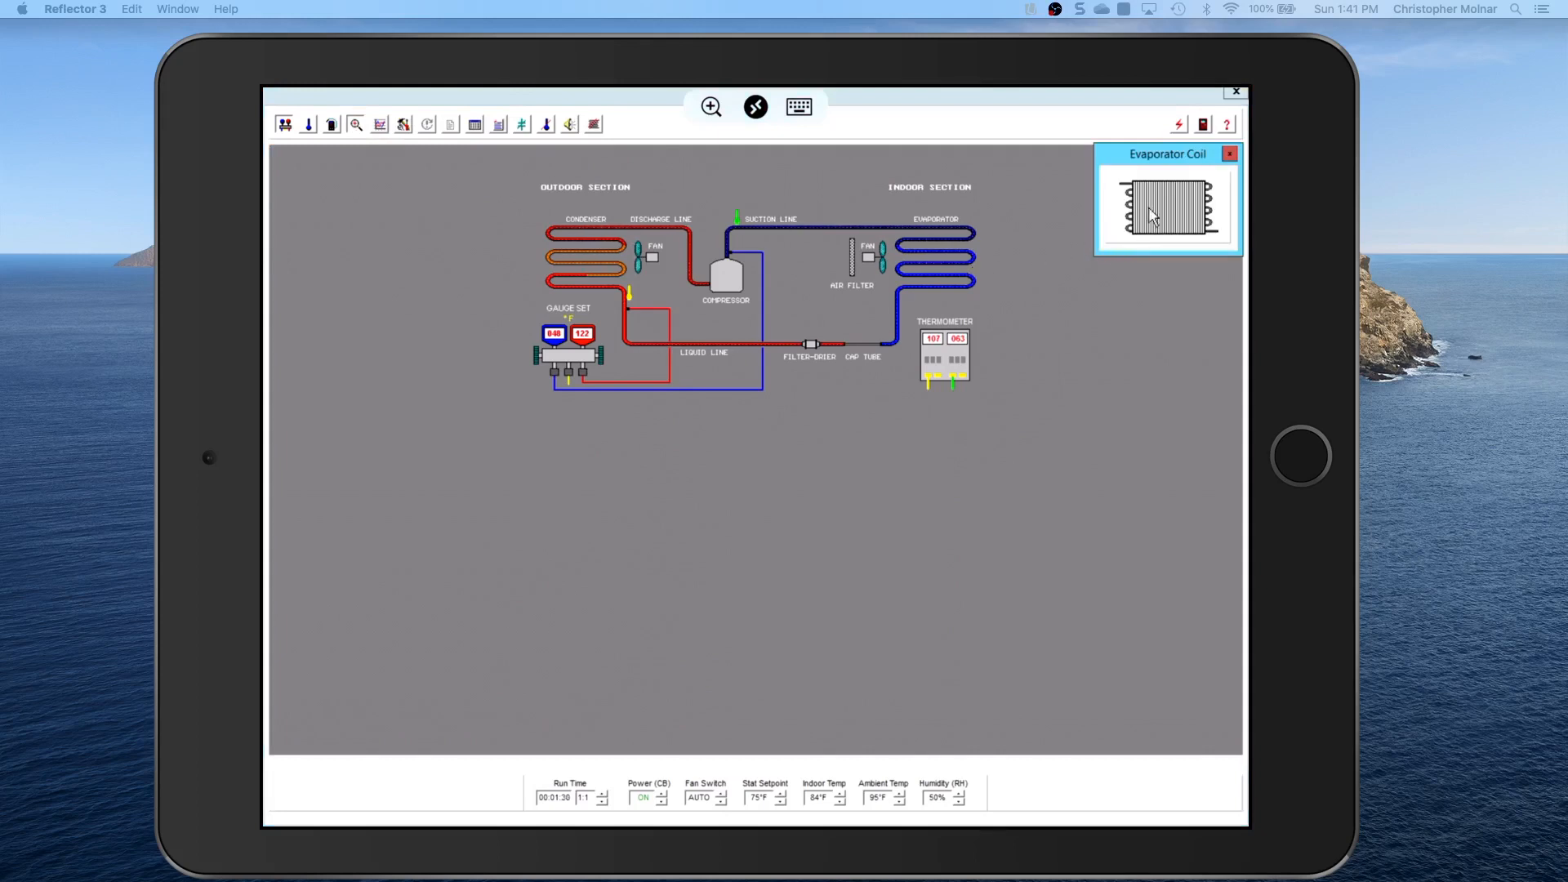
mouse_move(1203, 180)
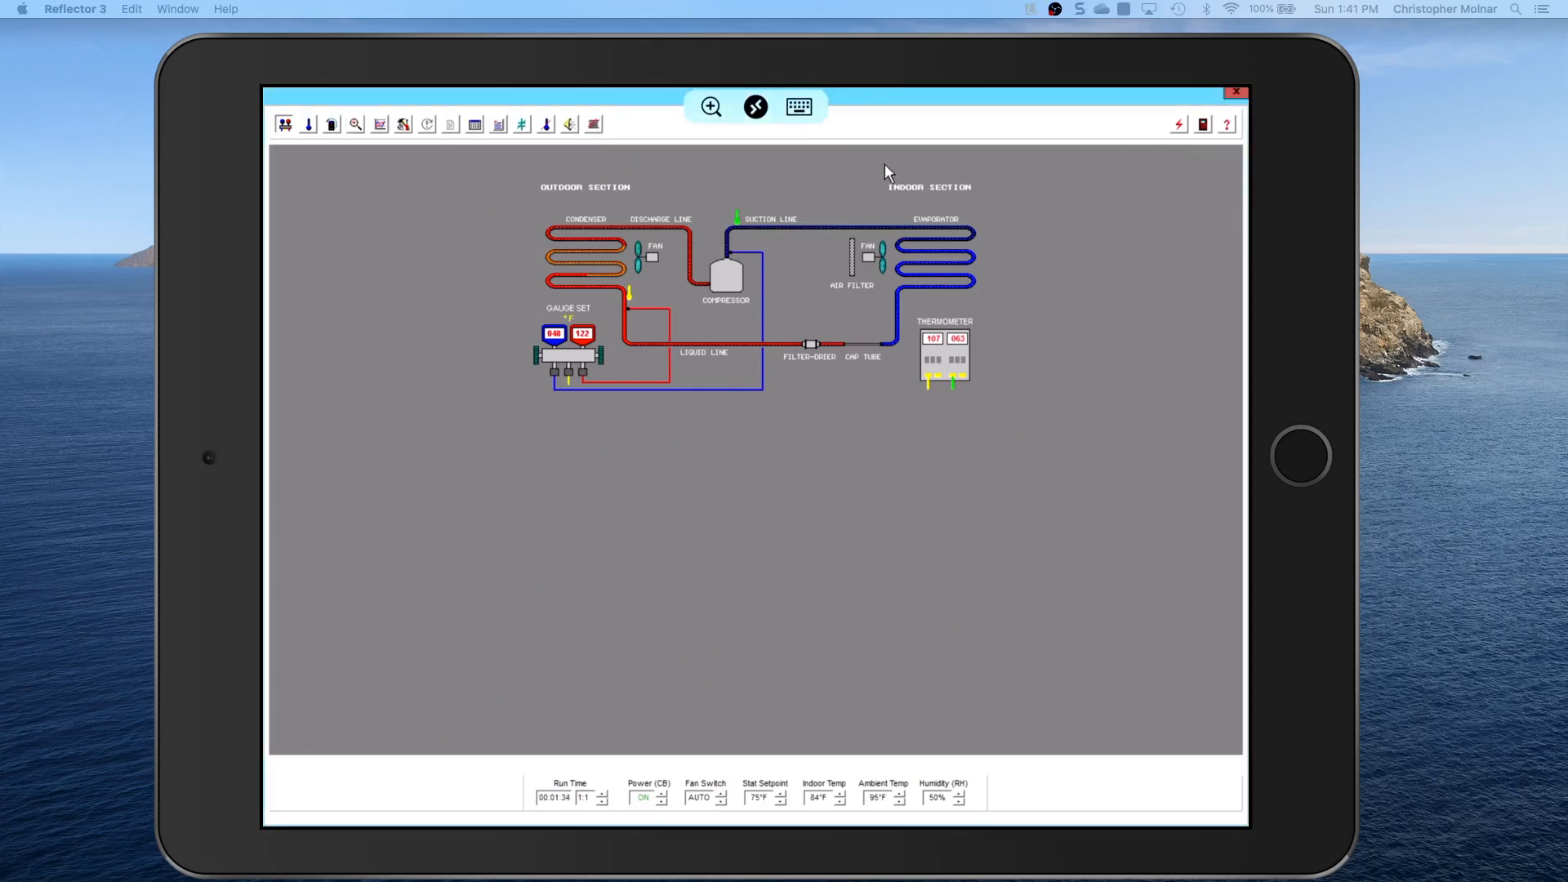
left_click(354, 125)
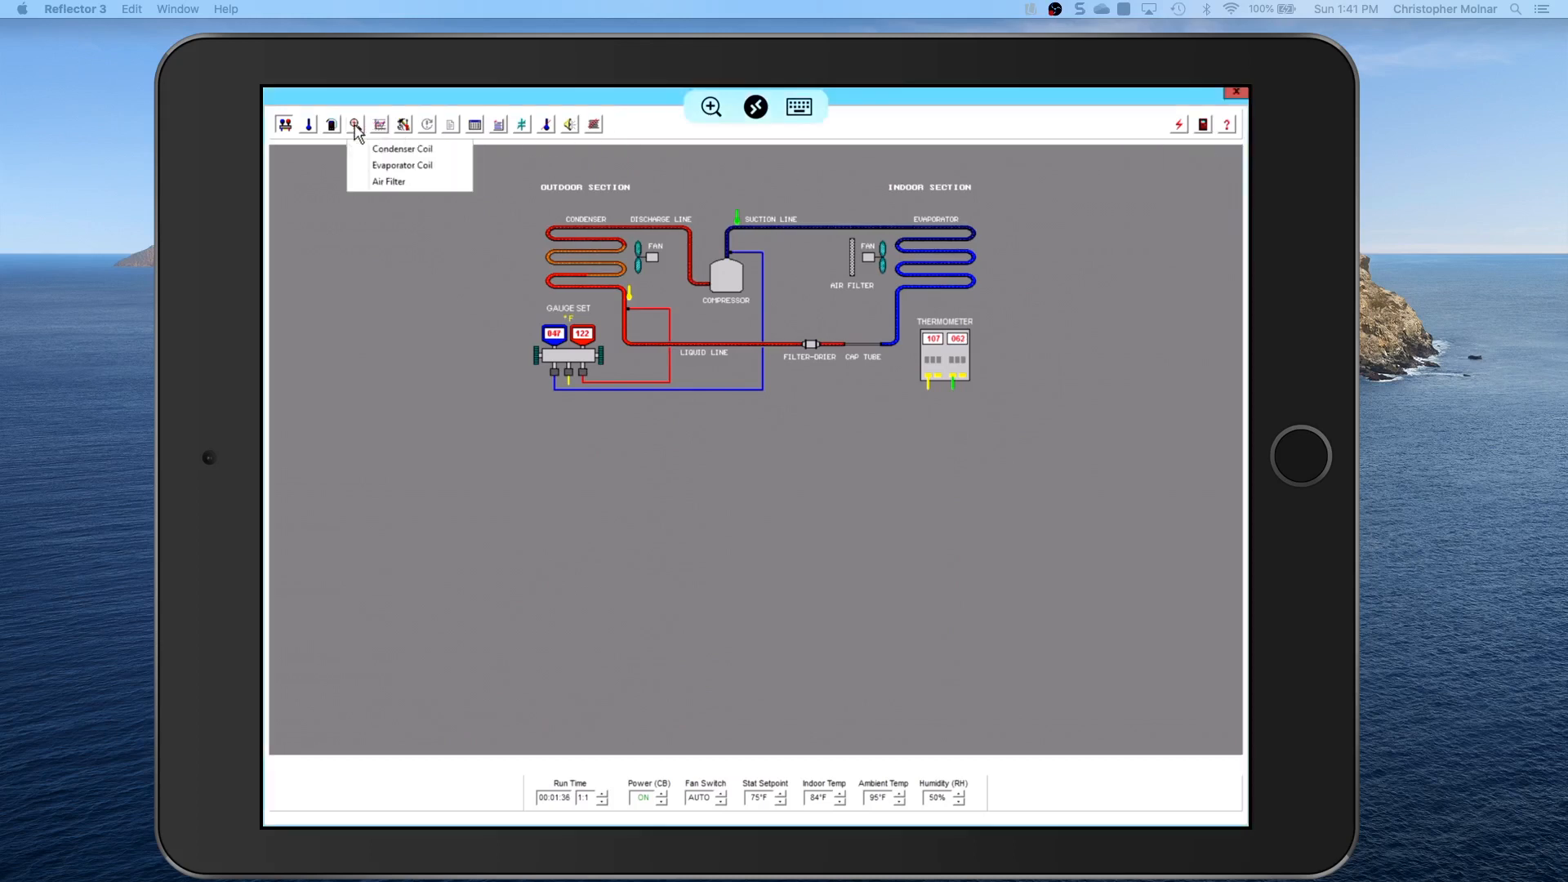
mouse_move(388, 181)
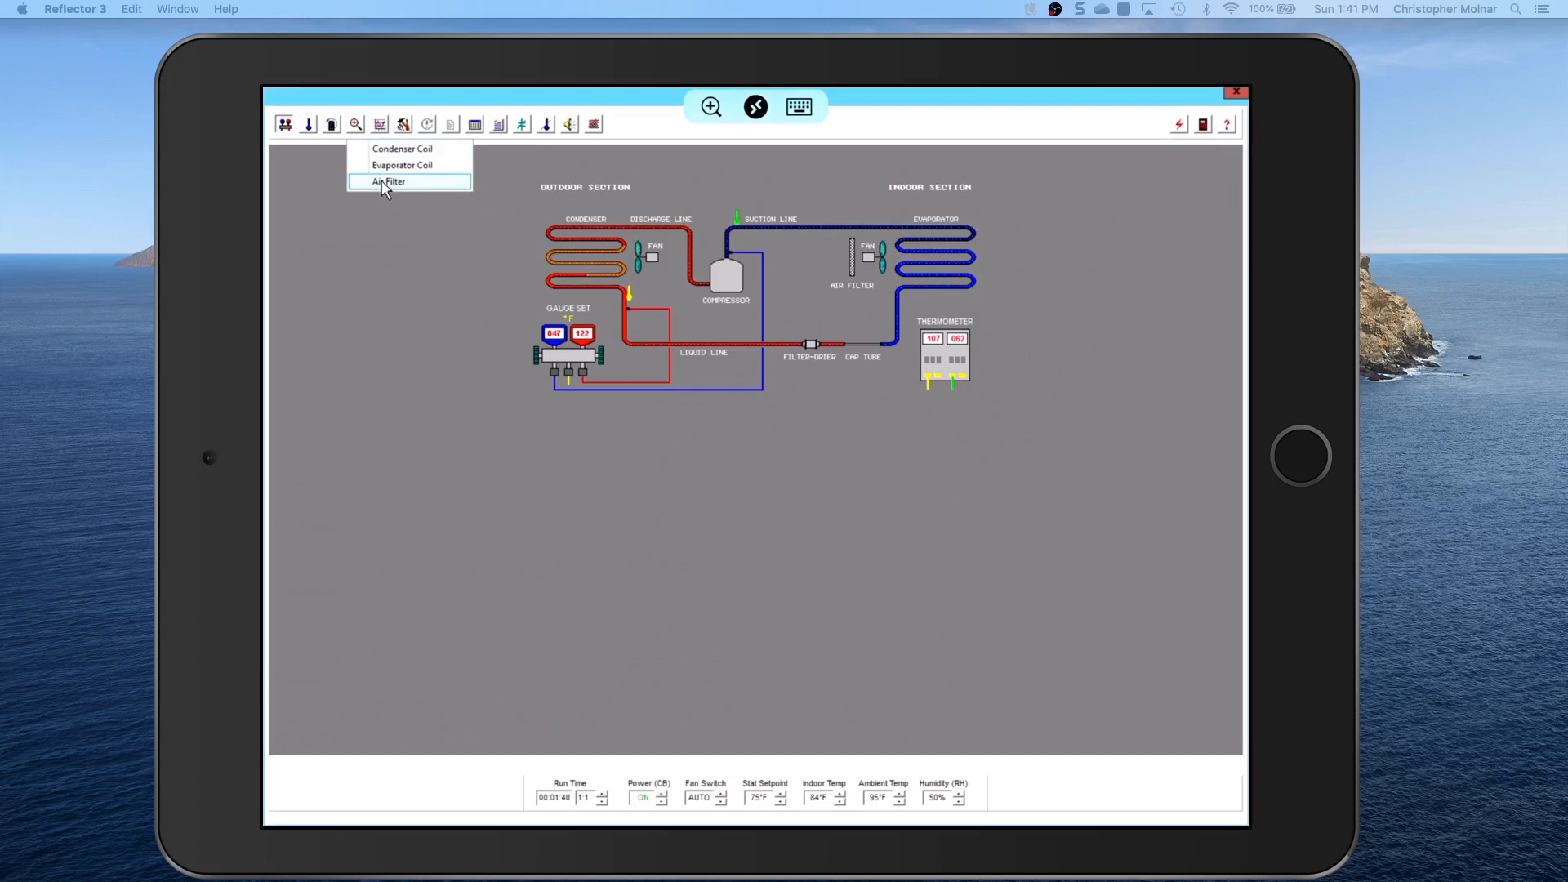
left_click(389, 182)
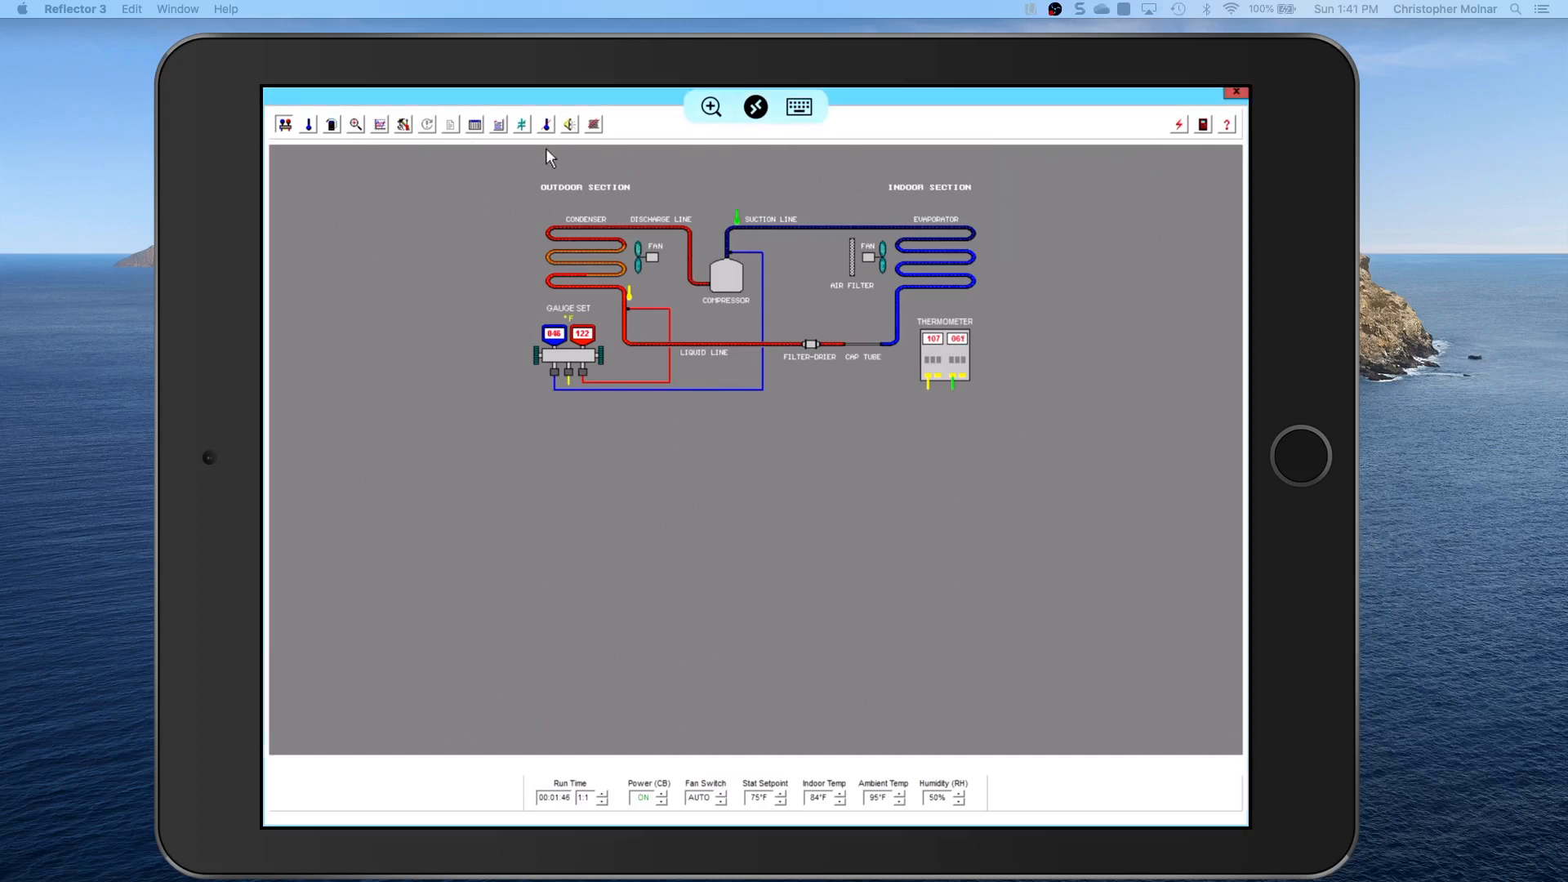
mouse_move(1168, 137)
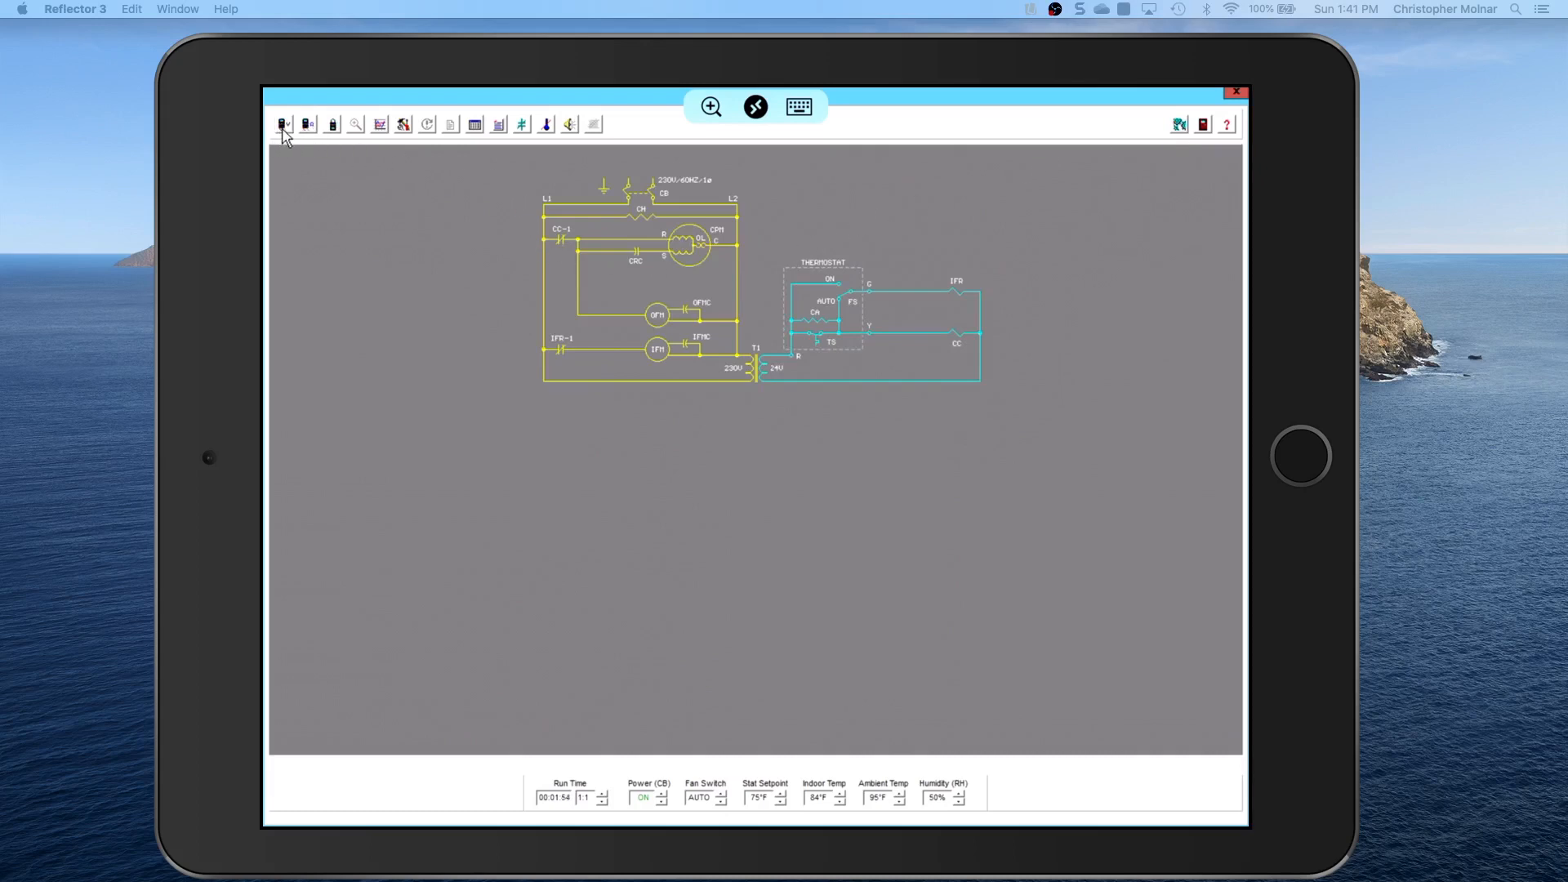
mouse_move(332, 124)
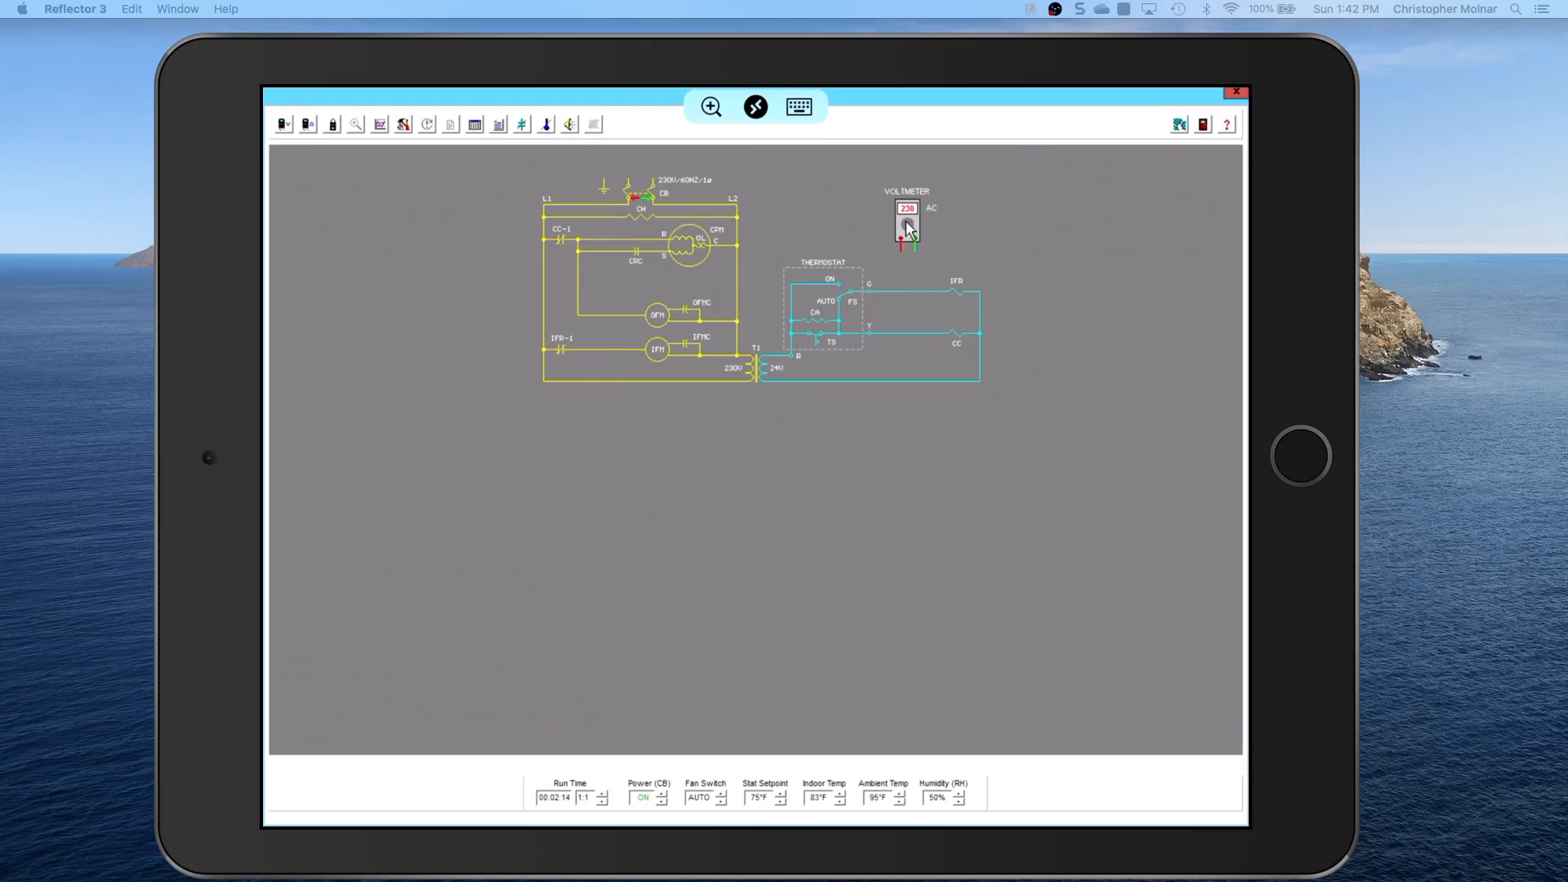
- Move the voltmeter to the T1 transformer secondary winding, reading 24 V
left_click(906, 225)
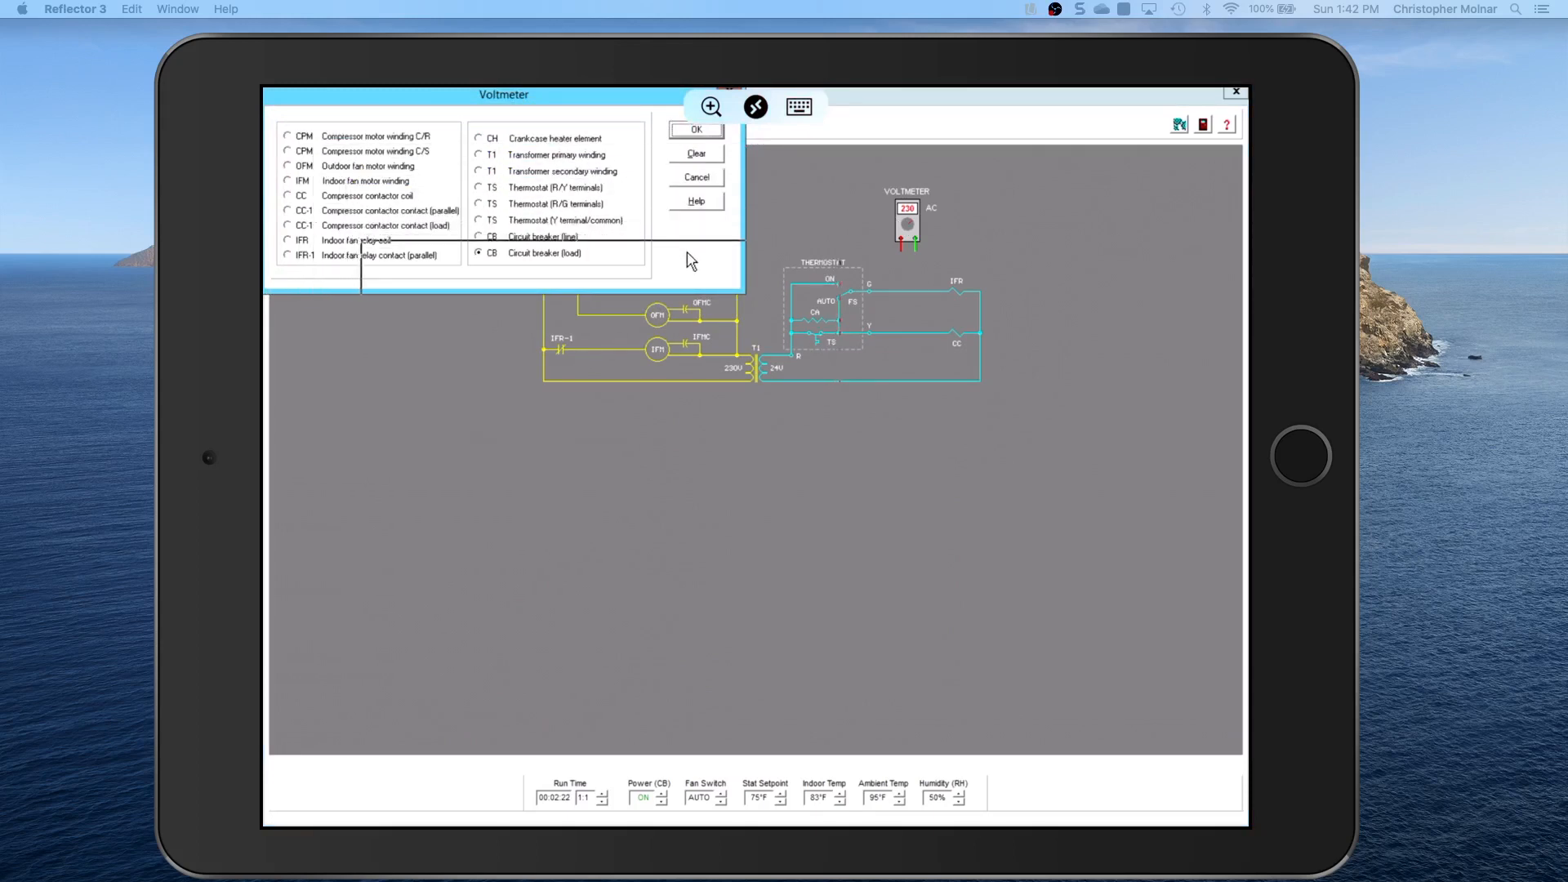
left_click_drag(505, 95, 585, 381)
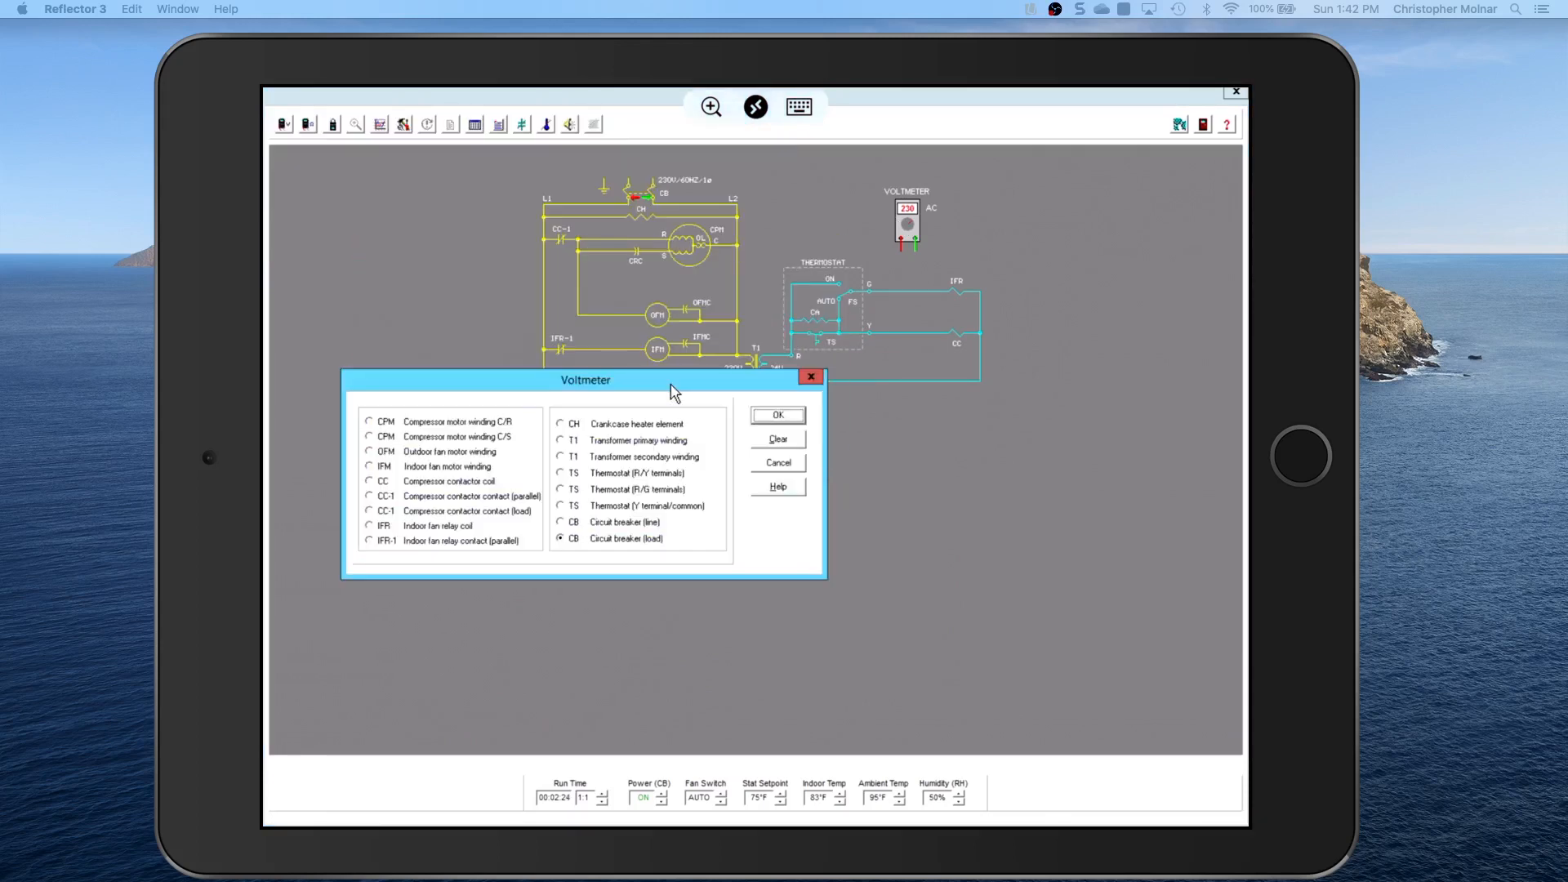
left_click_drag(585, 379, 615, 436)
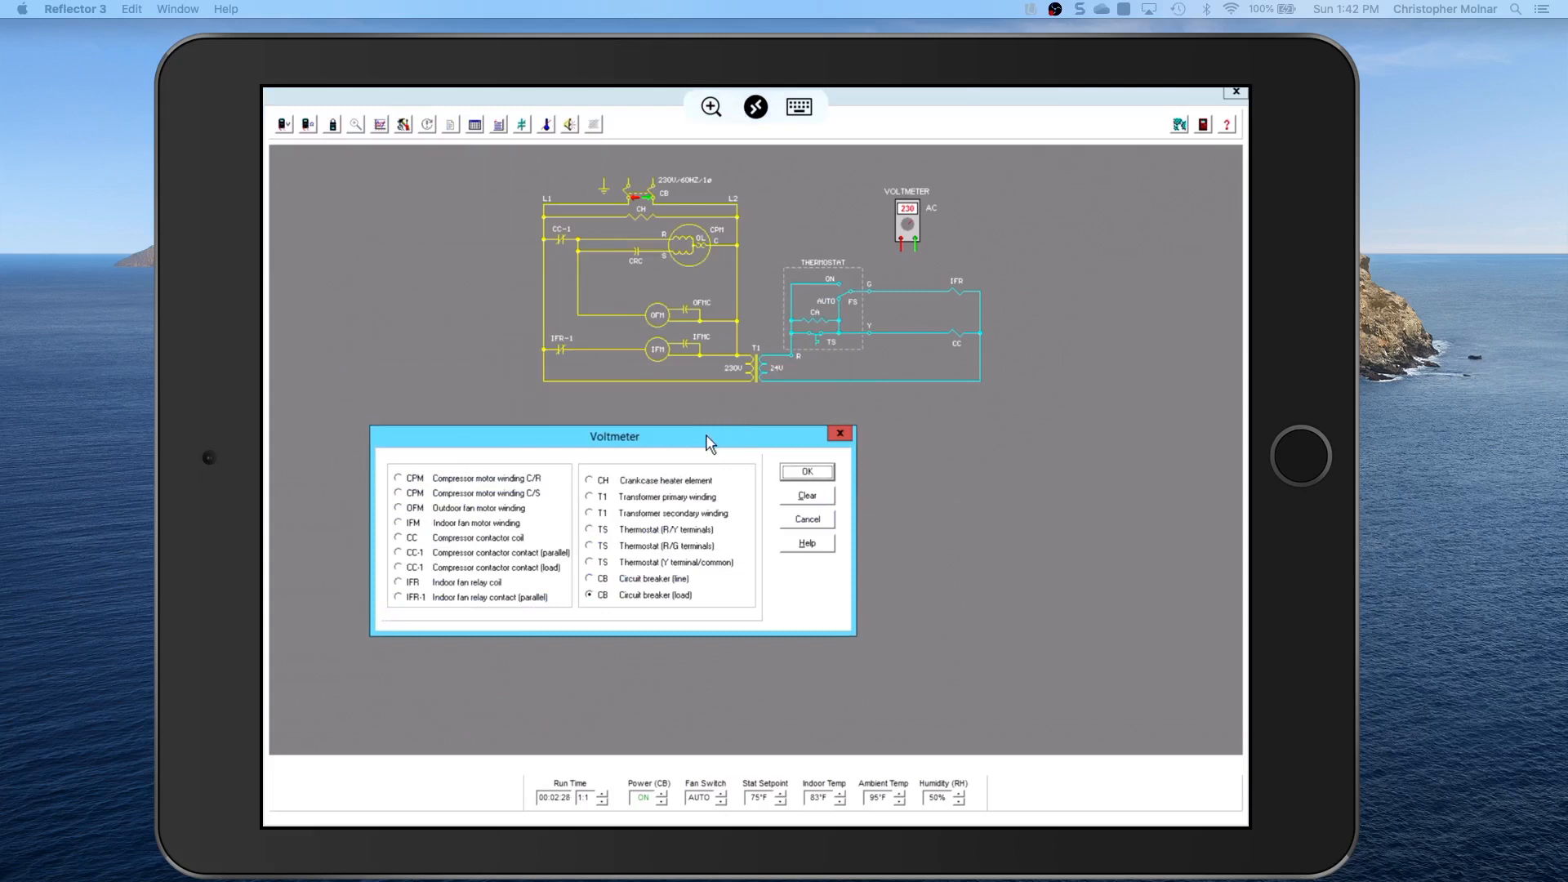
left_click_drag(614, 434, 718, 423)
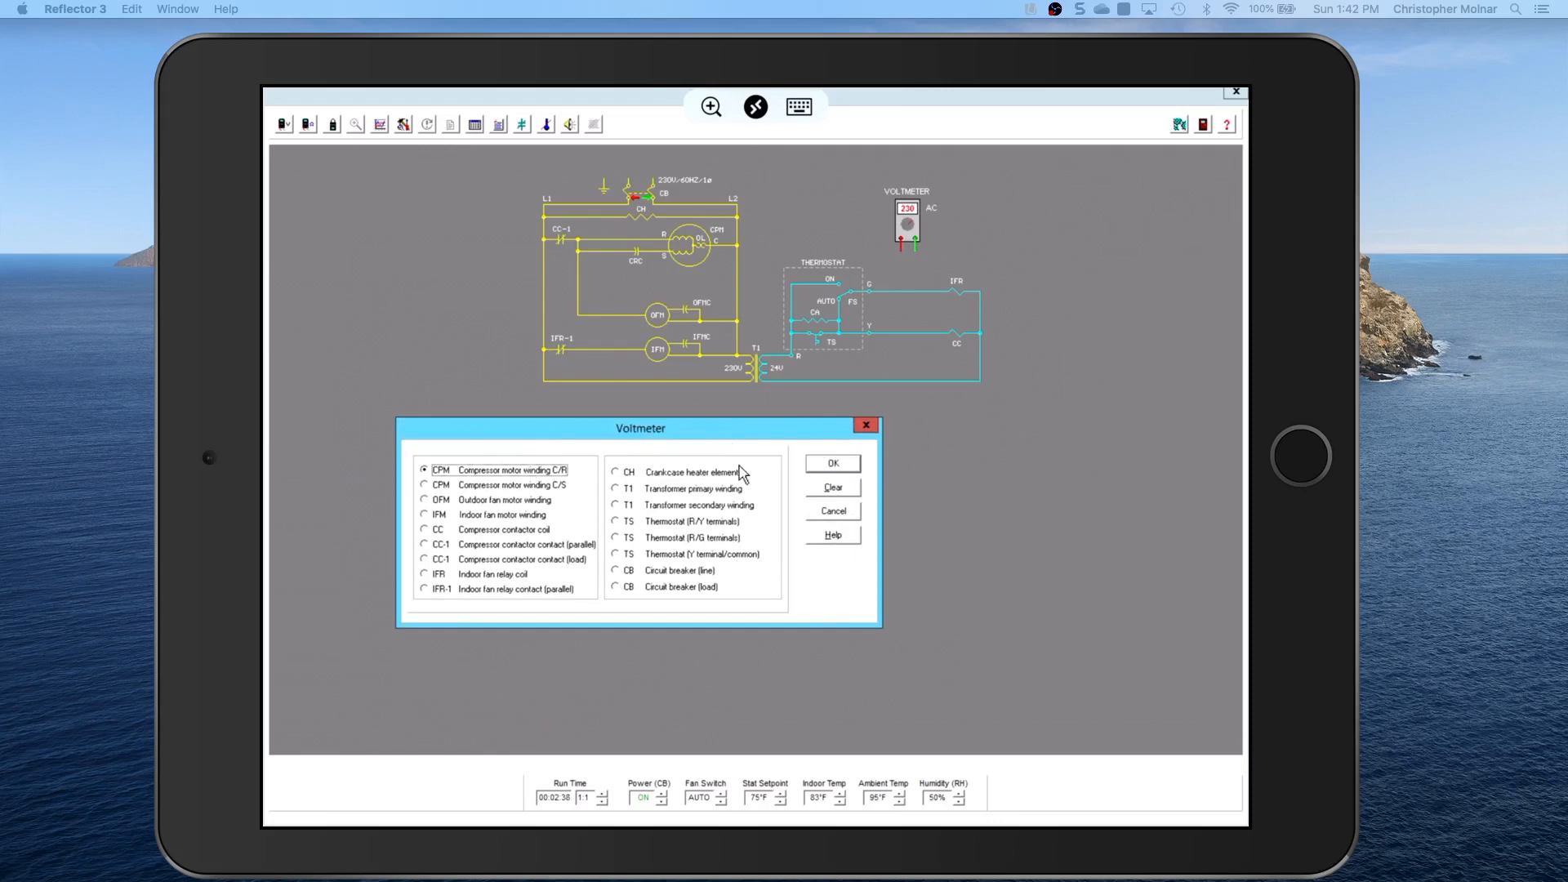
left_click(831, 462)
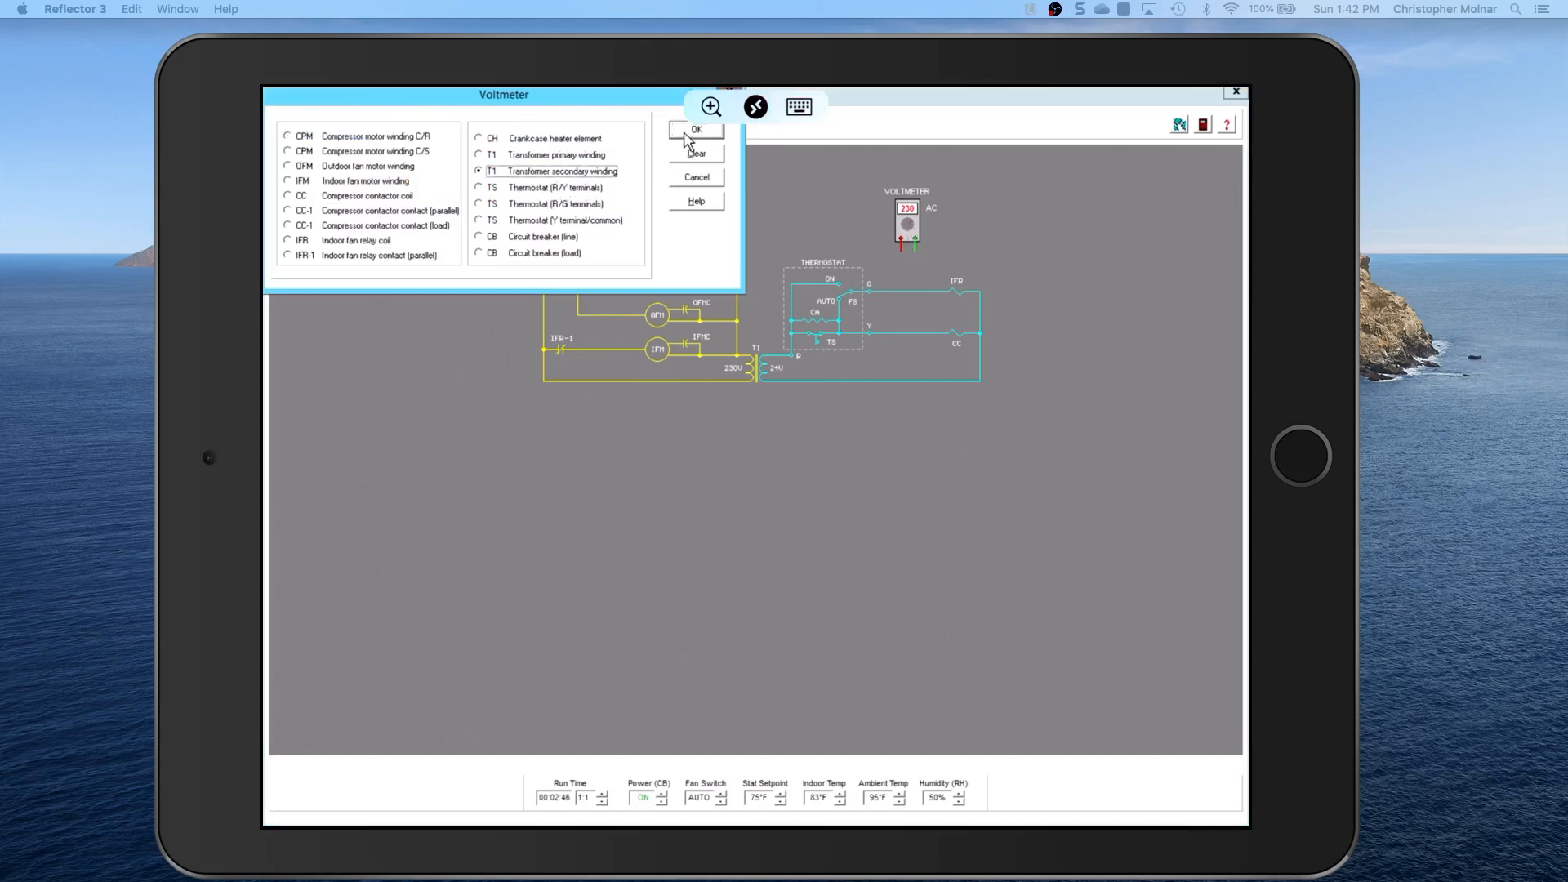
left_click(696, 131)
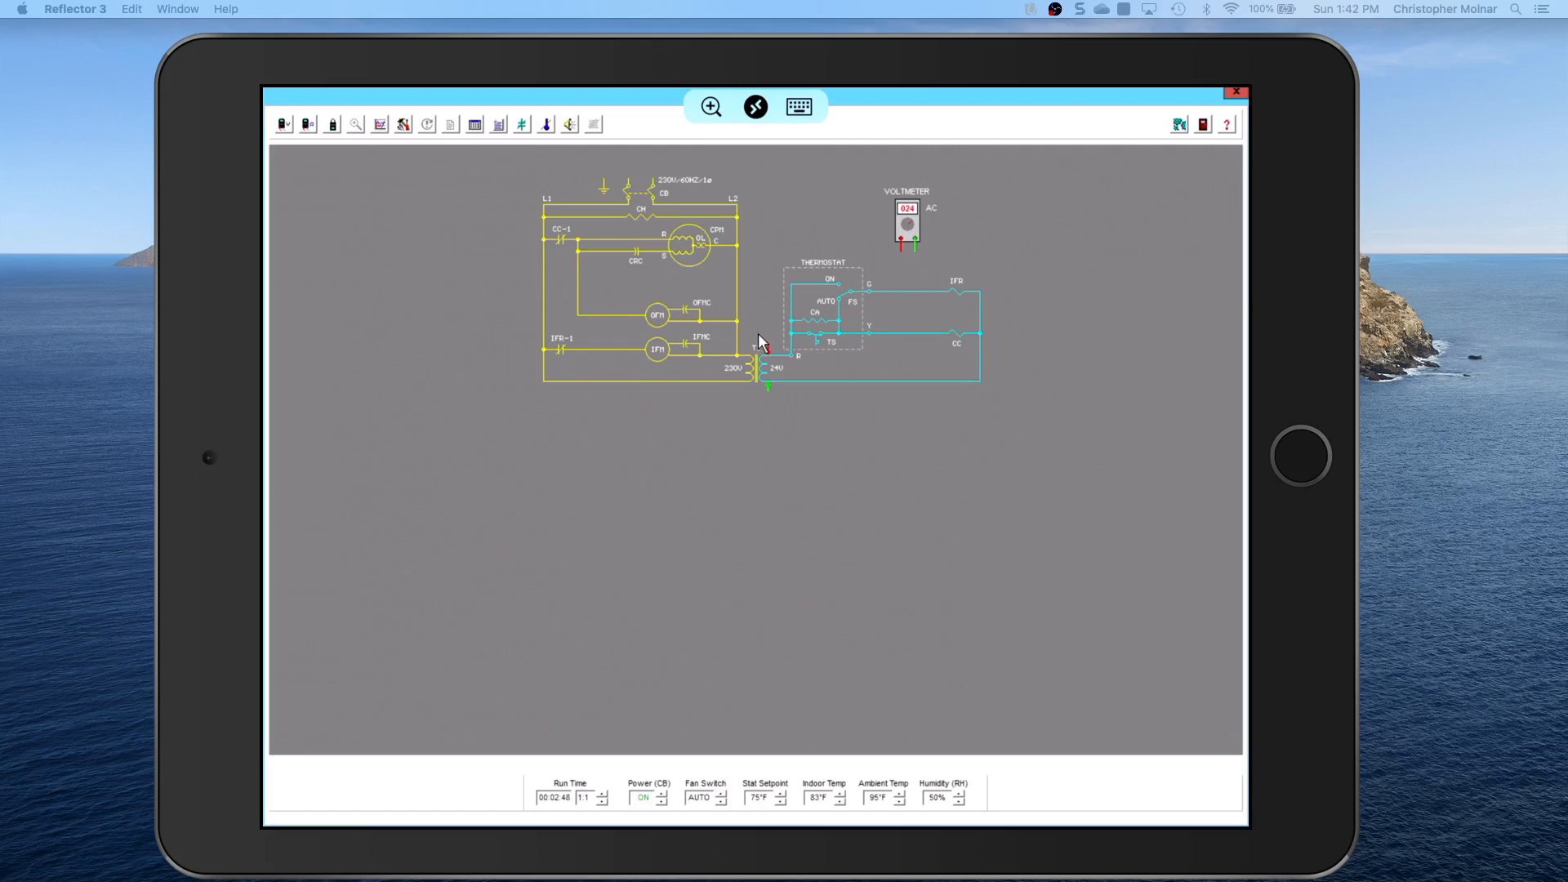
mouse_move(330, 141)
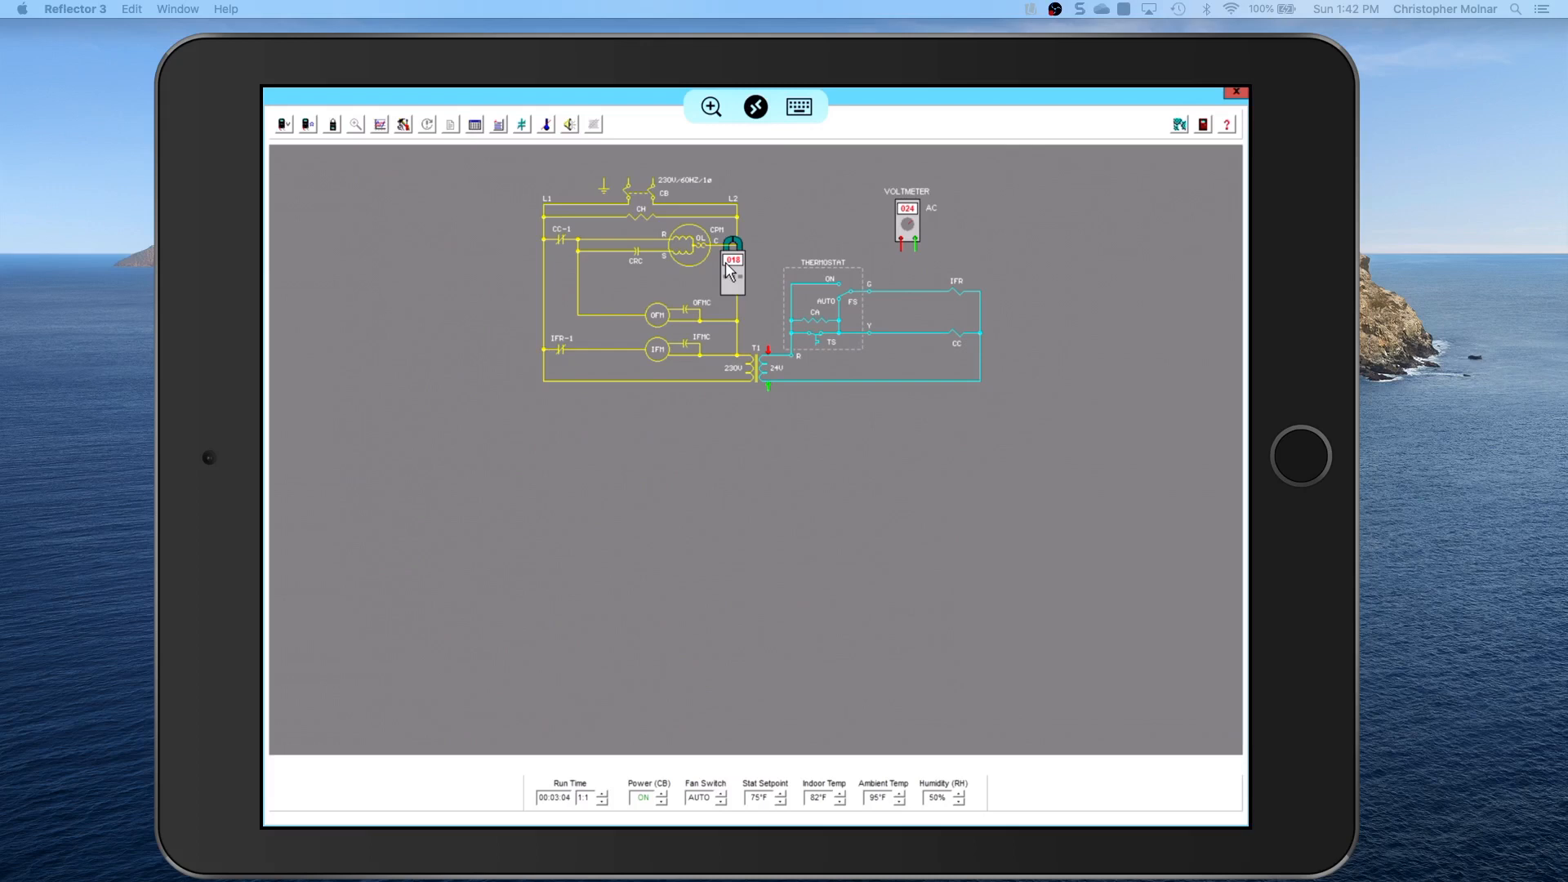
mouse_move(732, 290)
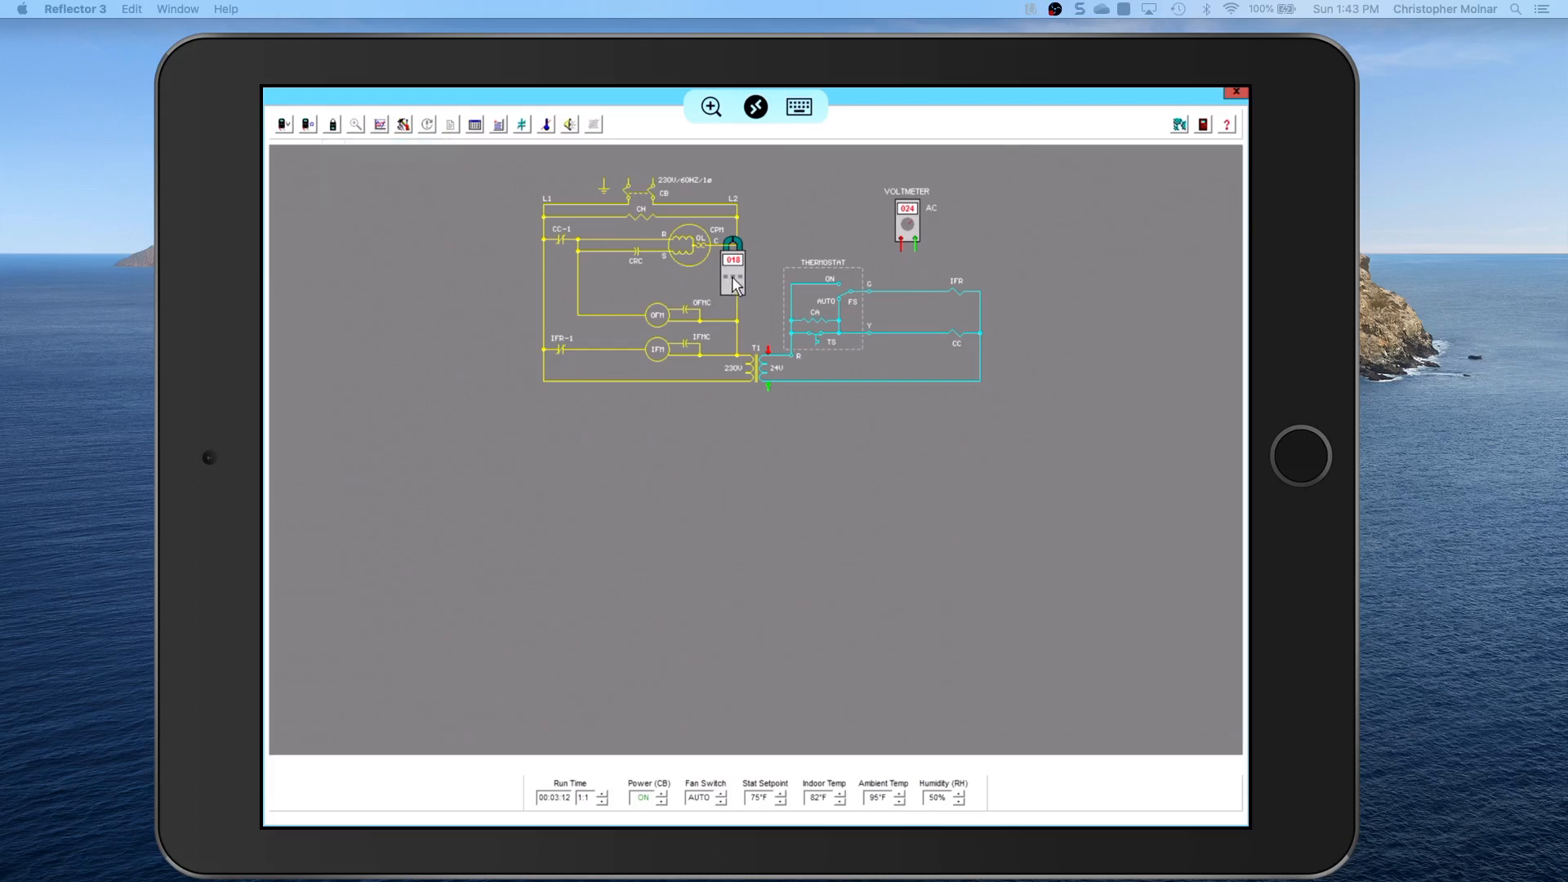
- Clamp the ammeter on the IFM indoor fan motor, reading 002
left_click(330, 124)
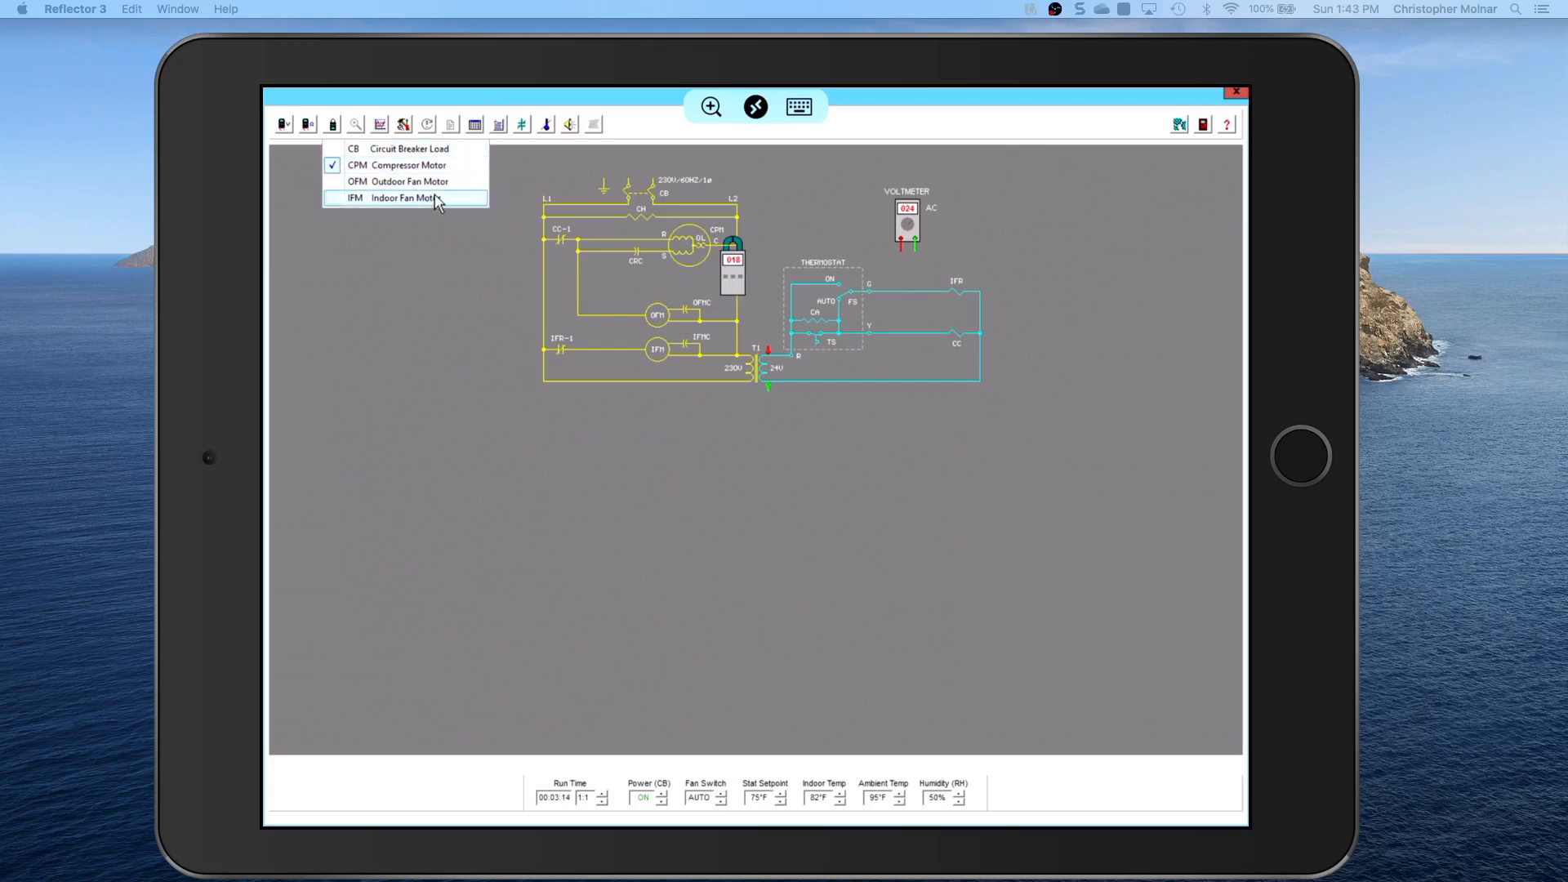
left_click(399, 197)
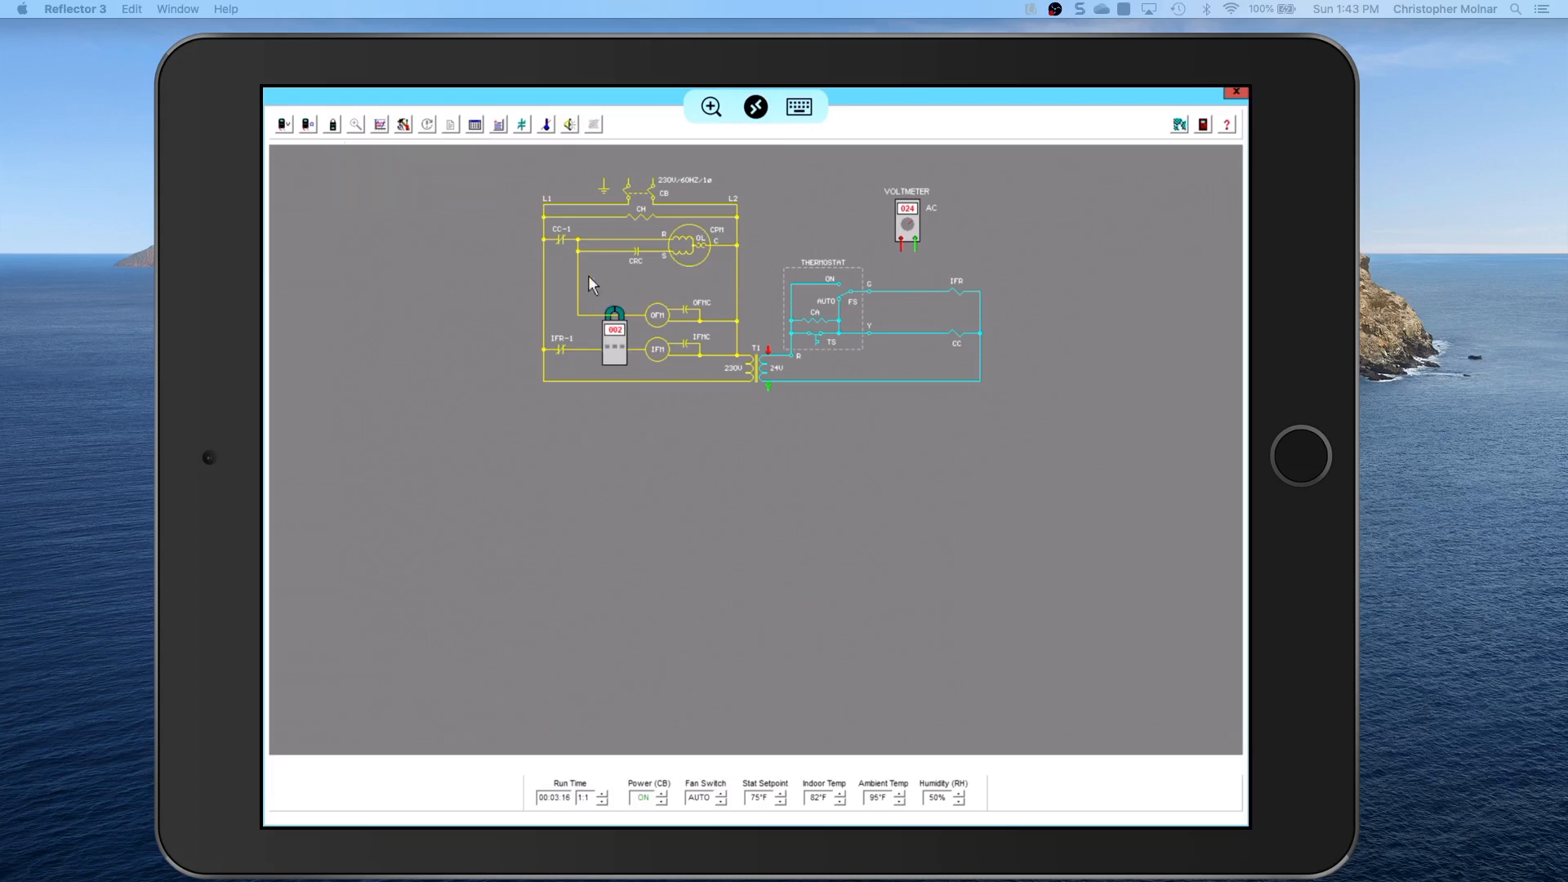
mouse_move(339, 157)
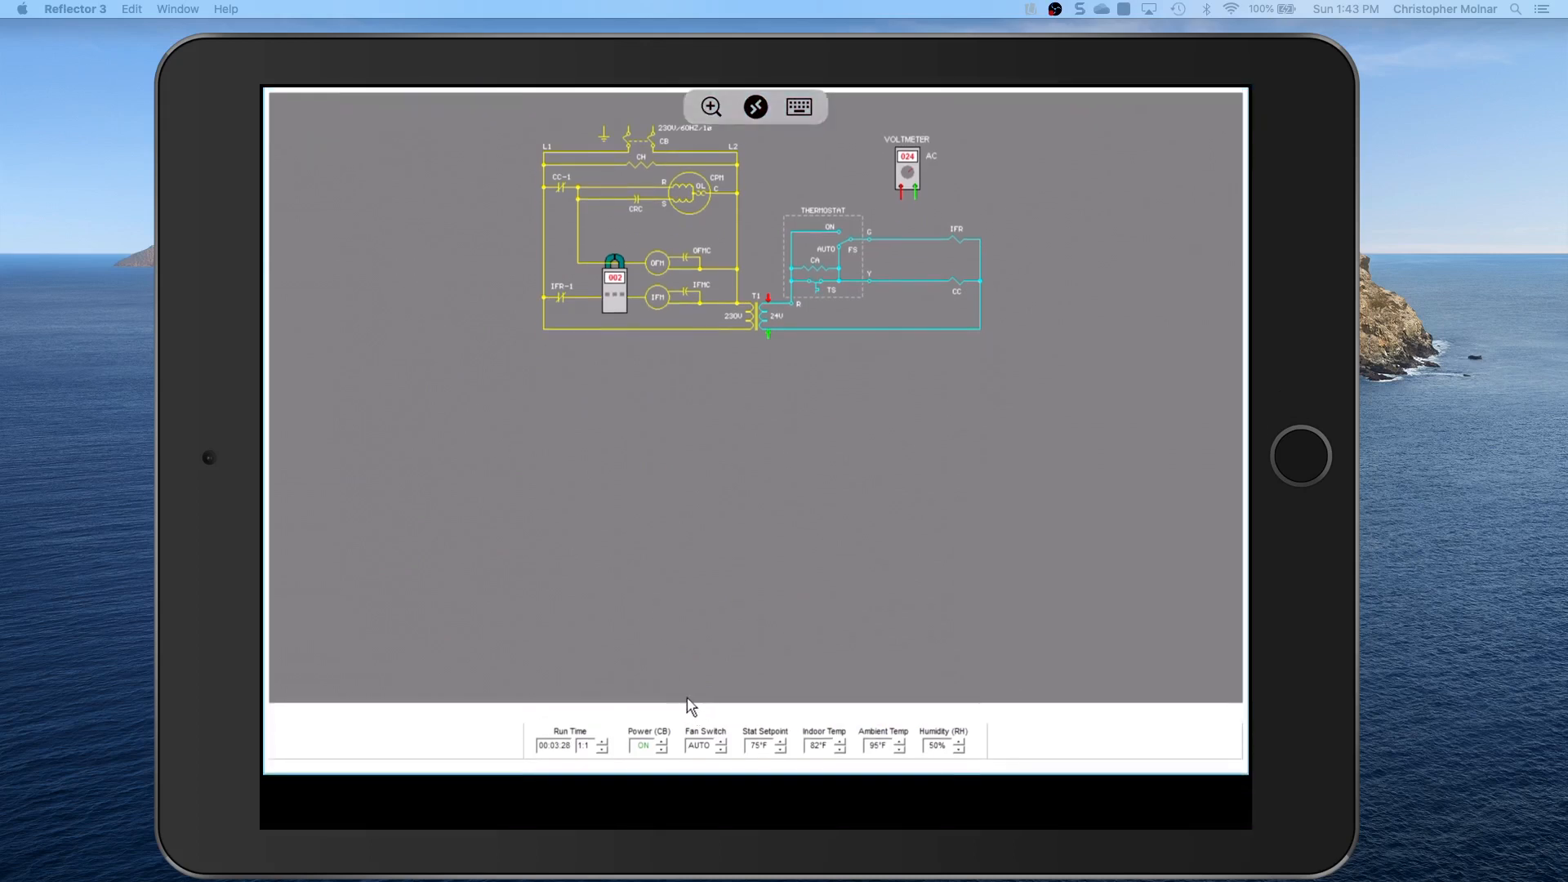
- Cut power, check a compressor winding with the ohmmeter, then restore power
left_click(661, 748)
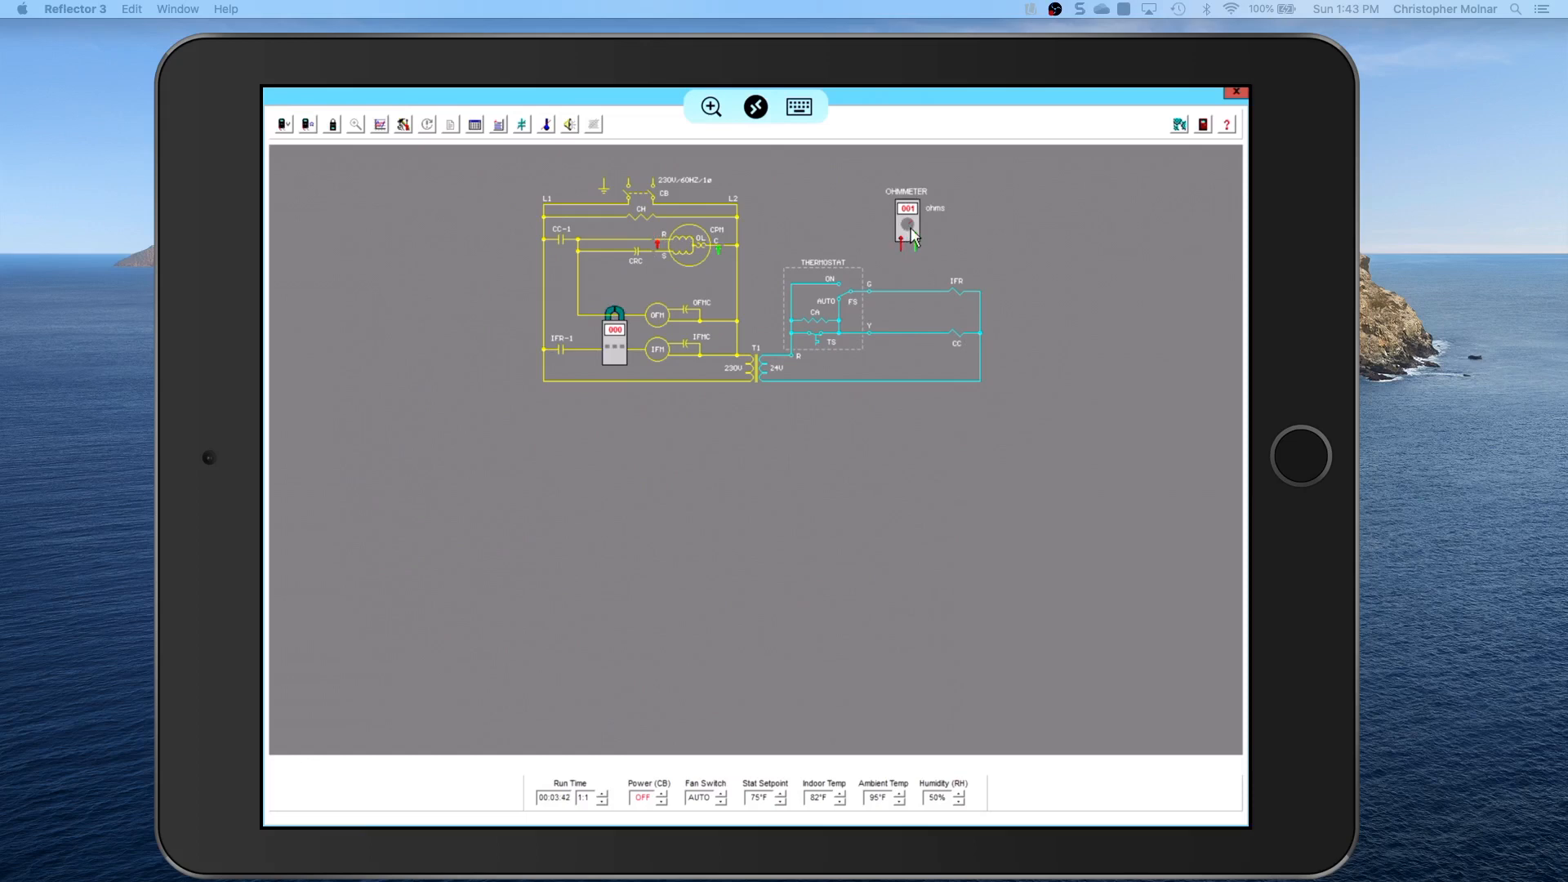
left_click(907, 226)
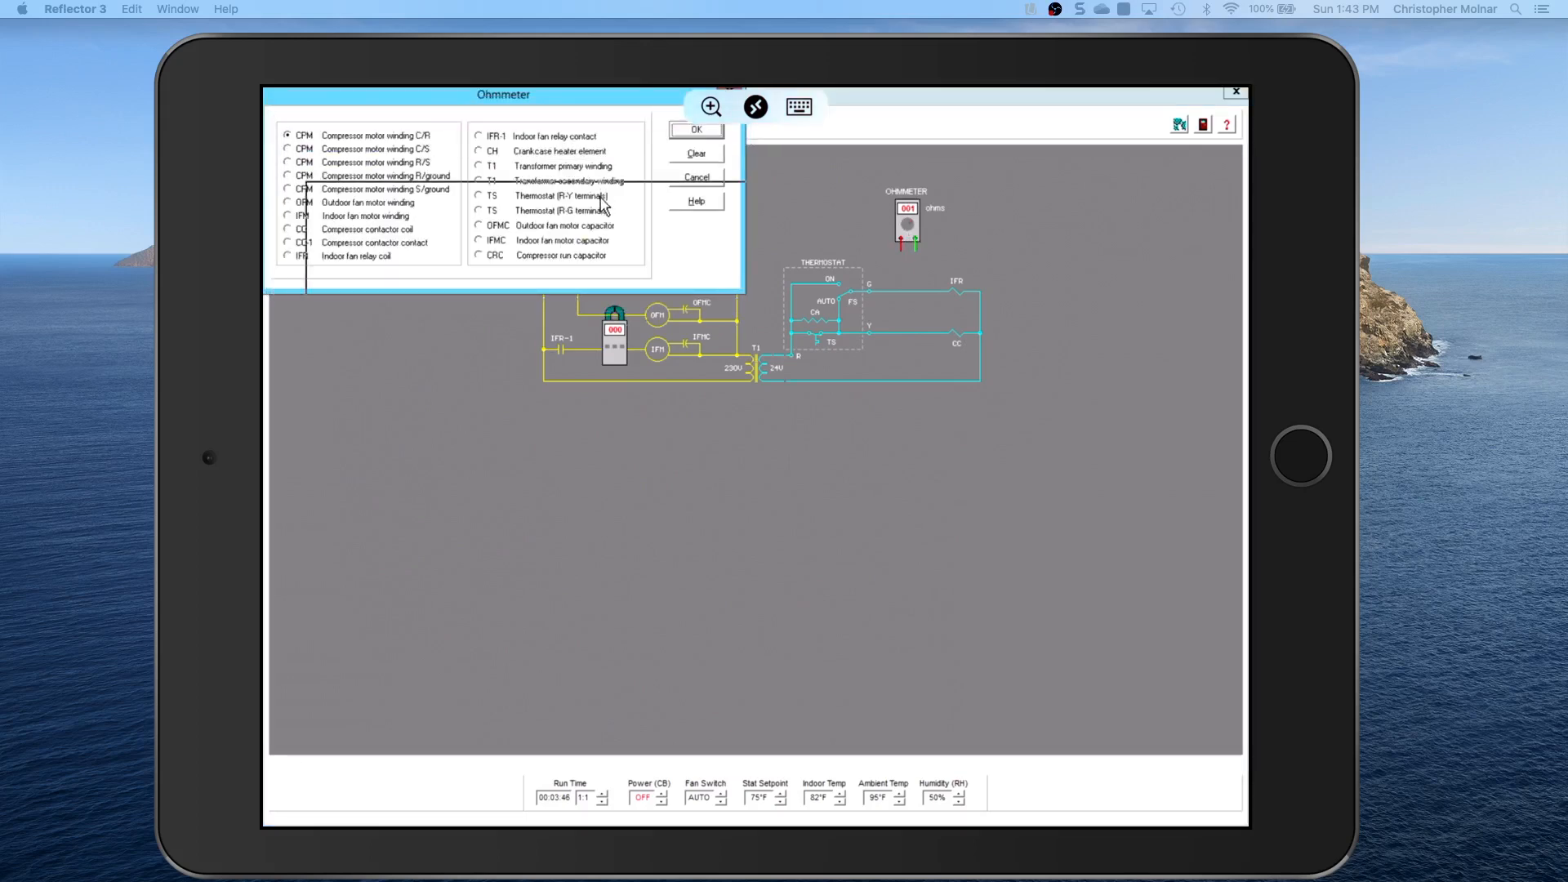
left_click_drag(503, 95, 564, 291)
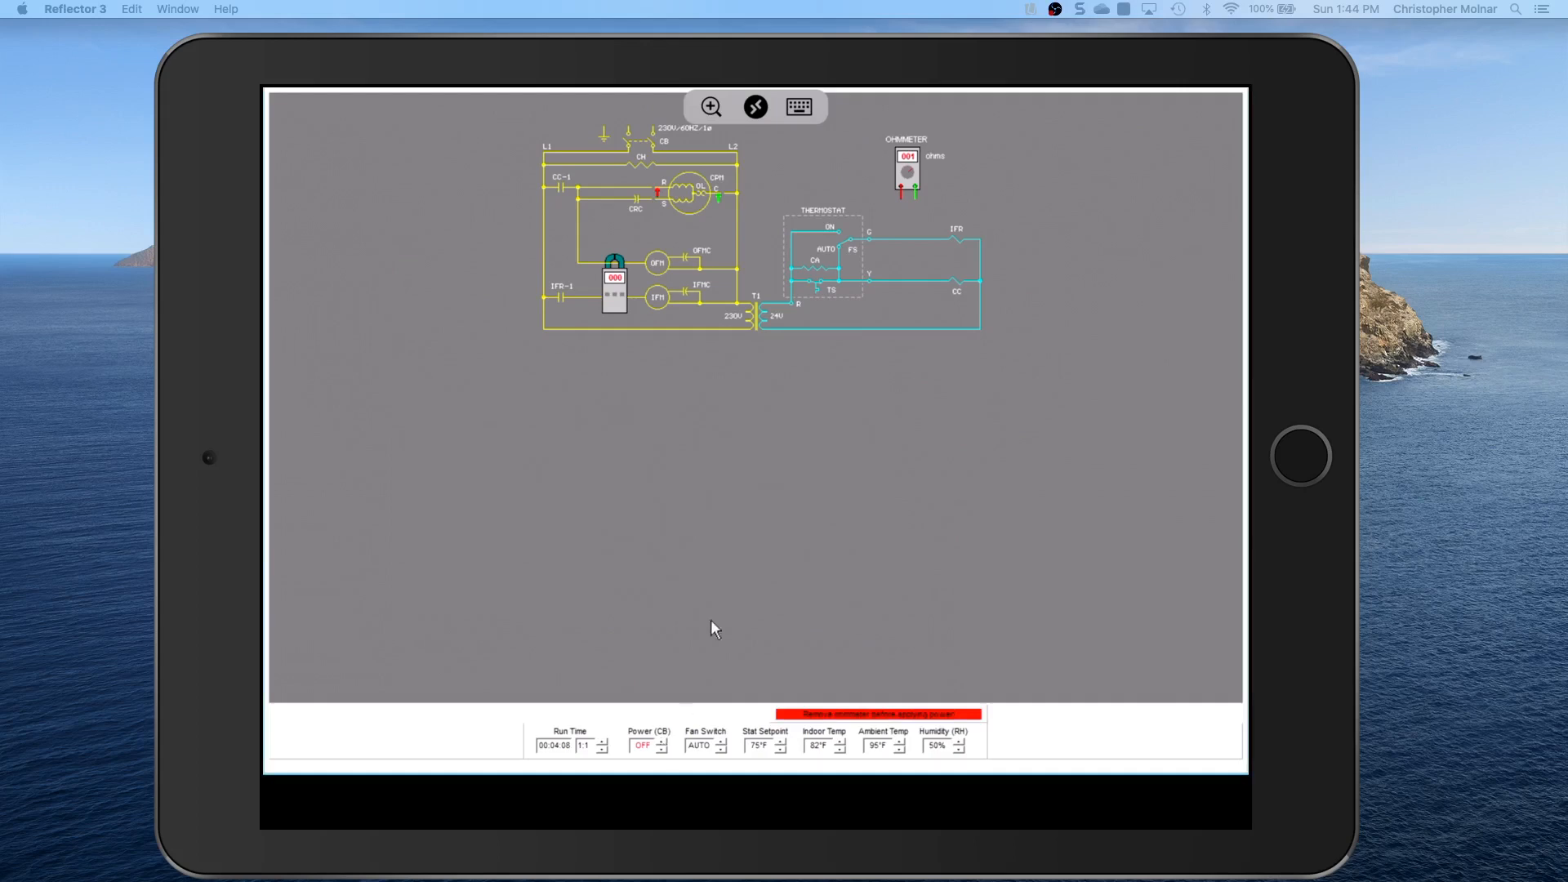
mouse_move(575, 461)
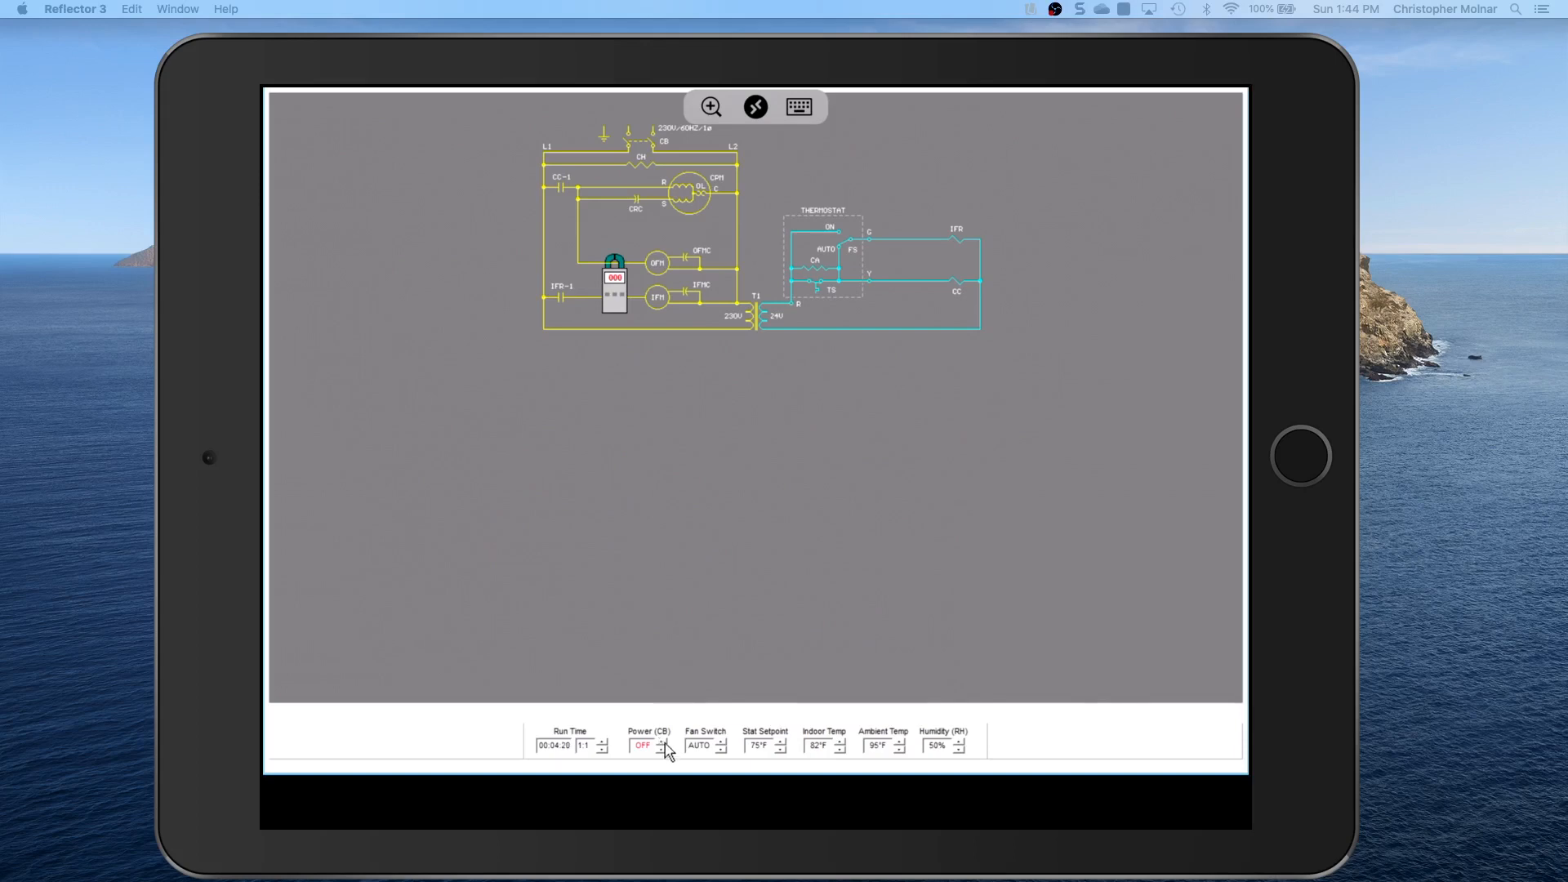
left_click(662, 745)
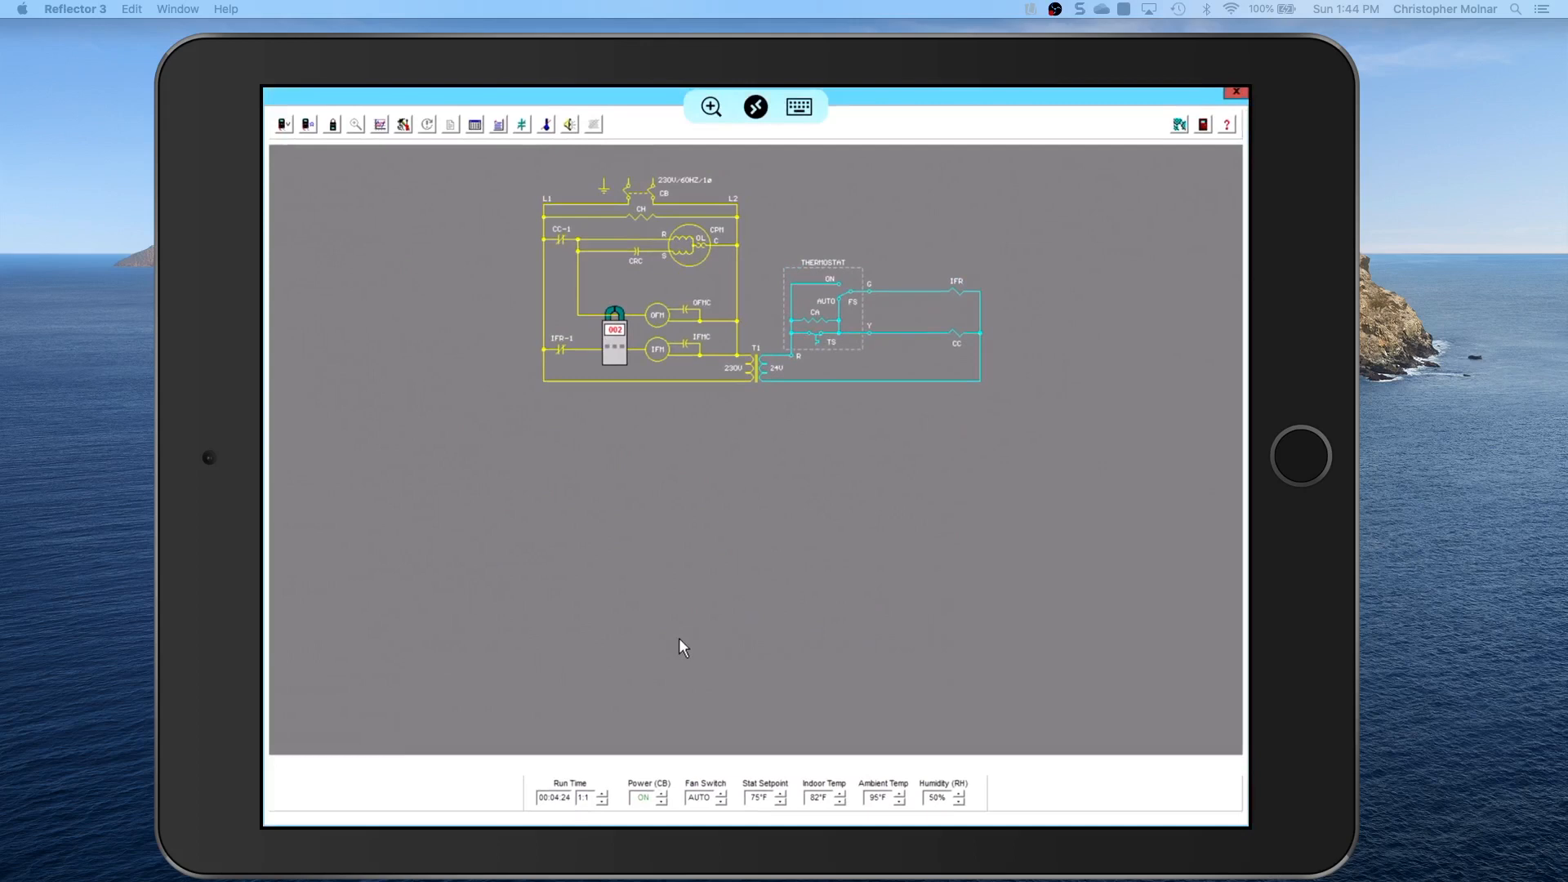
left_click(710, 107)
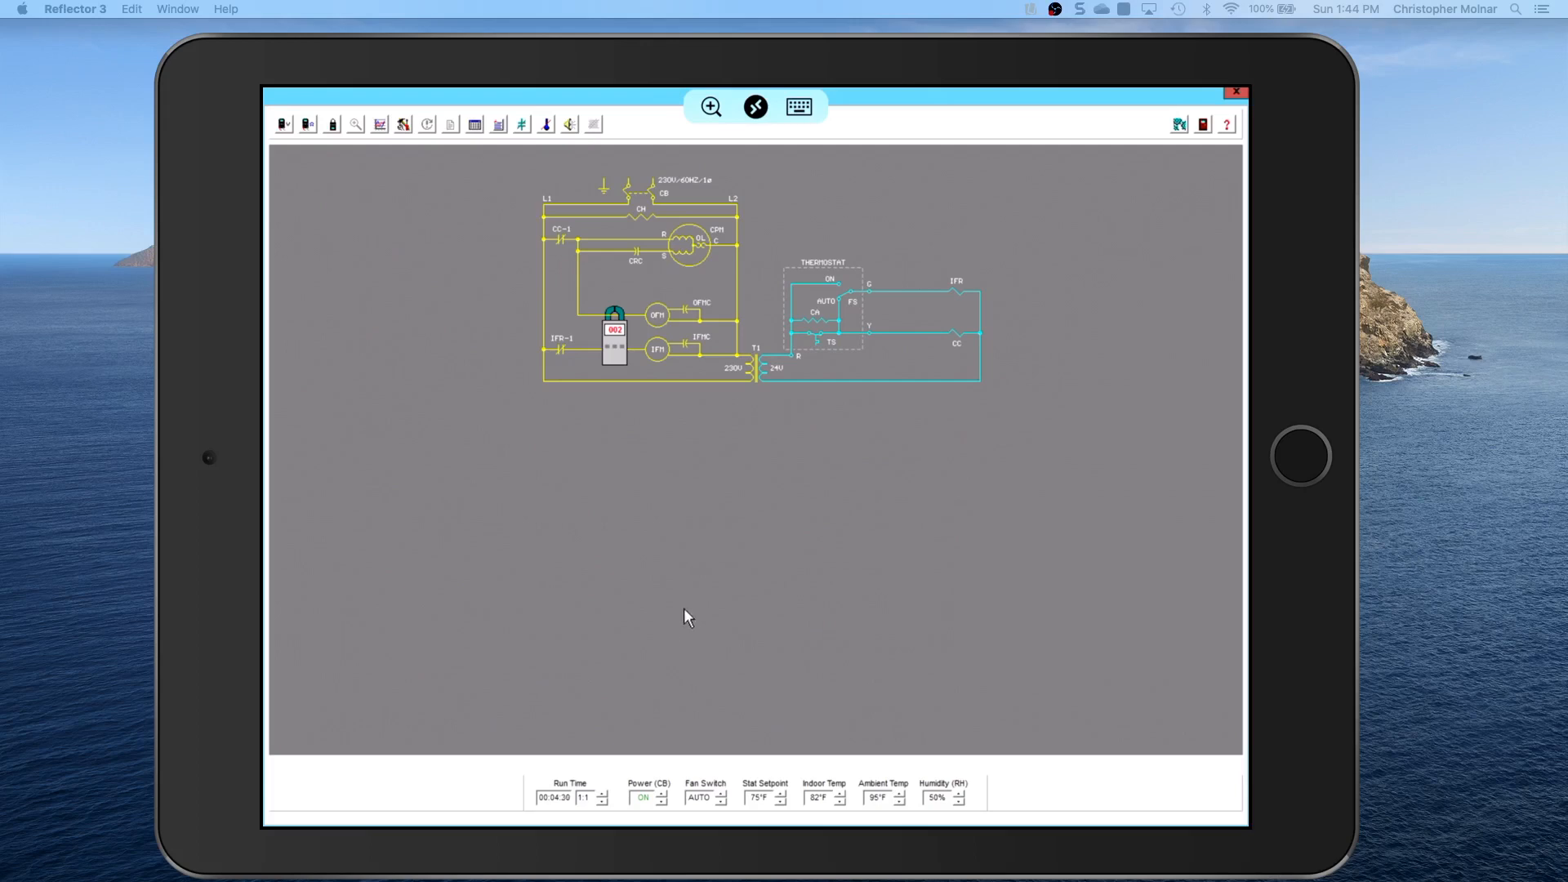
mouse_move(696, 598)
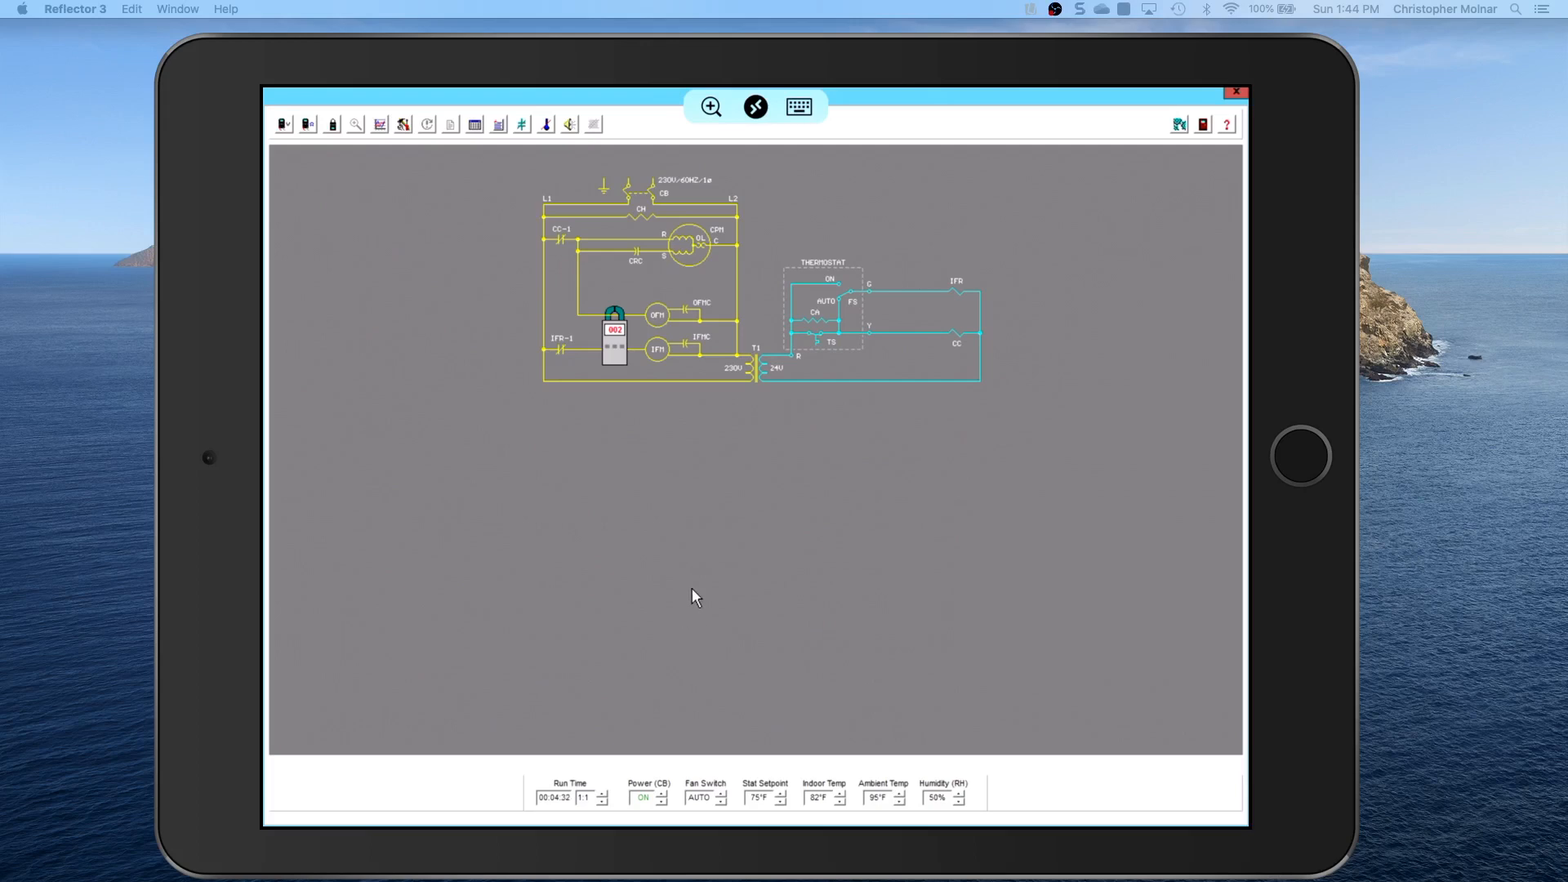
mouse_move(732, 490)
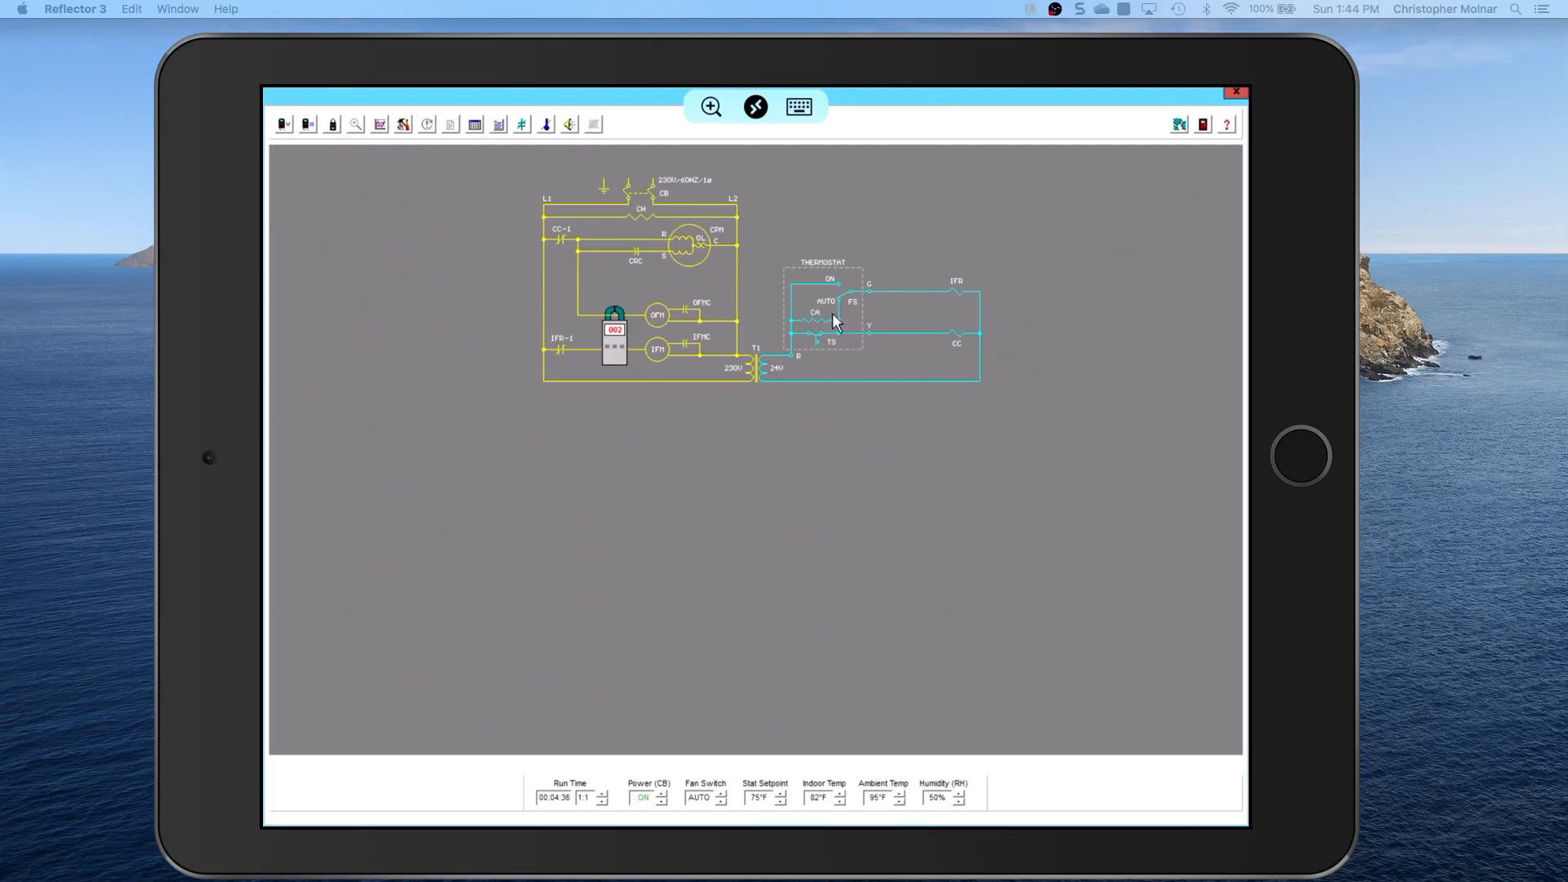
mouse_move(641, 262)
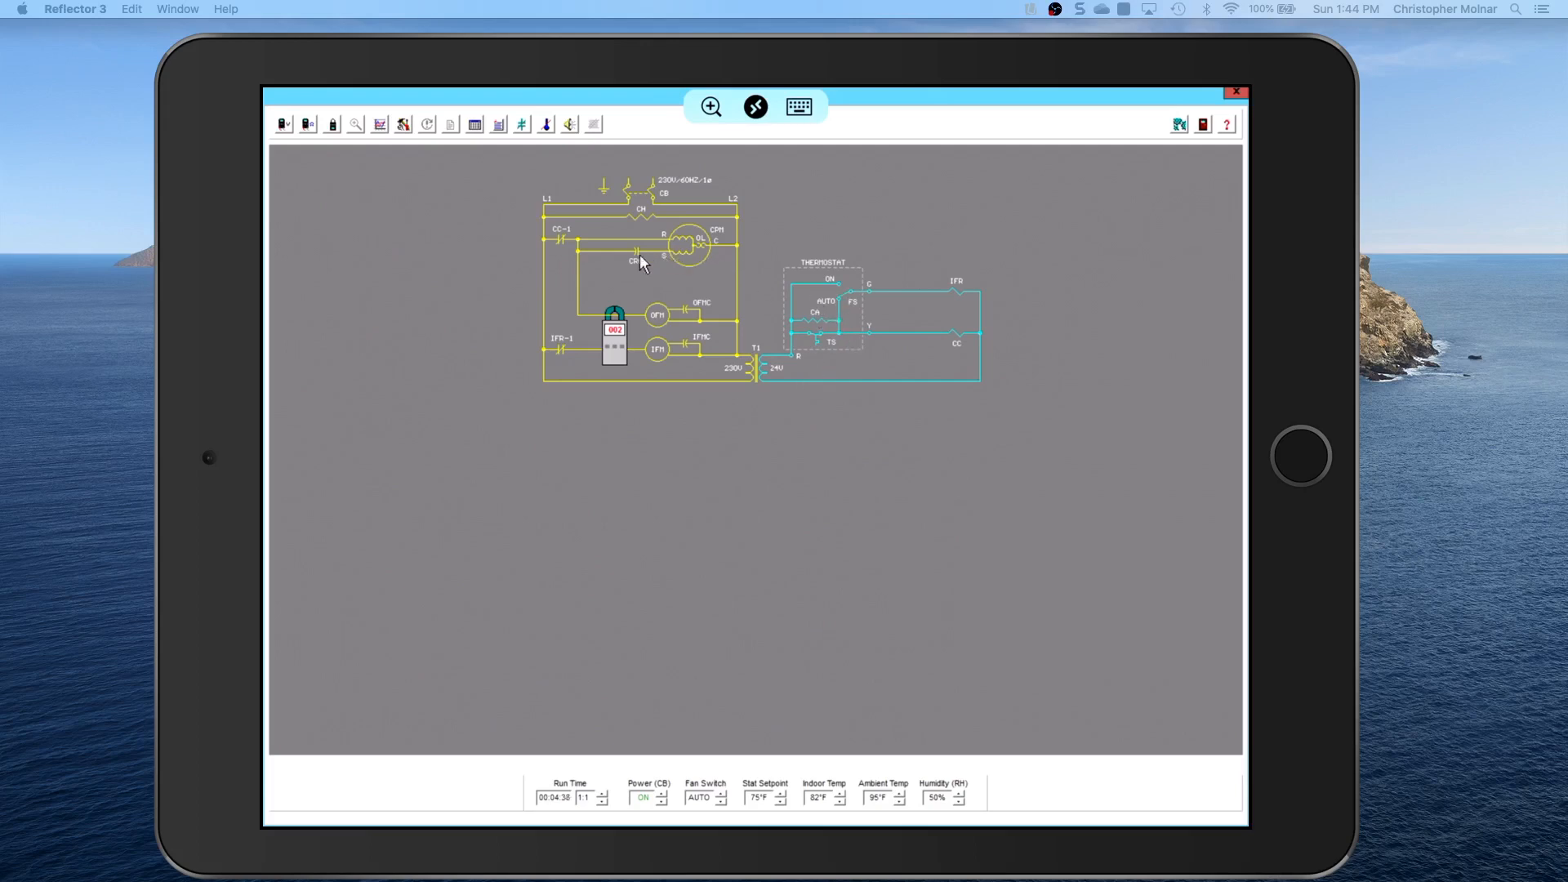
left_click(709, 108)
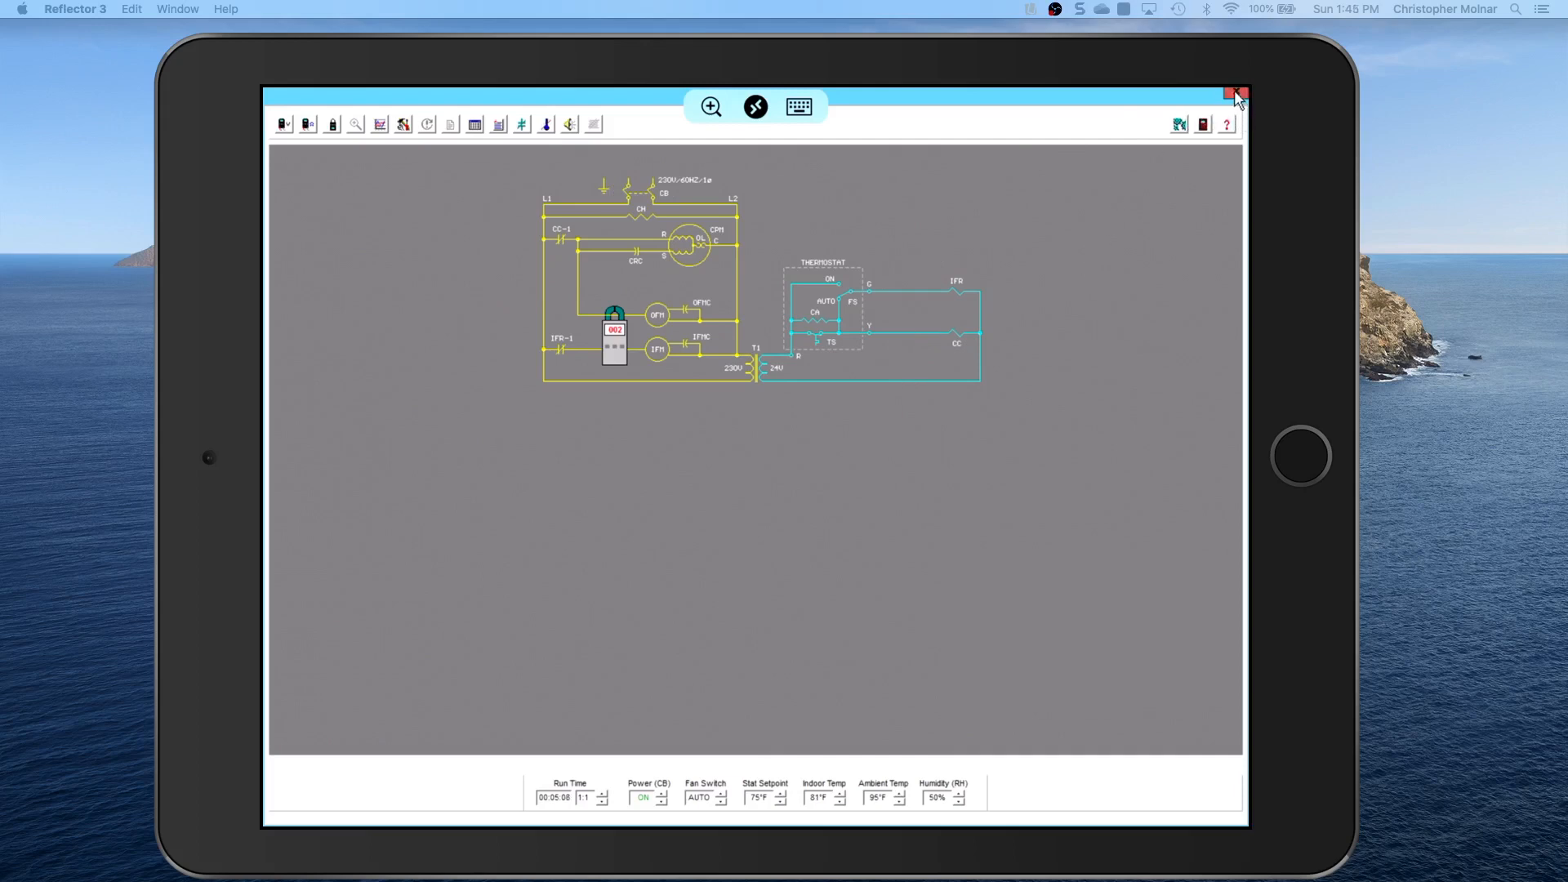
mouse_move(1237, 97)
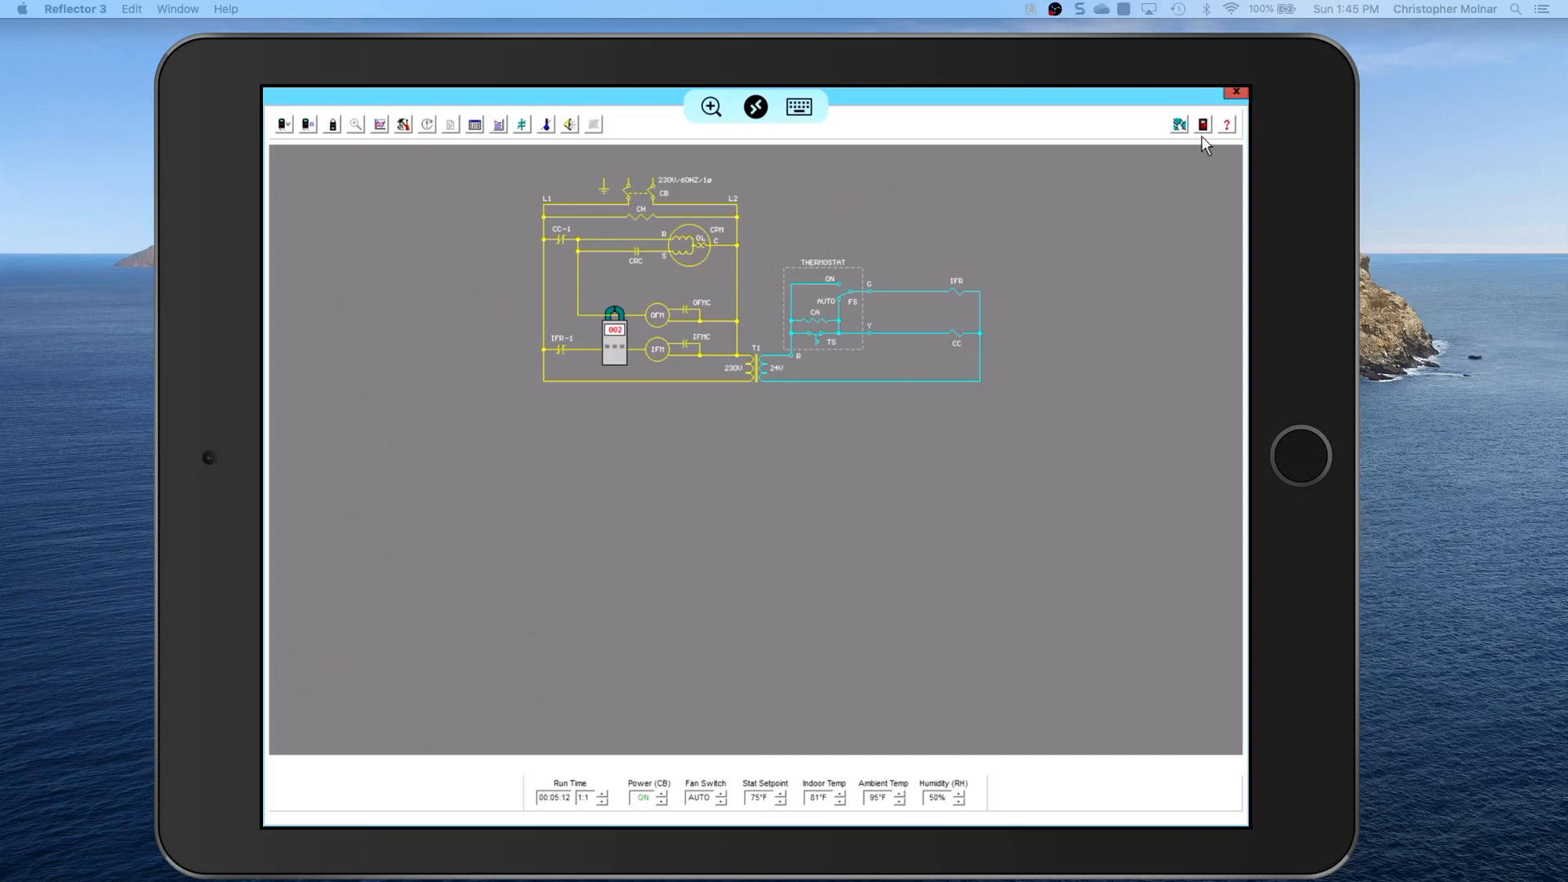
- Return to SimuAir's main menu, confirm, and exit via File > Close to the Windows desktop
left_click(1203, 124)
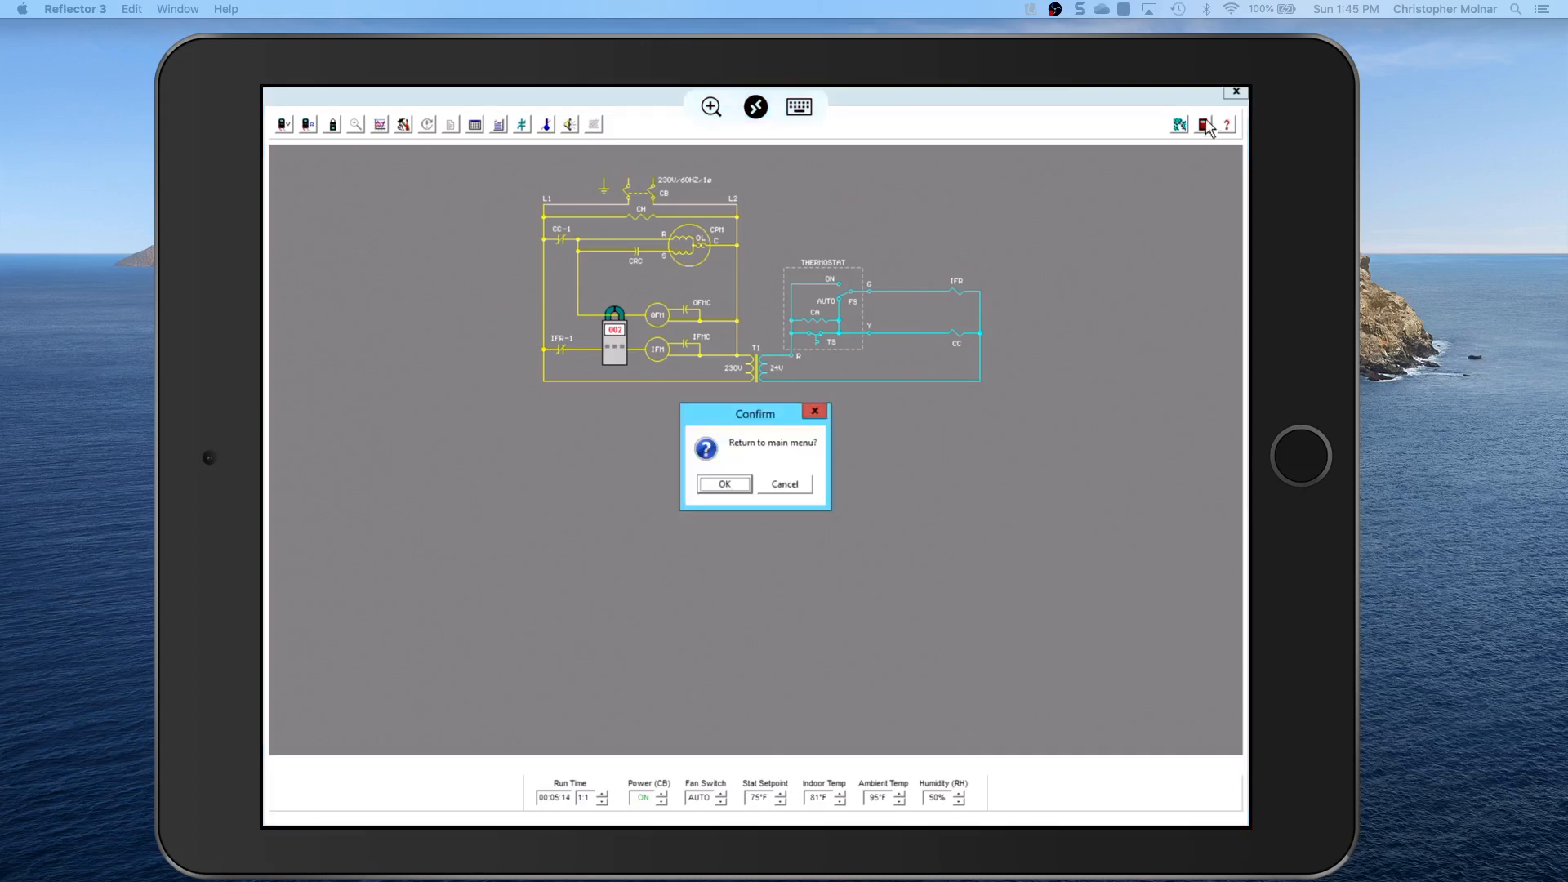
mouse_move(737, 491)
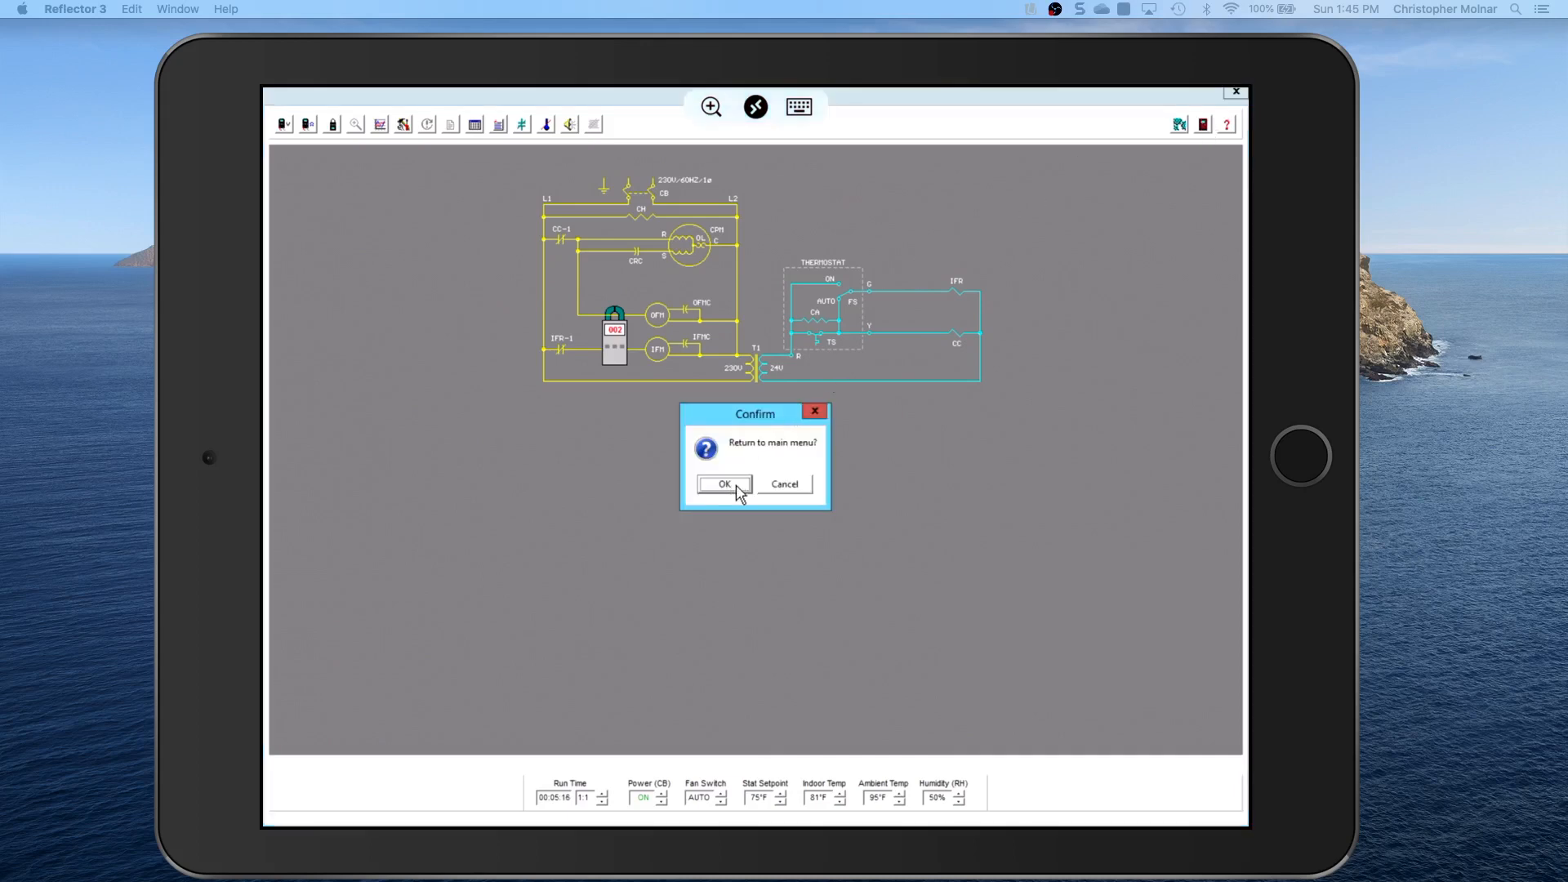
left_click(722, 483)
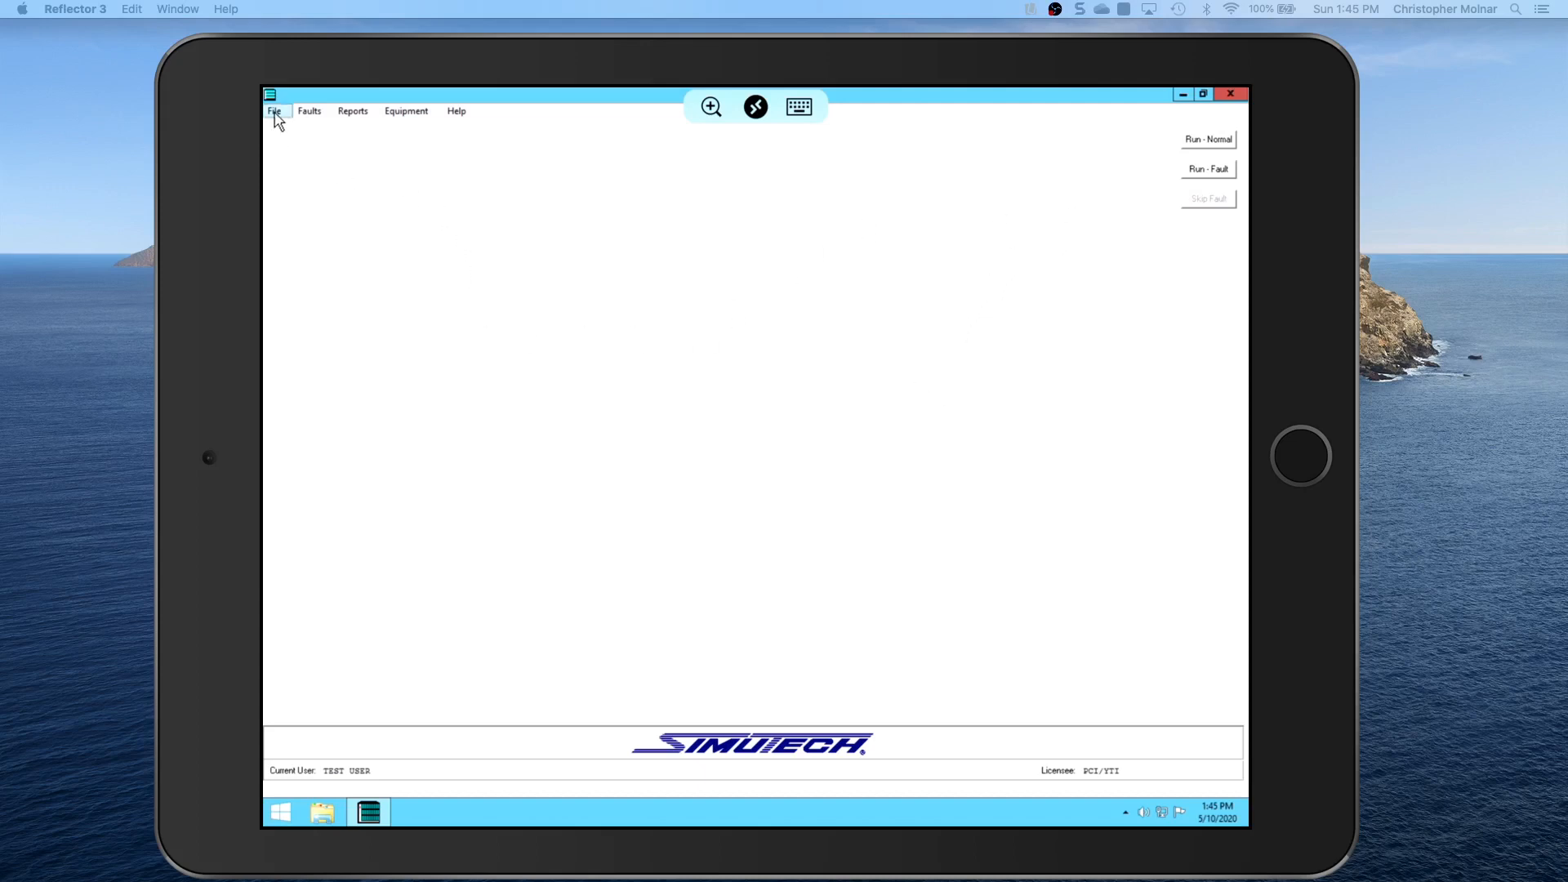
left_click(275, 111)
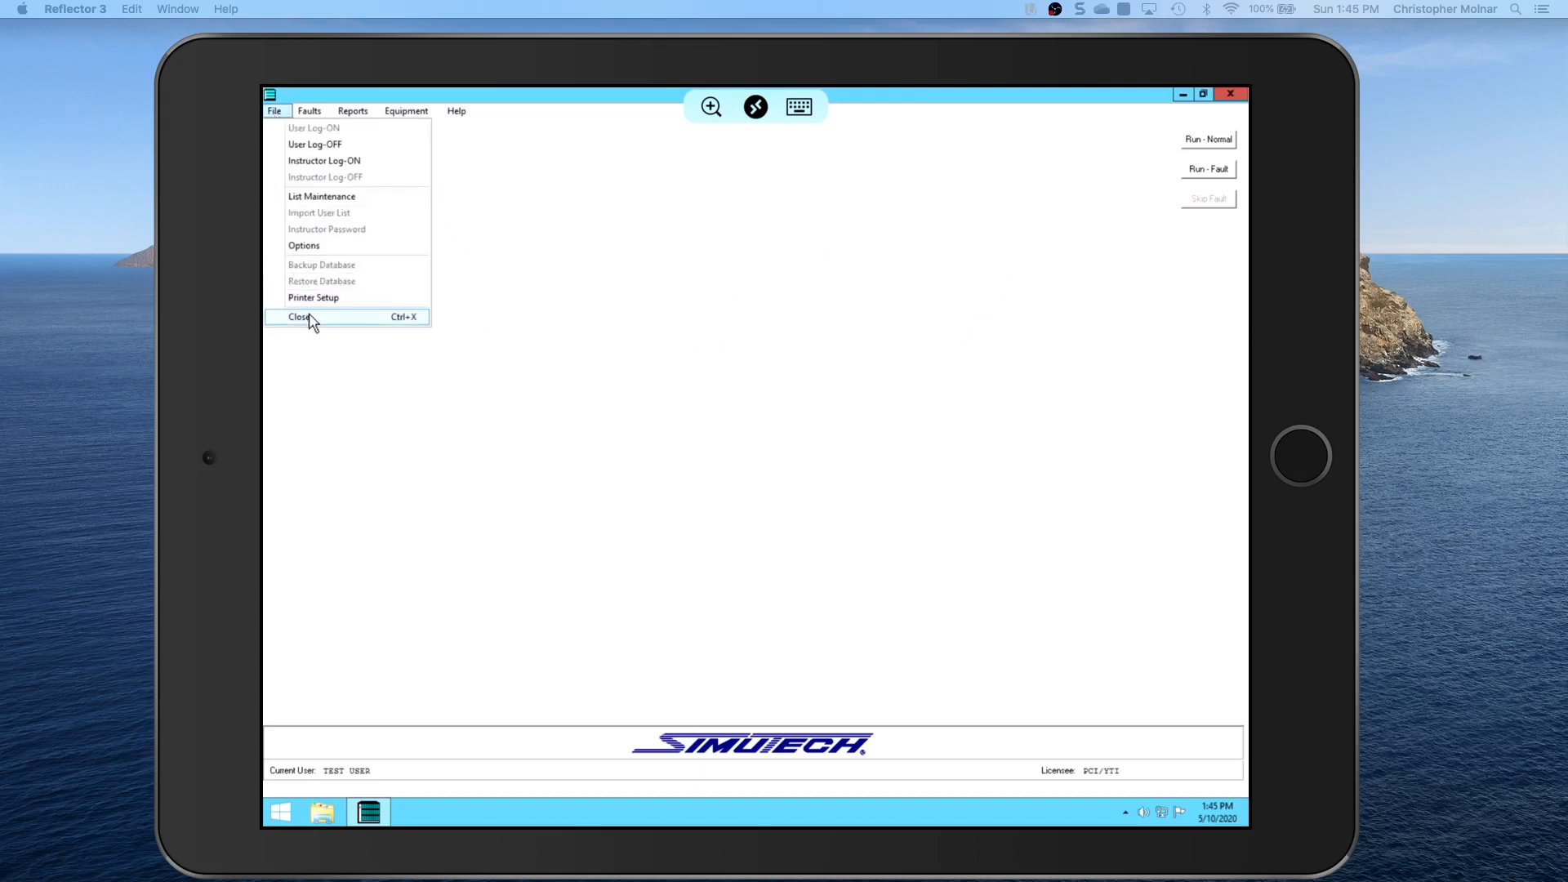
left_click(301, 317)
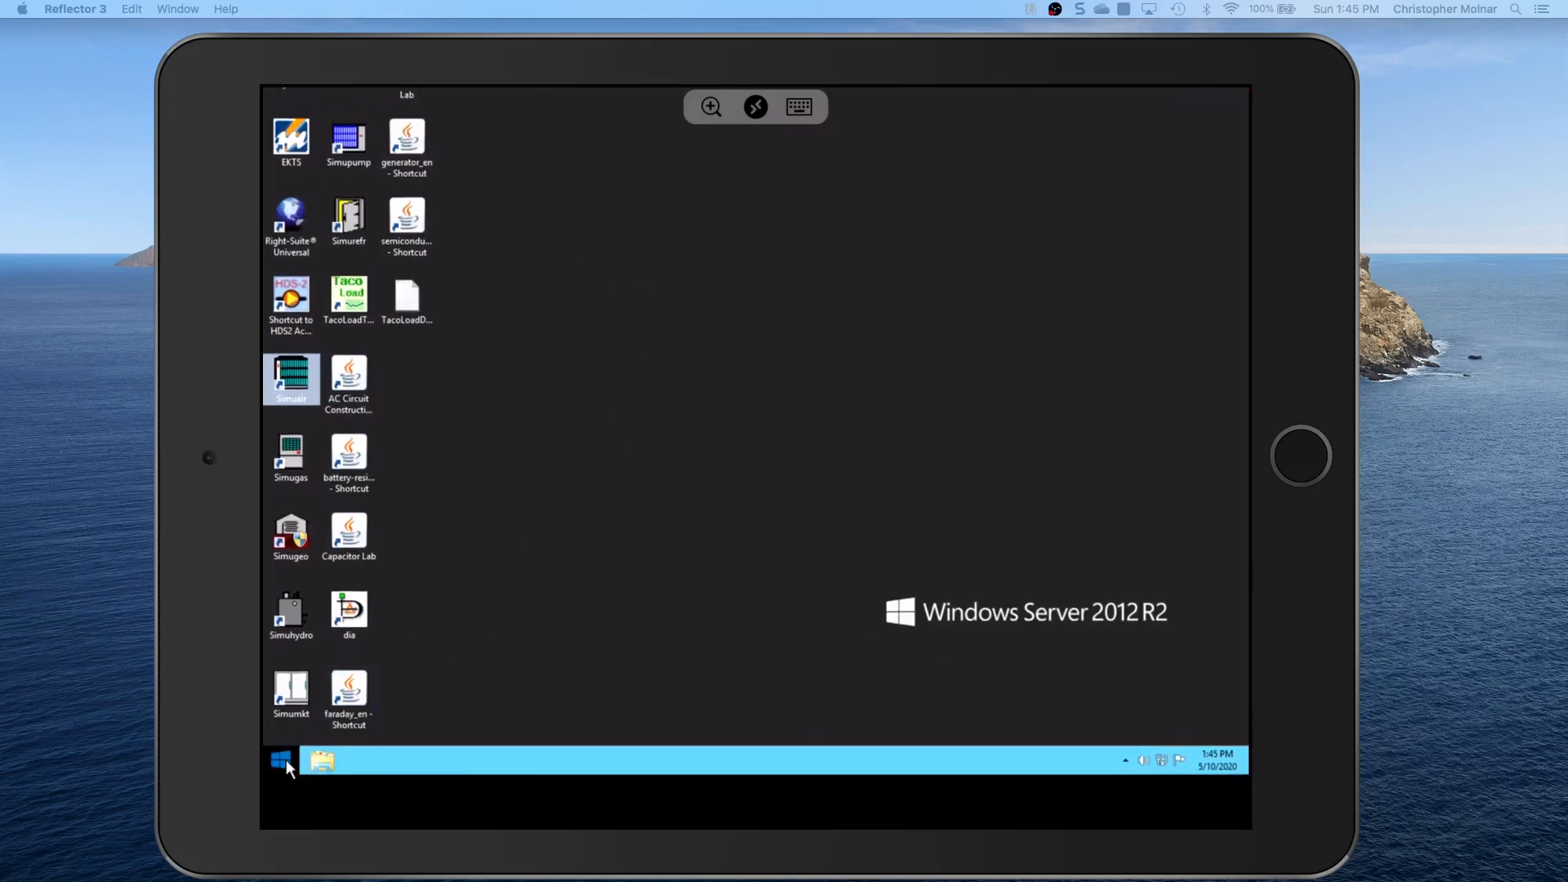
- From the Start screen, show the user account's Lock and Sign out options
left_click(281, 760)
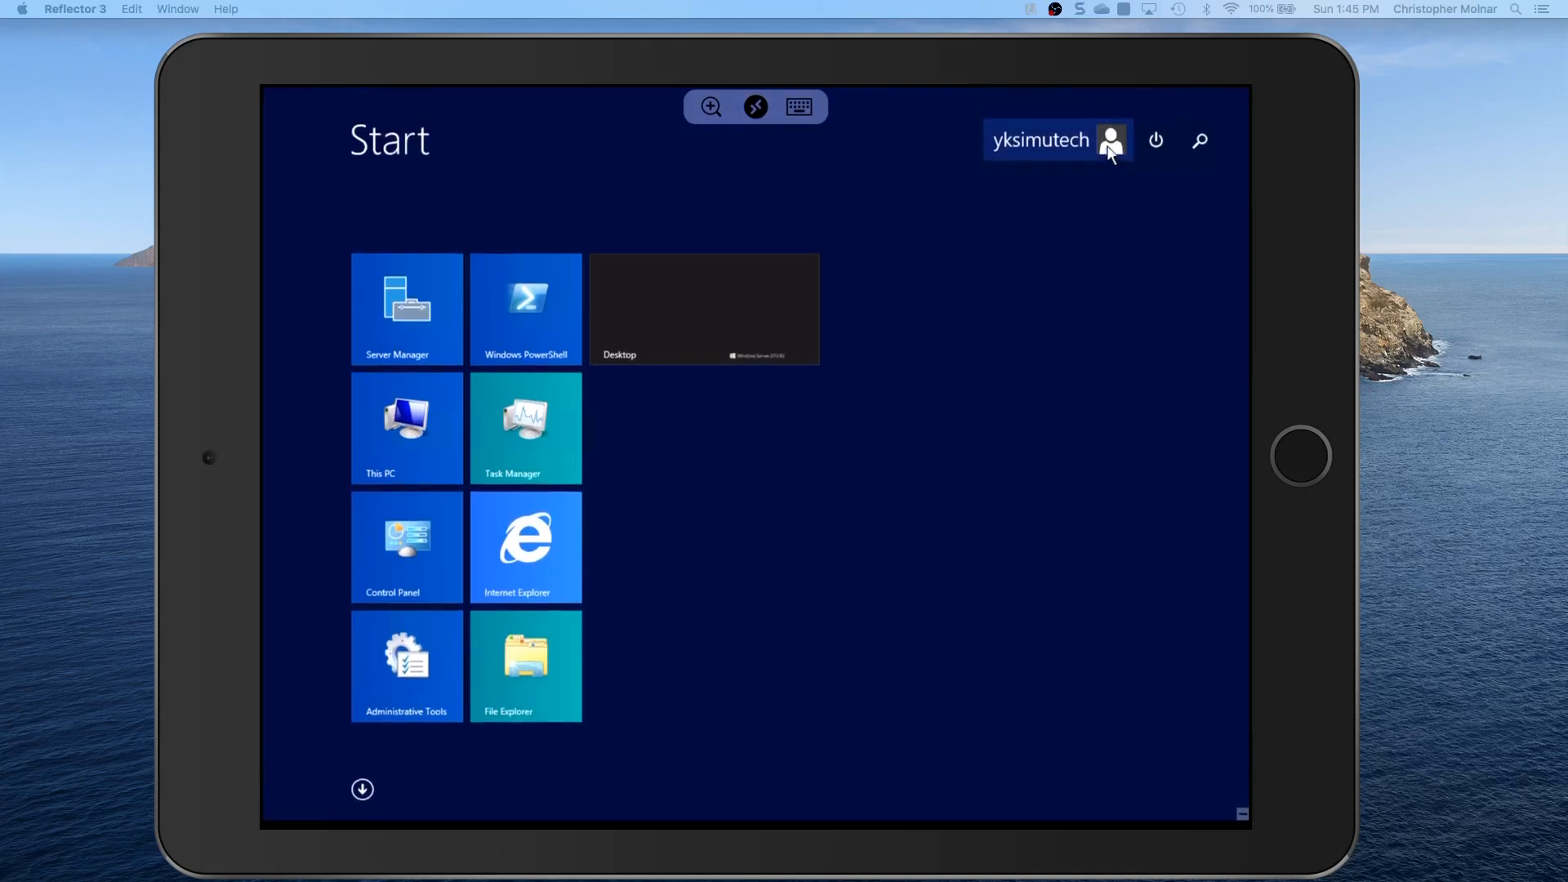
left_click(1155, 141)
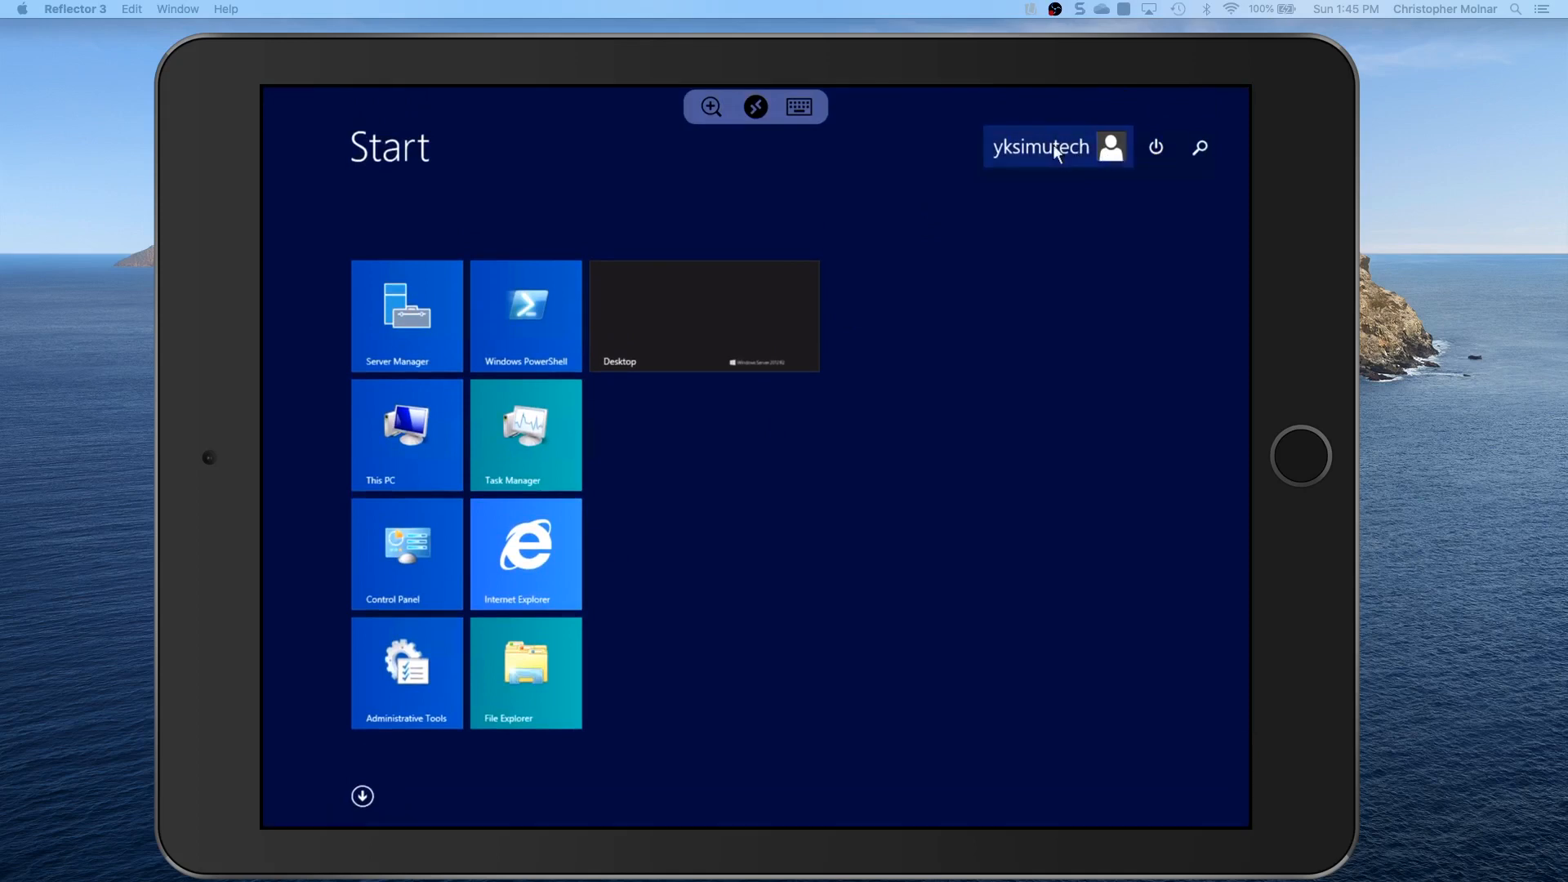
left_click(1042, 147)
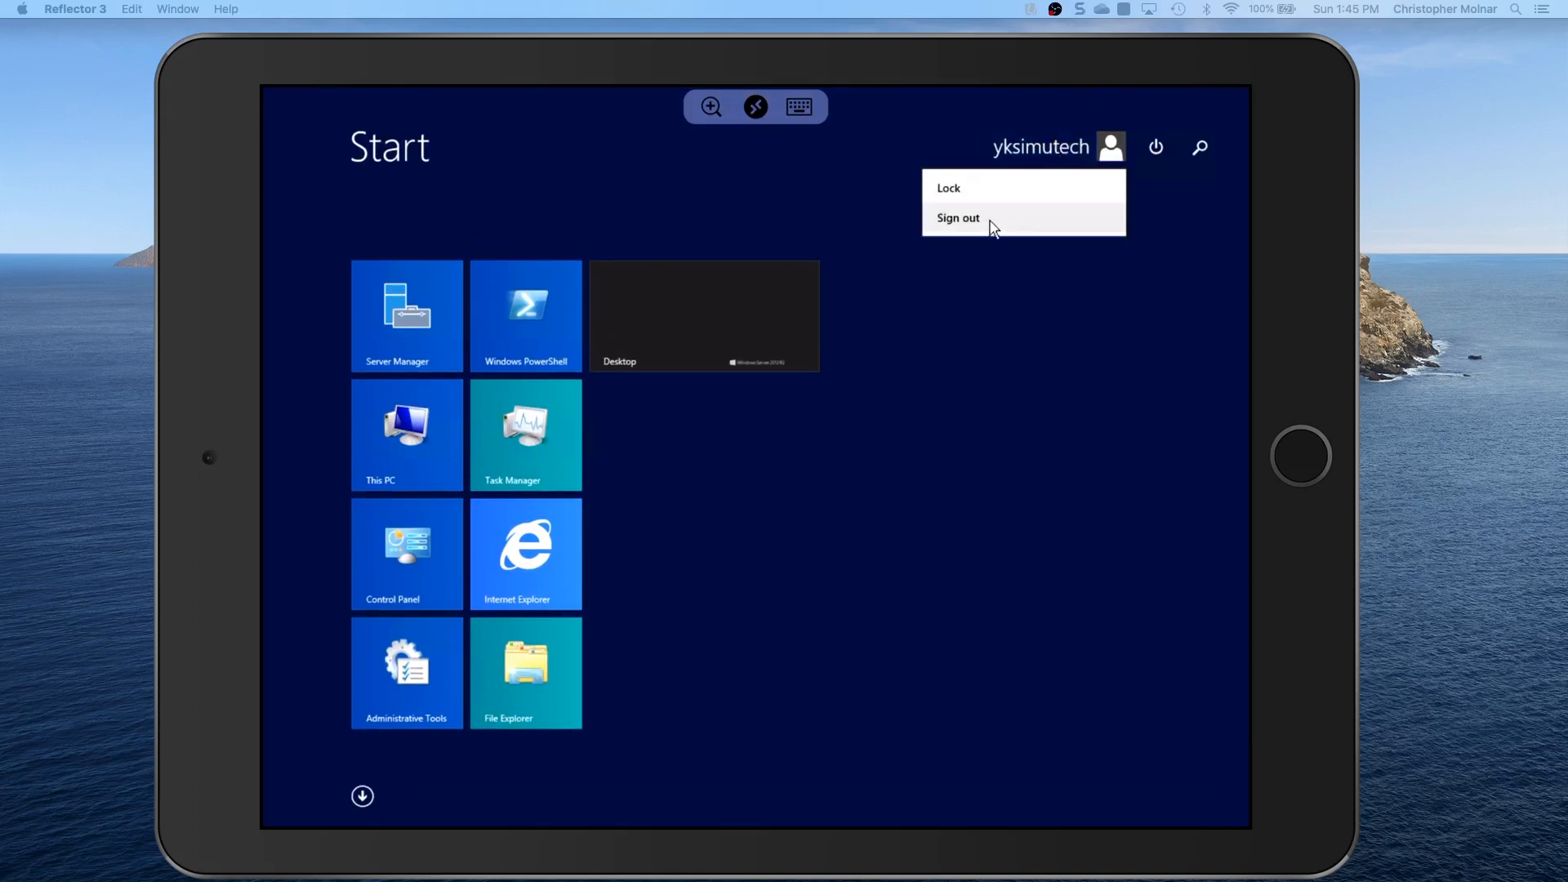